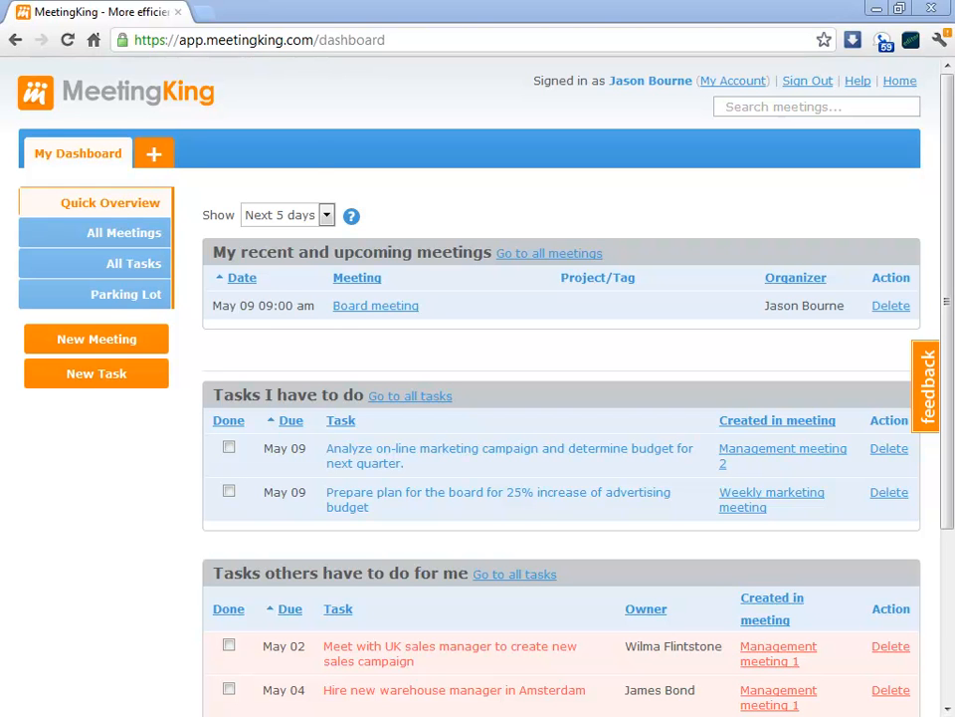
Step: Create a new meeting and open the list of previous meetings to link as a follow-up
left_click(155, 152)
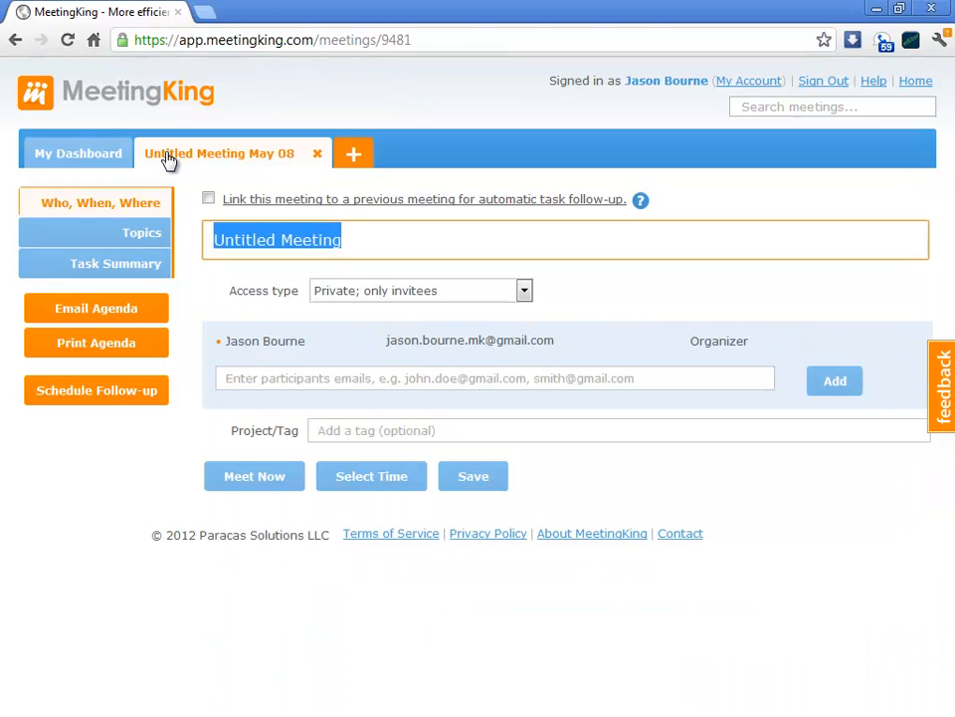
mouse_move(235, 212)
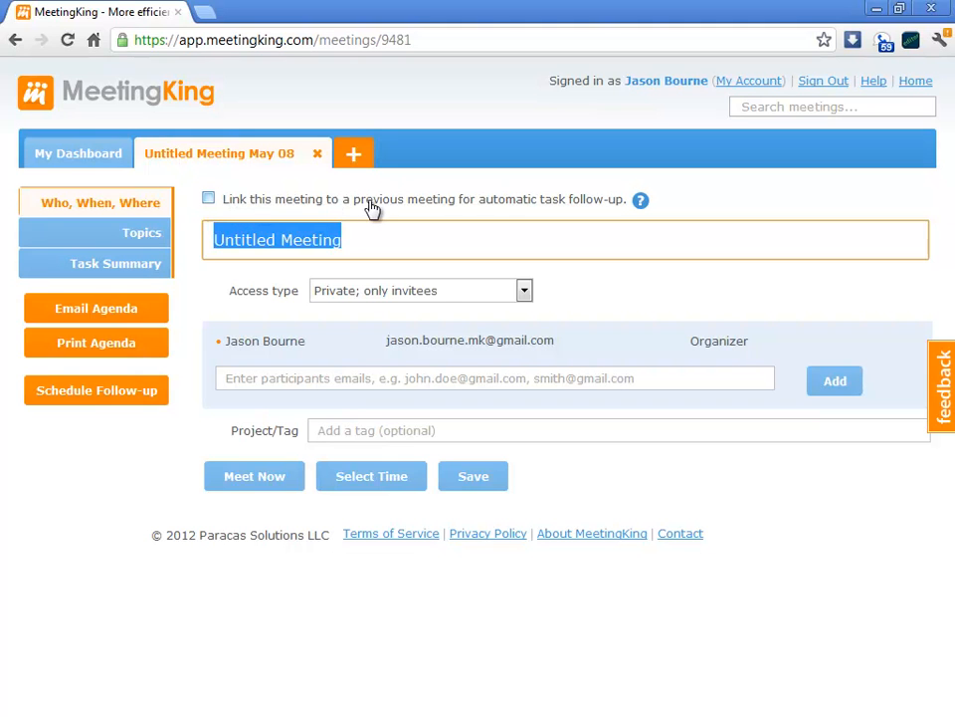
mouse_move(387, 209)
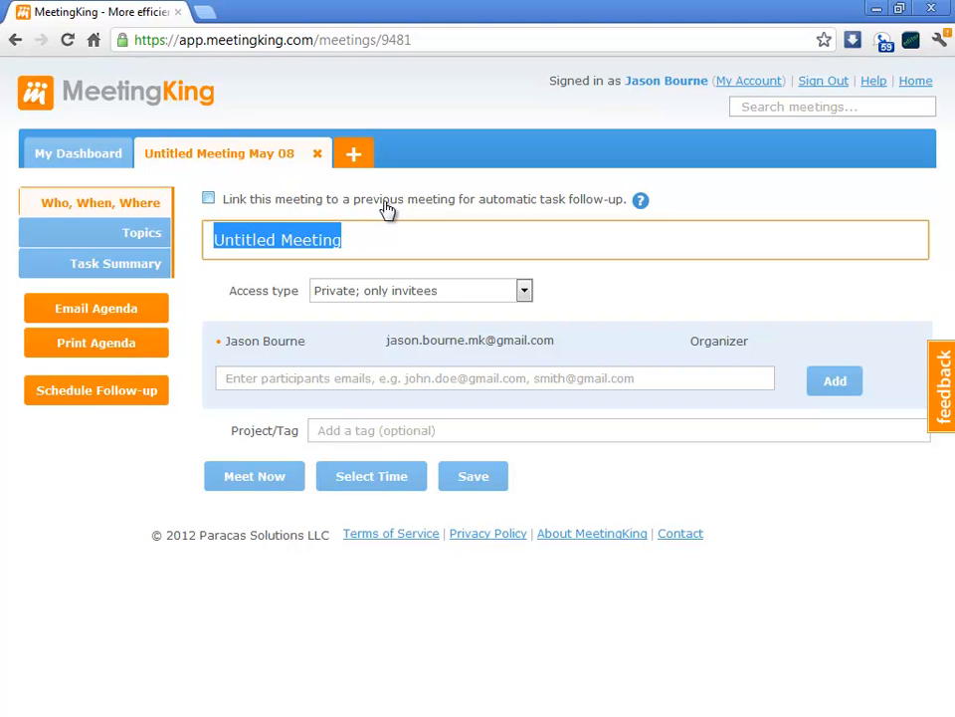
left_click(209, 198)
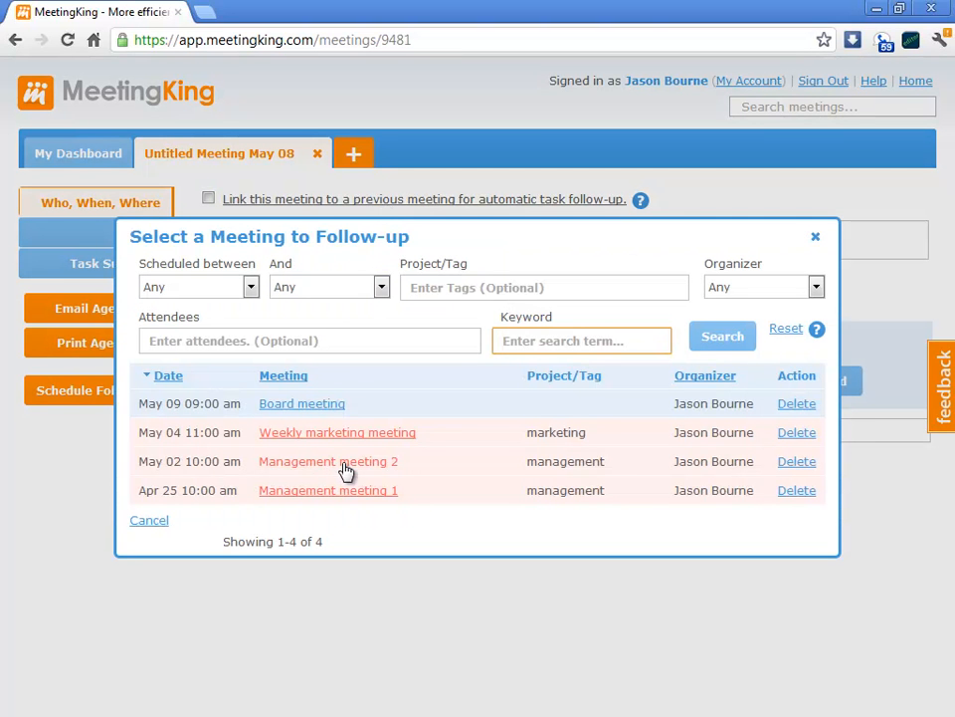
mouse_move(316, 375)
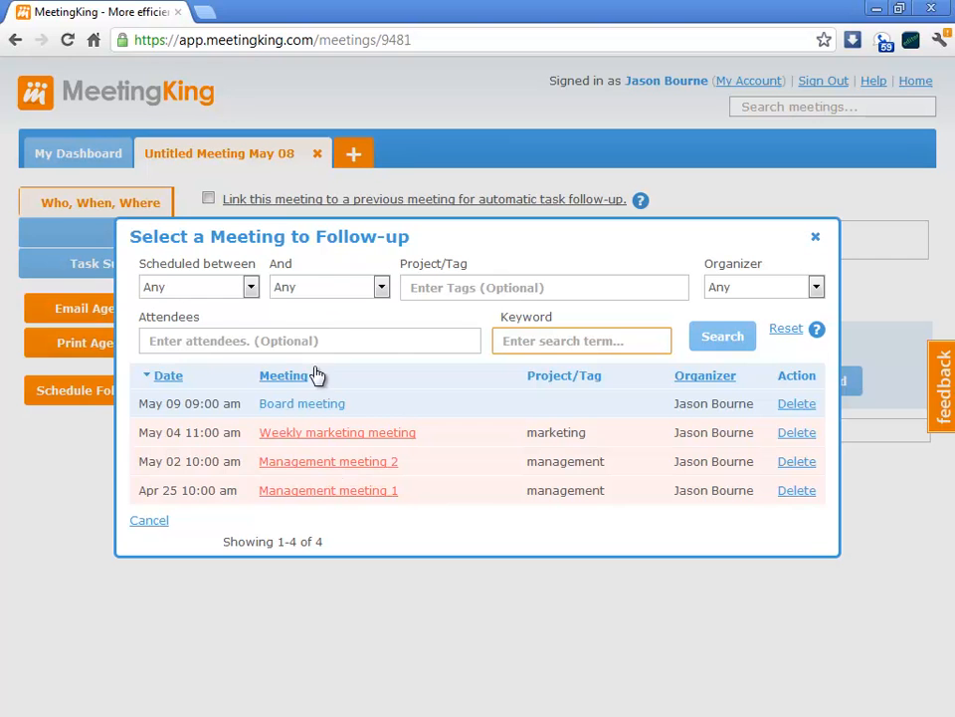
mouse_move(363, 372)
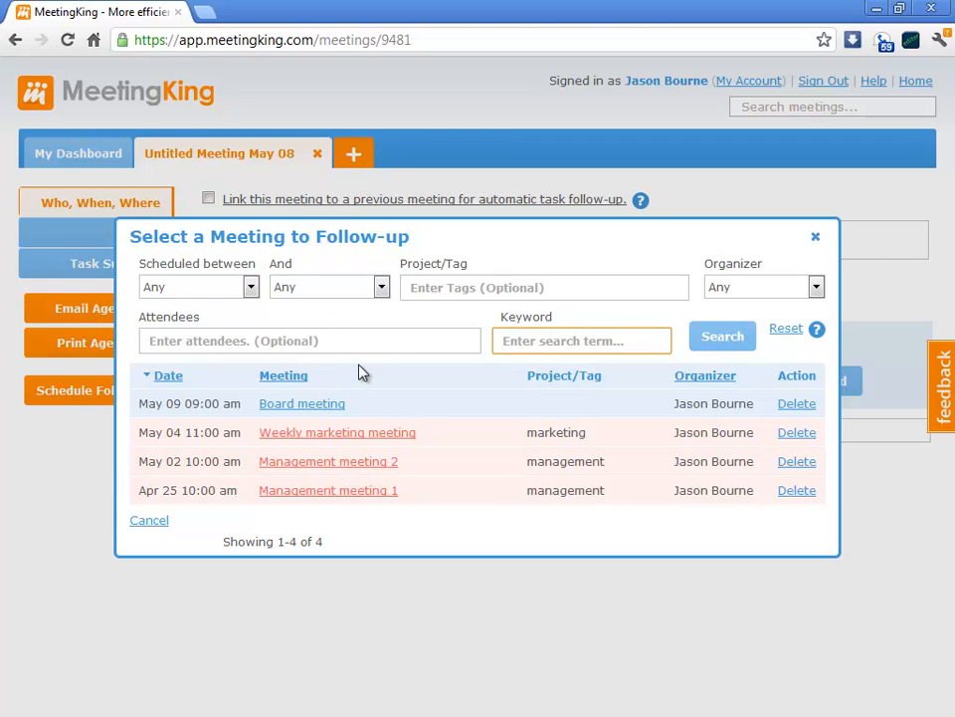
mouse_move(359, 468)
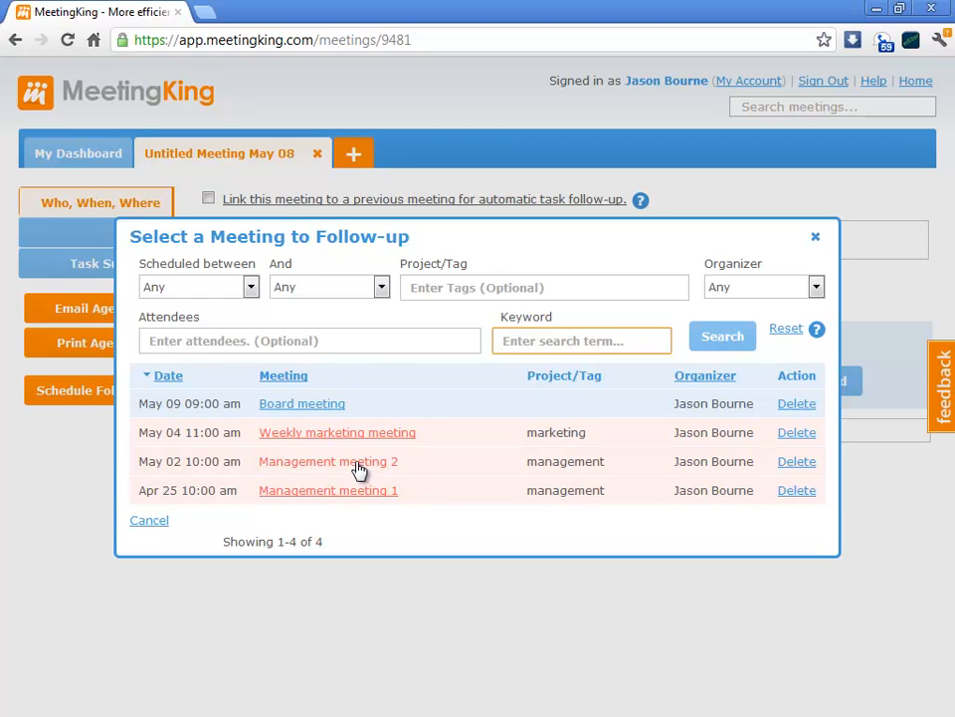
Step: Link to Management meeting 2, title it 'management meeting', and schedule it for May 11, 02:30 pm
left_click(324, 461)
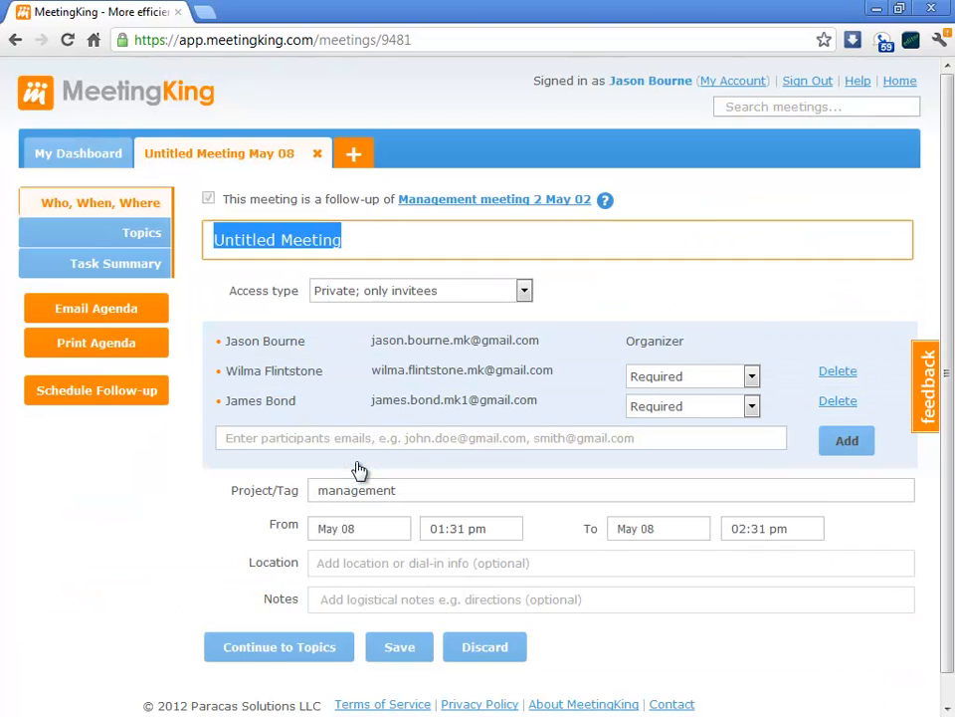
mouse_move(272, 425)
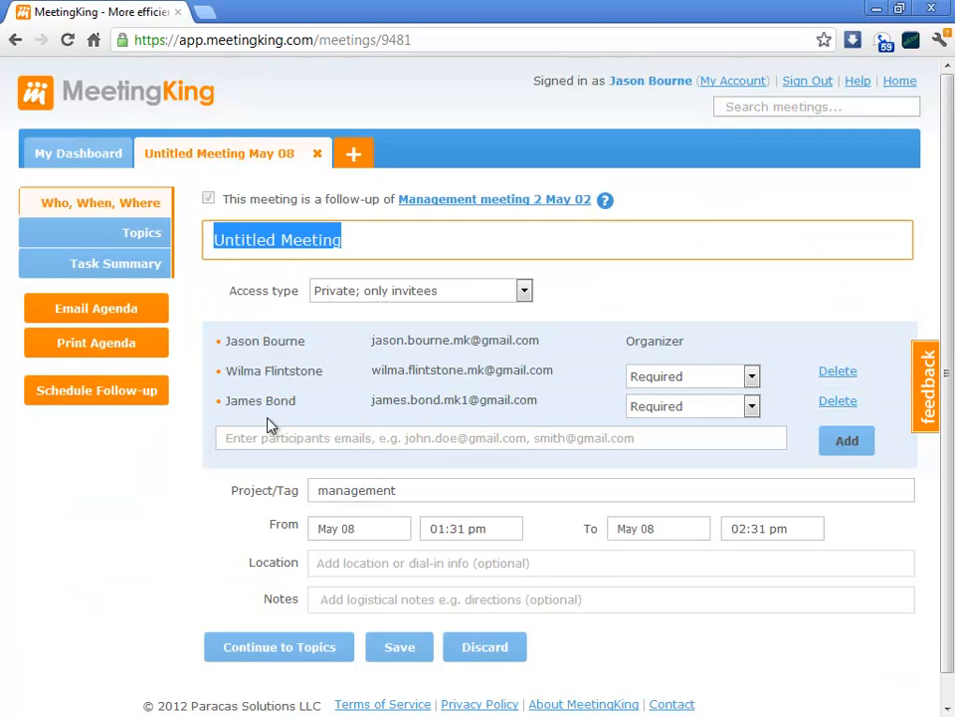
mouse_move(413, 270)
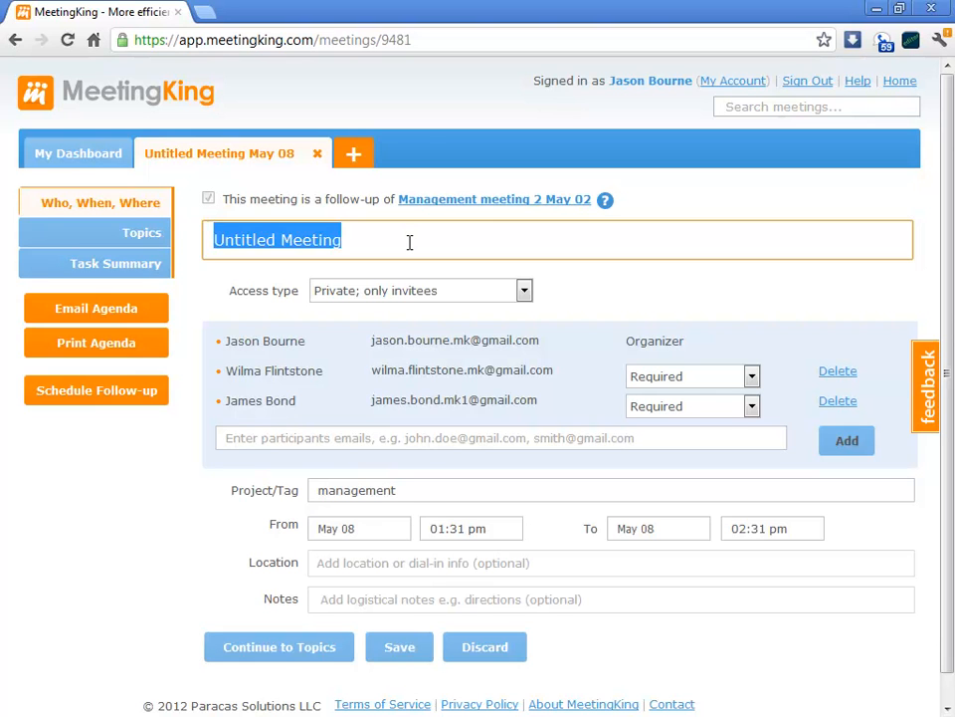
type("manageme")
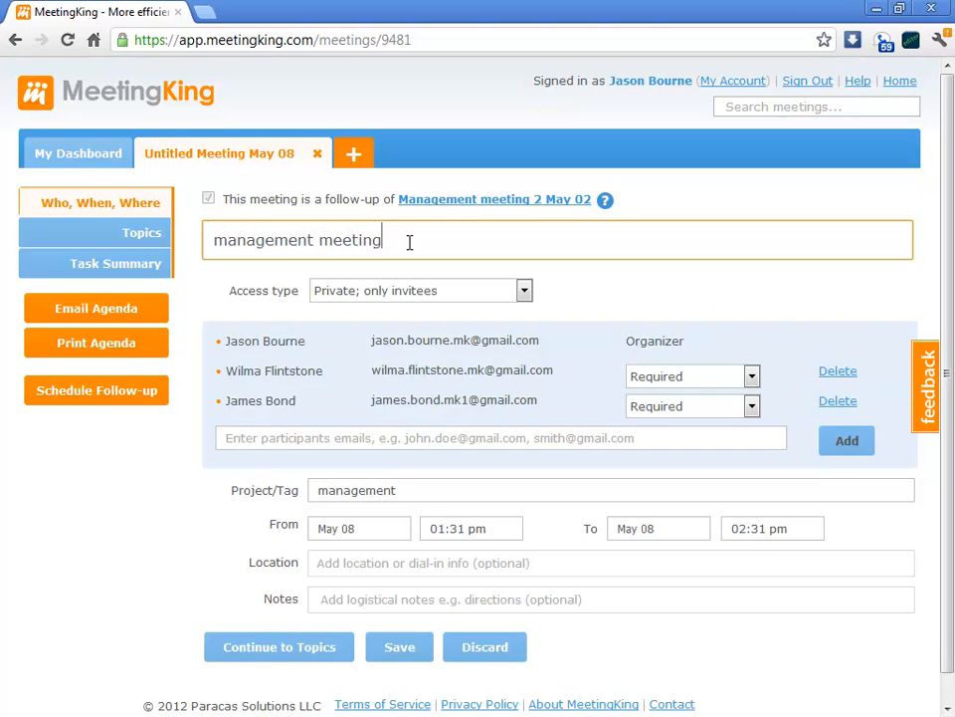
left_click(359, 527)
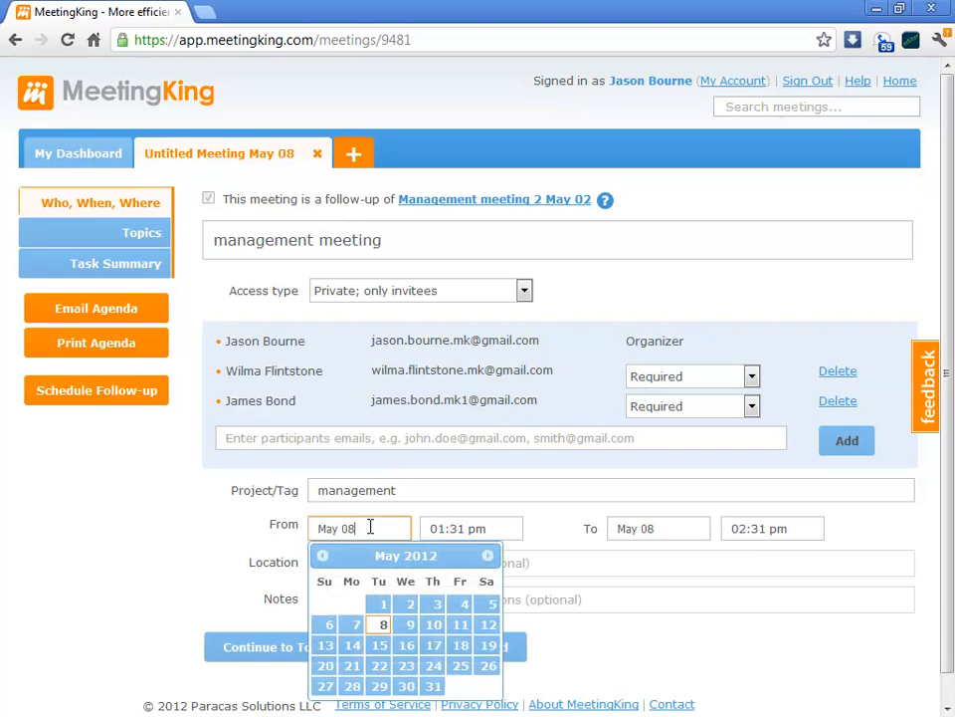
left_click(460, 624)
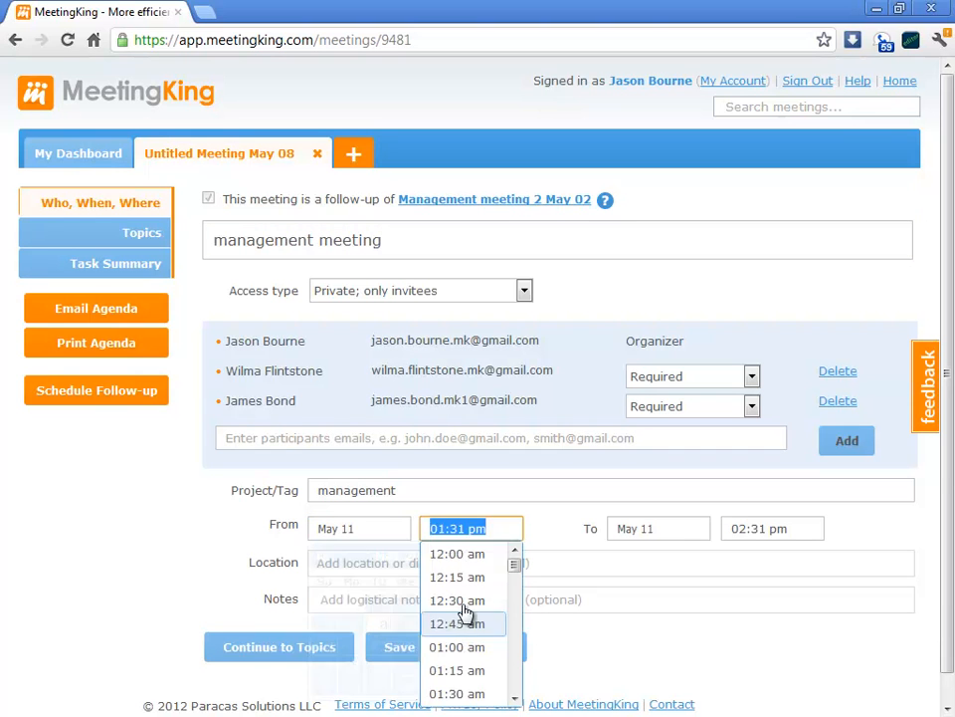
scroll("down", 3)
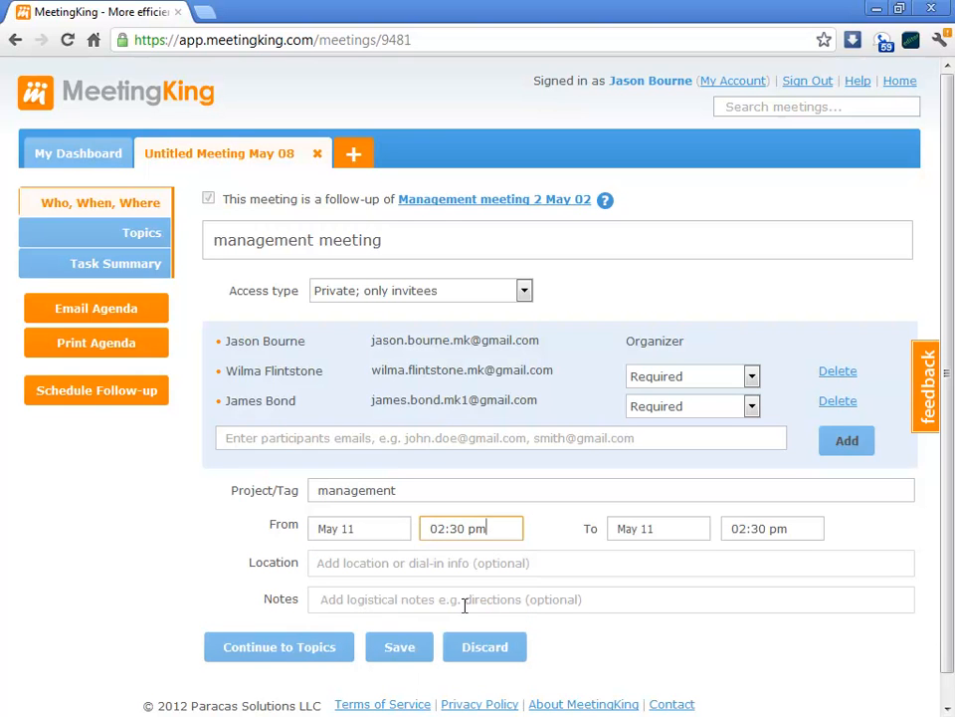
mouse_move(286, 652)
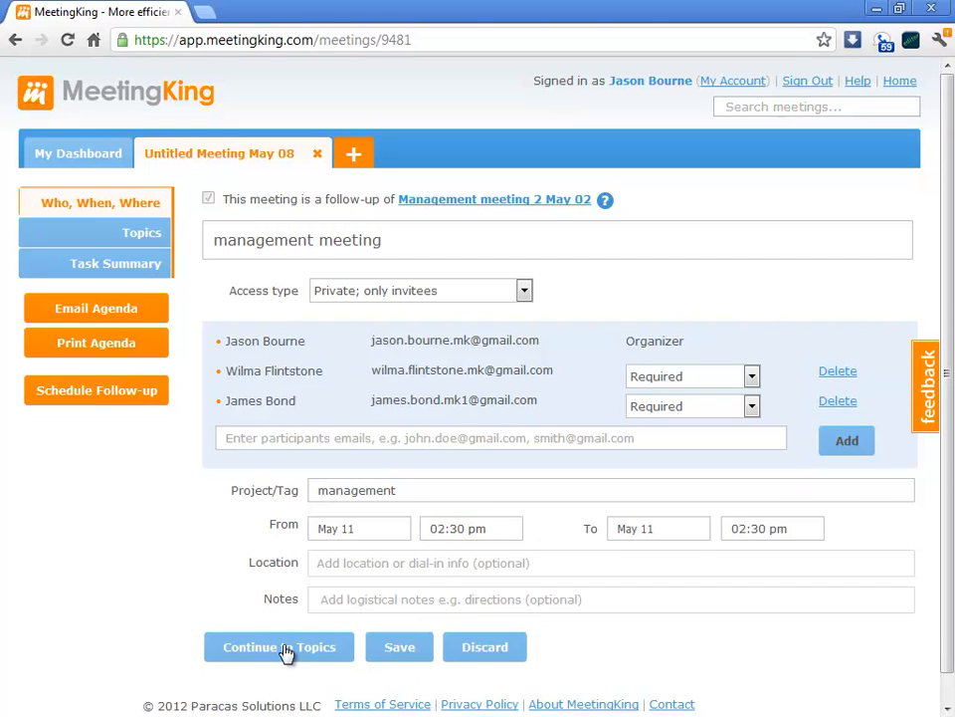
Step: Show the Topics page with the open tasks carried over from Management meeting 2 (May 02)
left_click(279, 647)
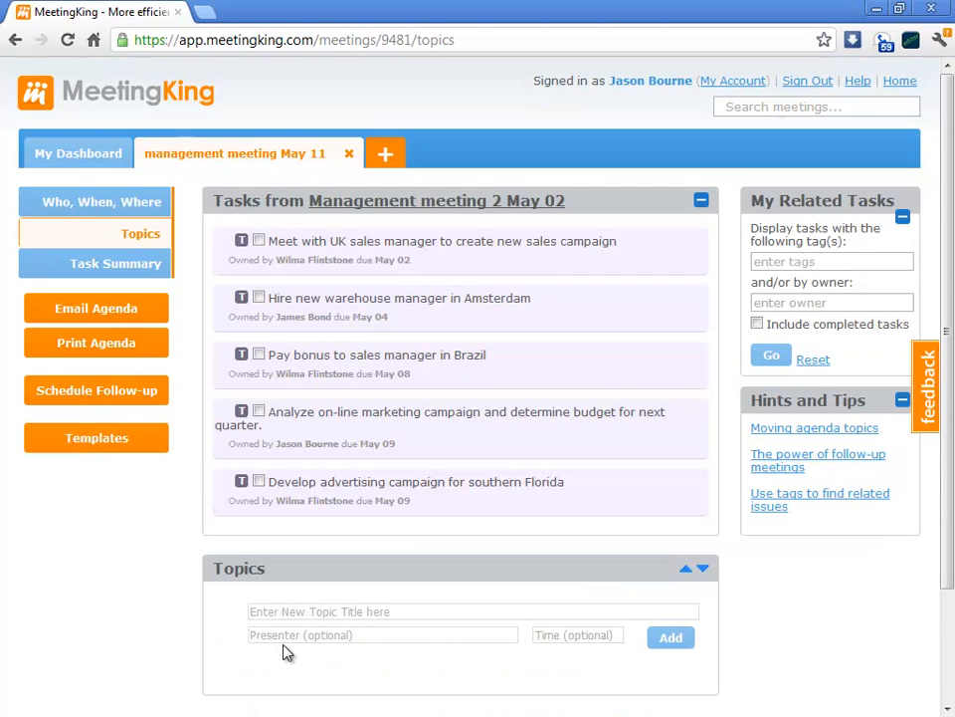
mouse_move(356, 607)
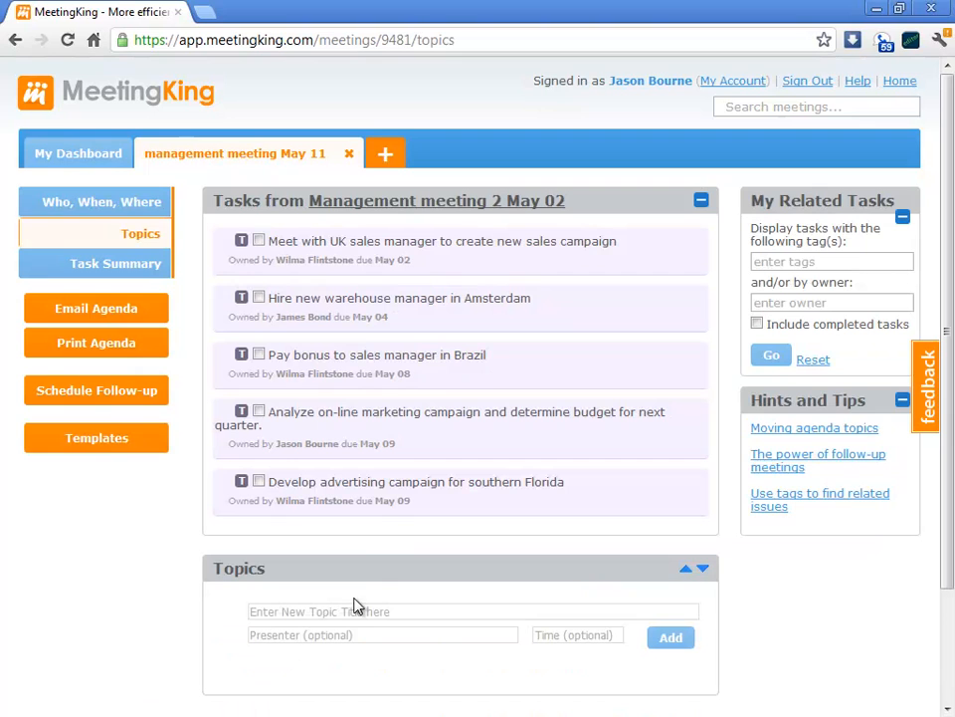
mouse_move(393, 230)
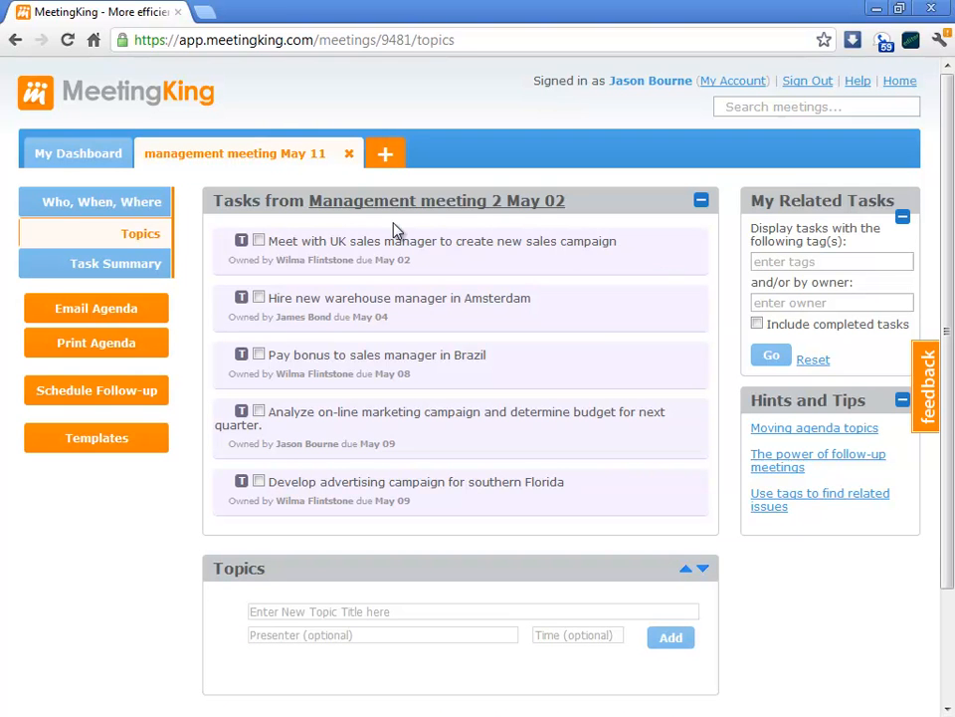
mouse_move(398, 241)
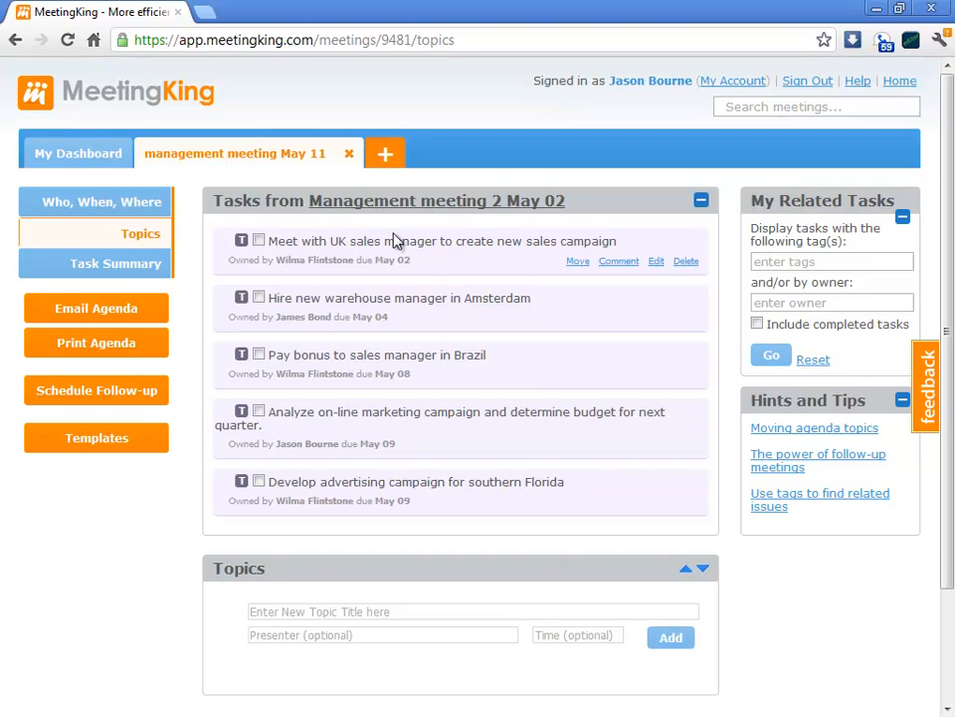
mouse_move(368, 239)
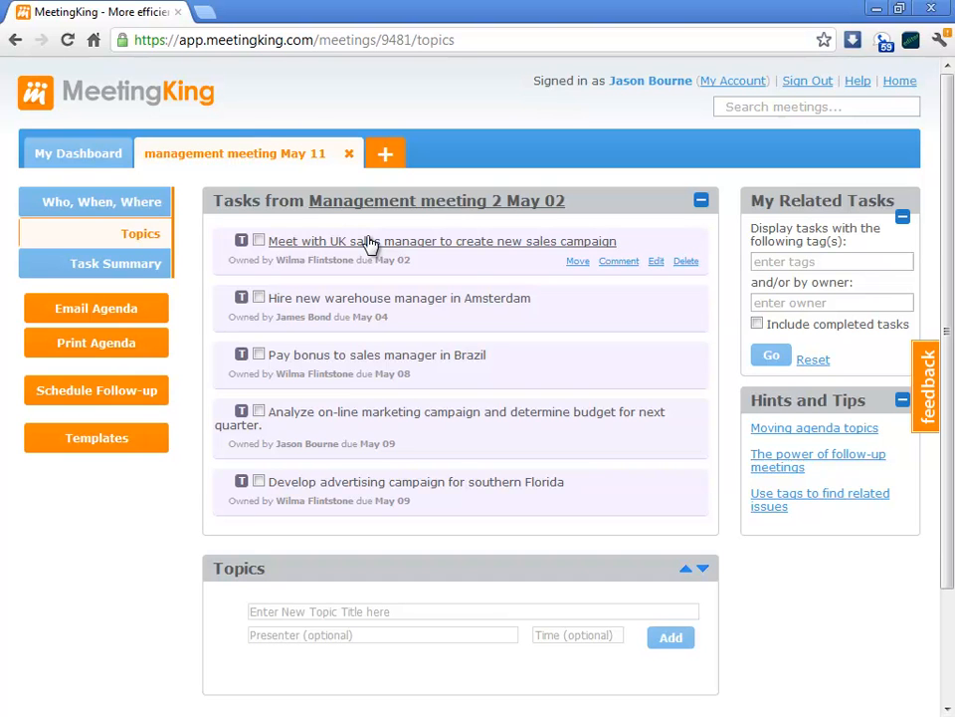
mouse_move(363, 287)
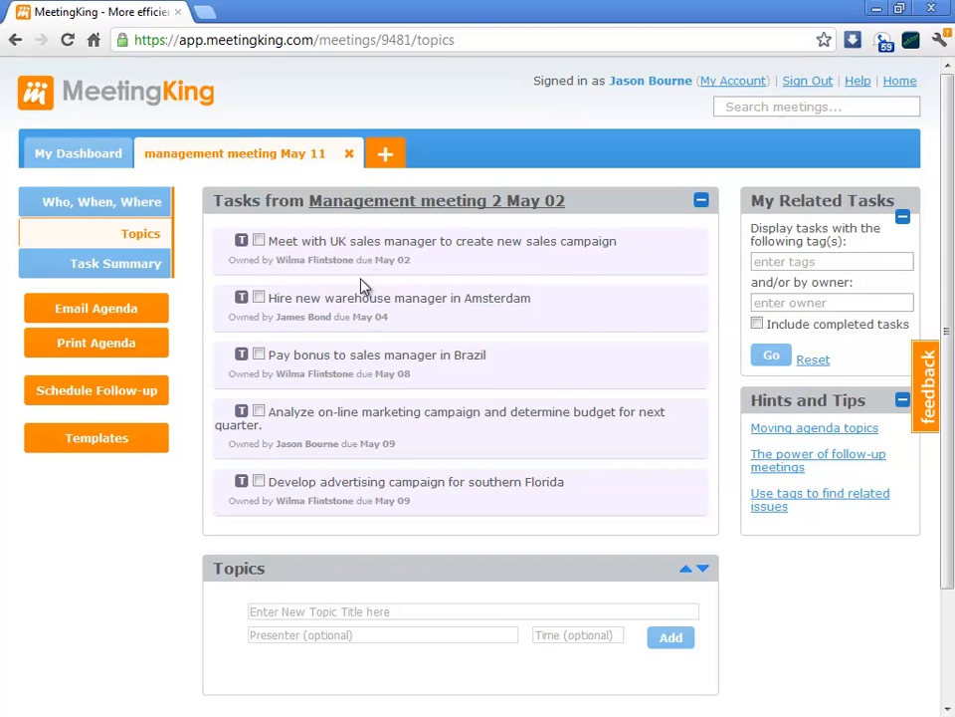
mouse_move(359, 273)
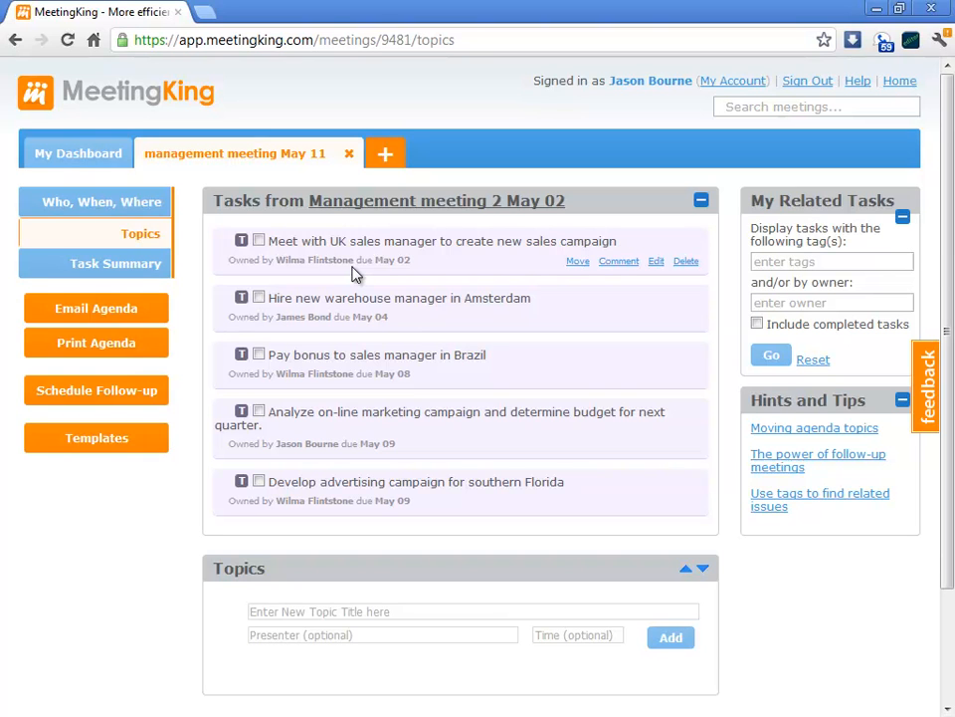
mouse_move(259, 355)
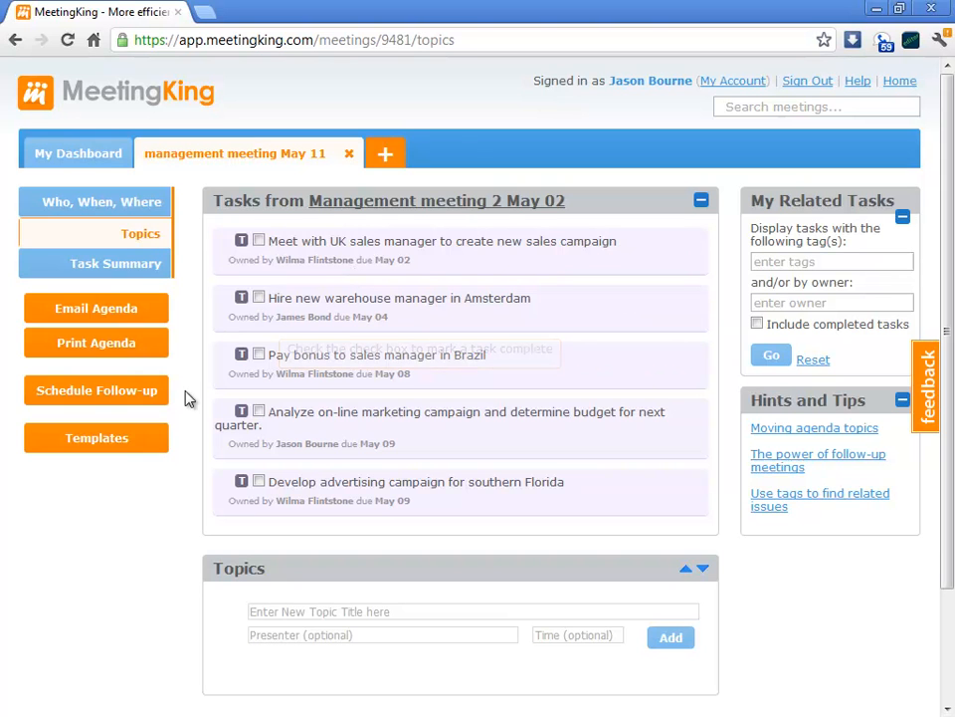
mouse_move(97, 389)
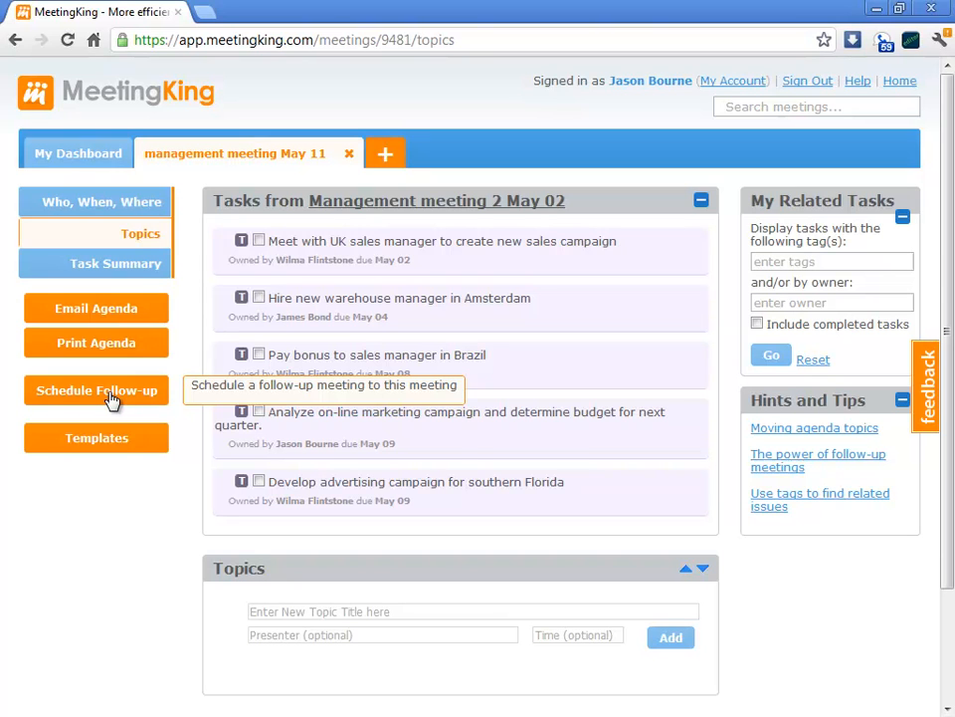
mouse_move(123, 438)
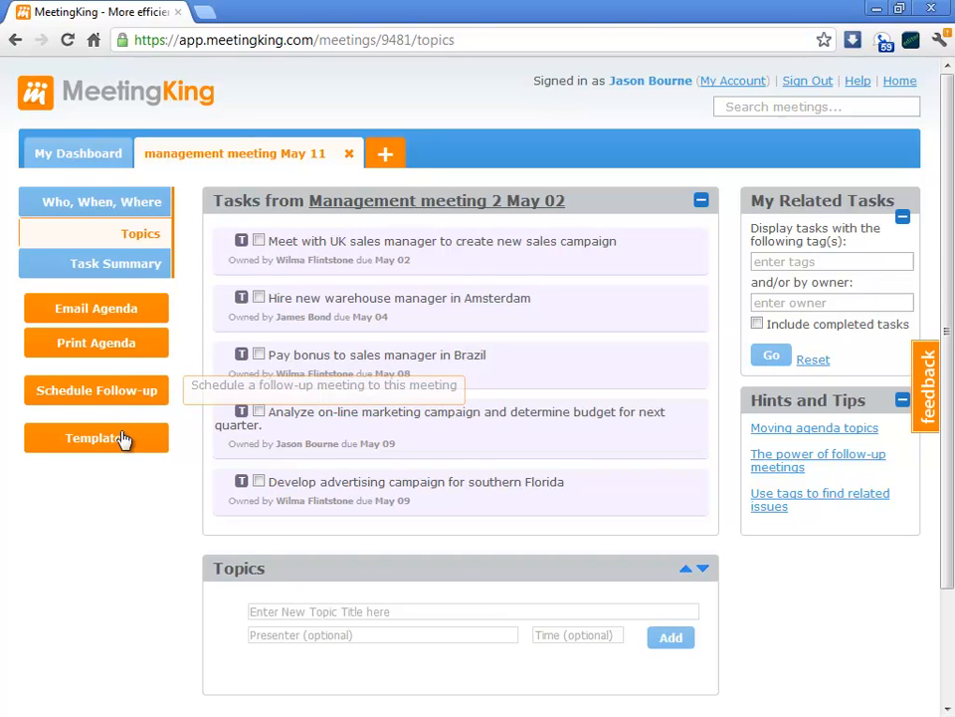
mouse_move(130, 460)
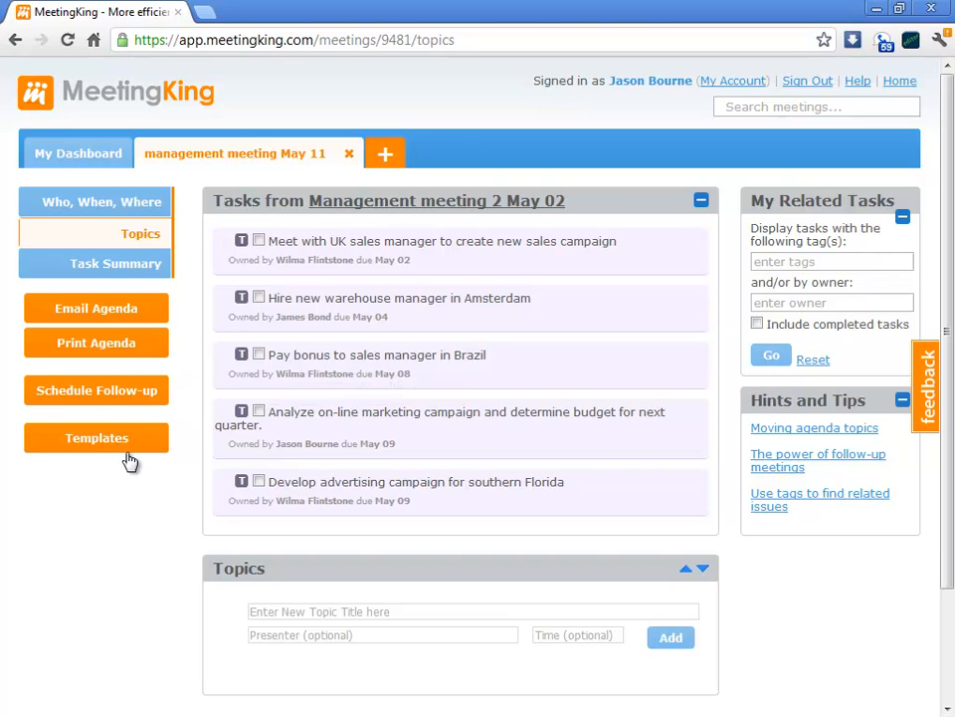
mouse_move(693, 217)
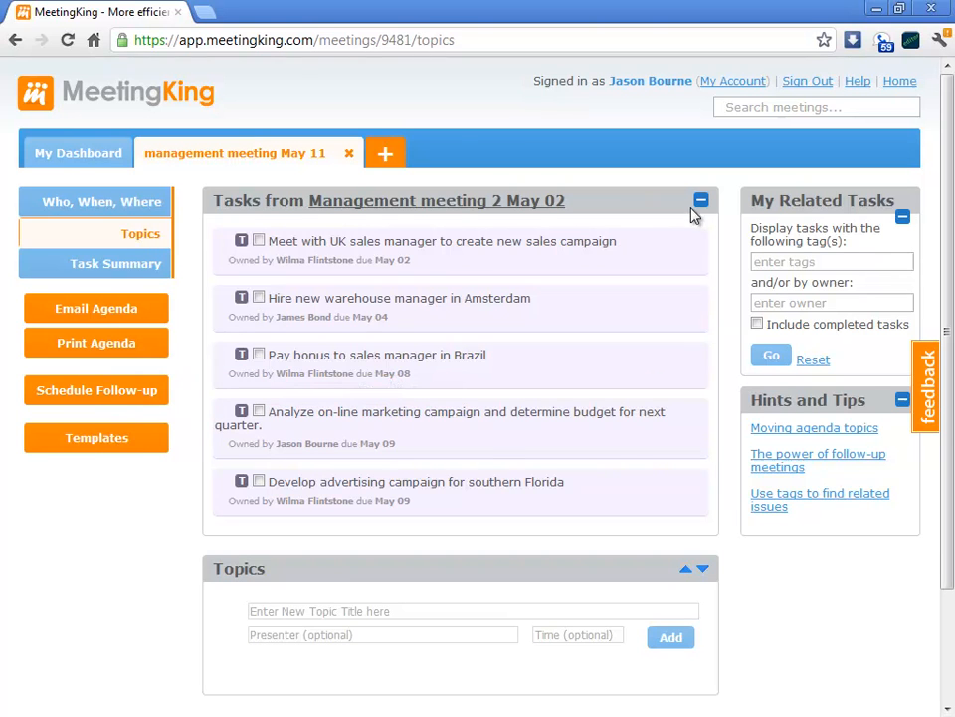
Step: Add 'topic 1' to the agenda and load the Weekly Management Meeting template
left_click(700, 200)
type("t")
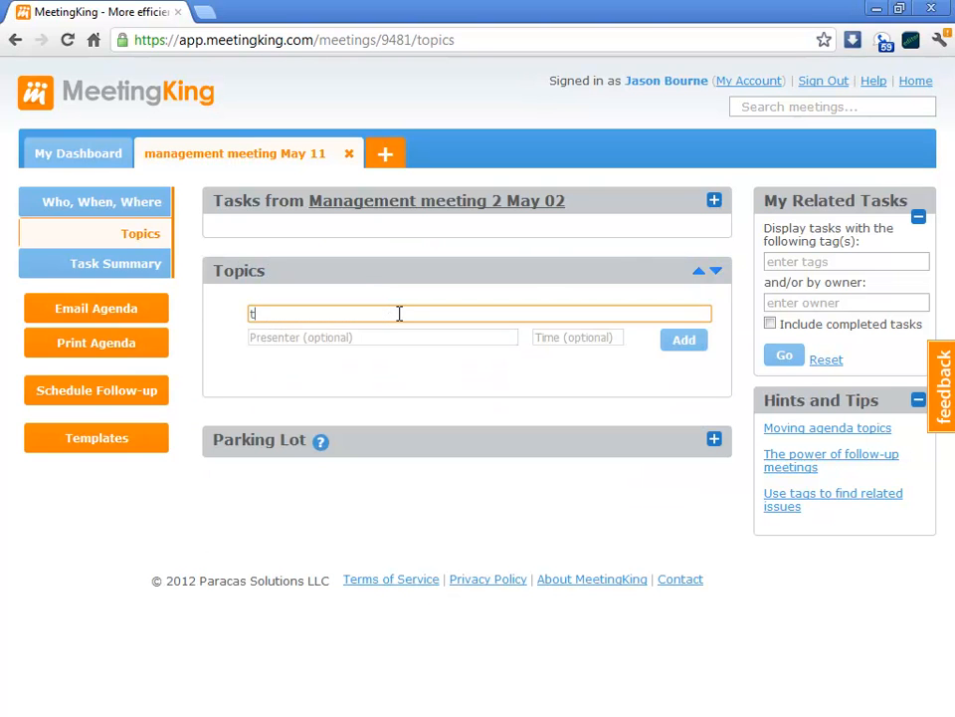
type("opic")
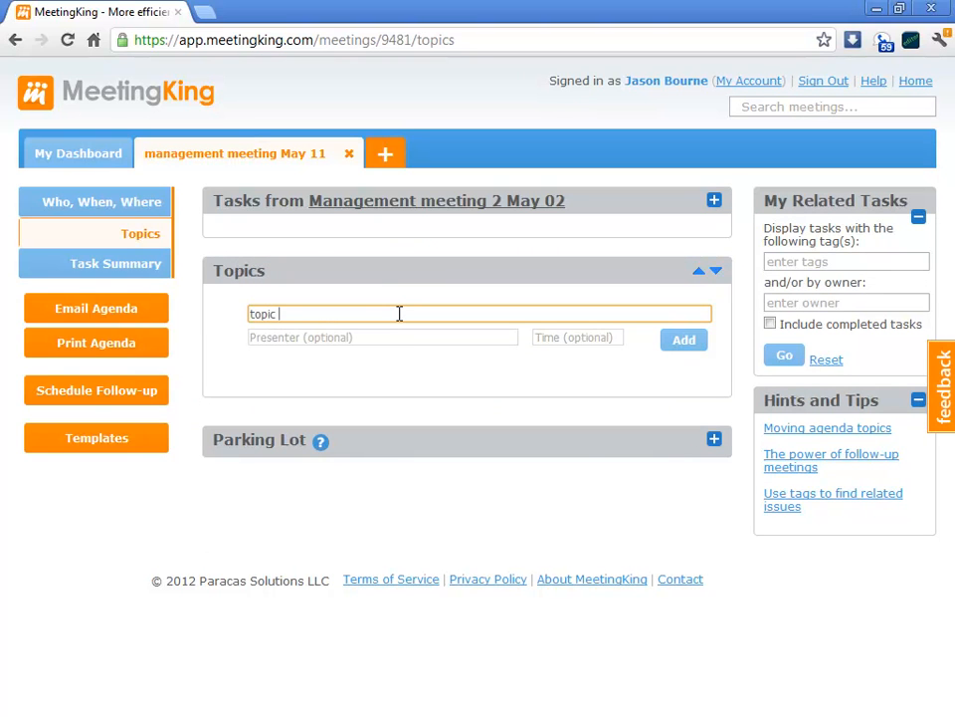
left_click(683, 339)
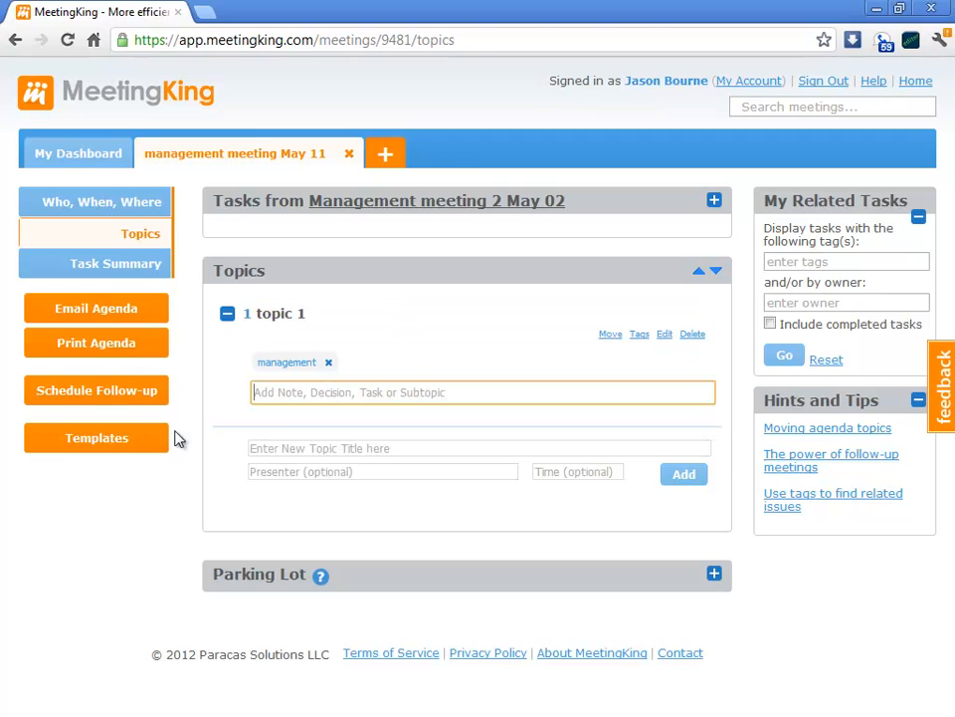
left_click(95, 437)
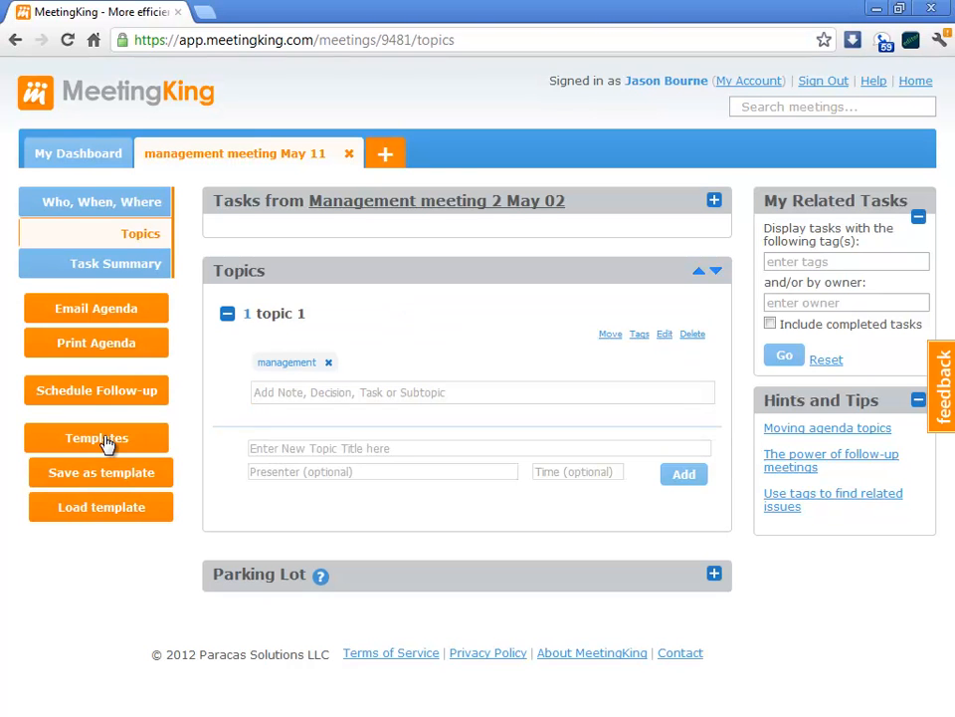
left_click(100, 507)
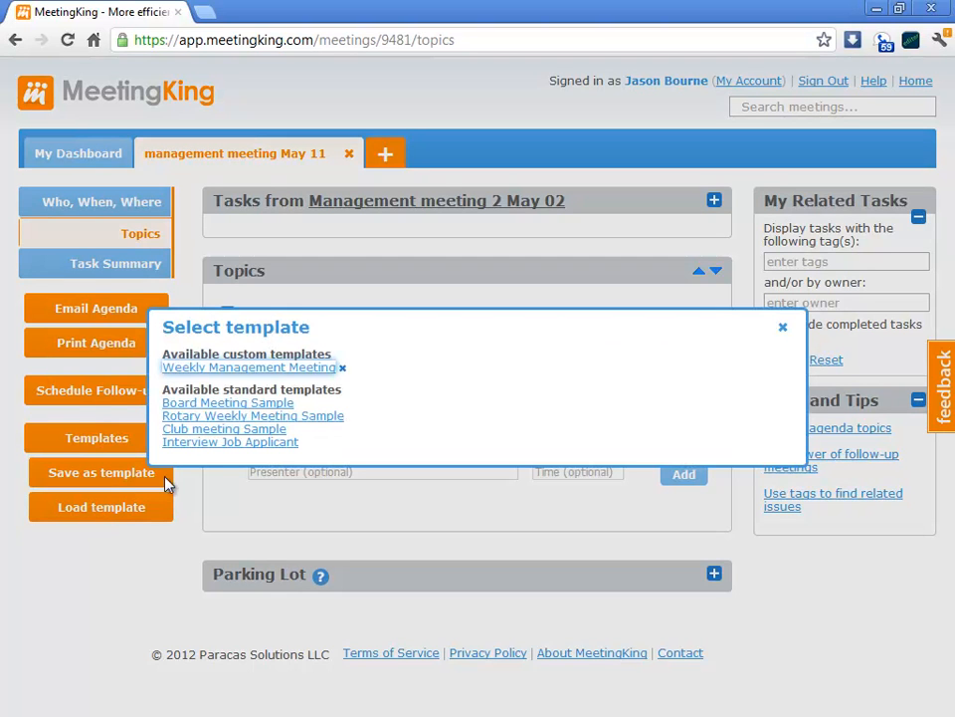
mouse_move(249, 367)
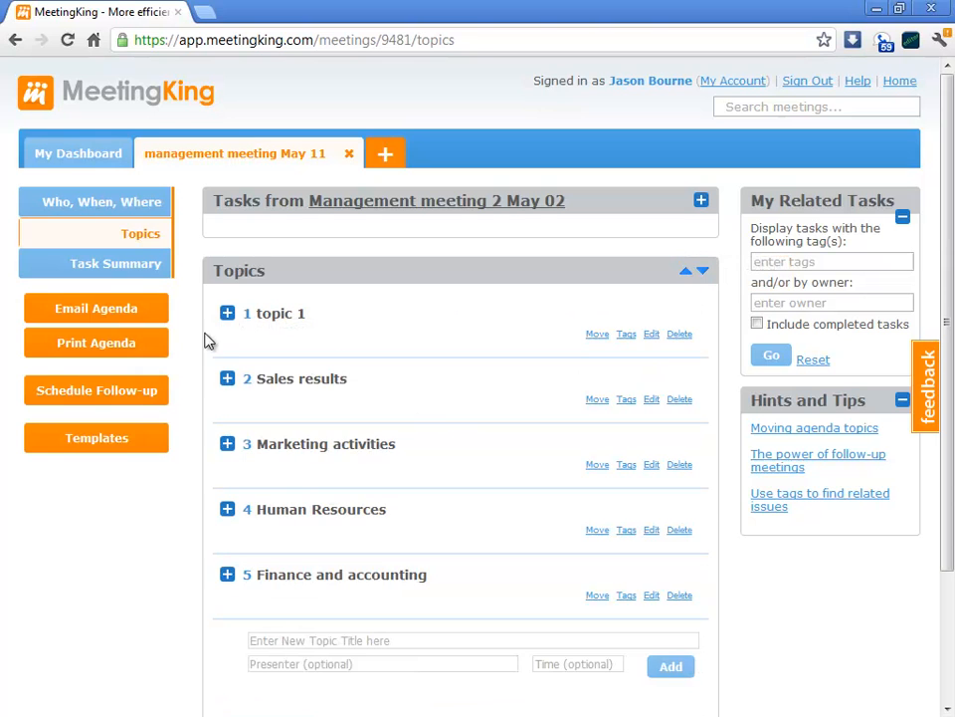
Step: Add a note under topic 1 reading 'argument 1' and 'argument 2' on separate lines
left_click(227, 312)
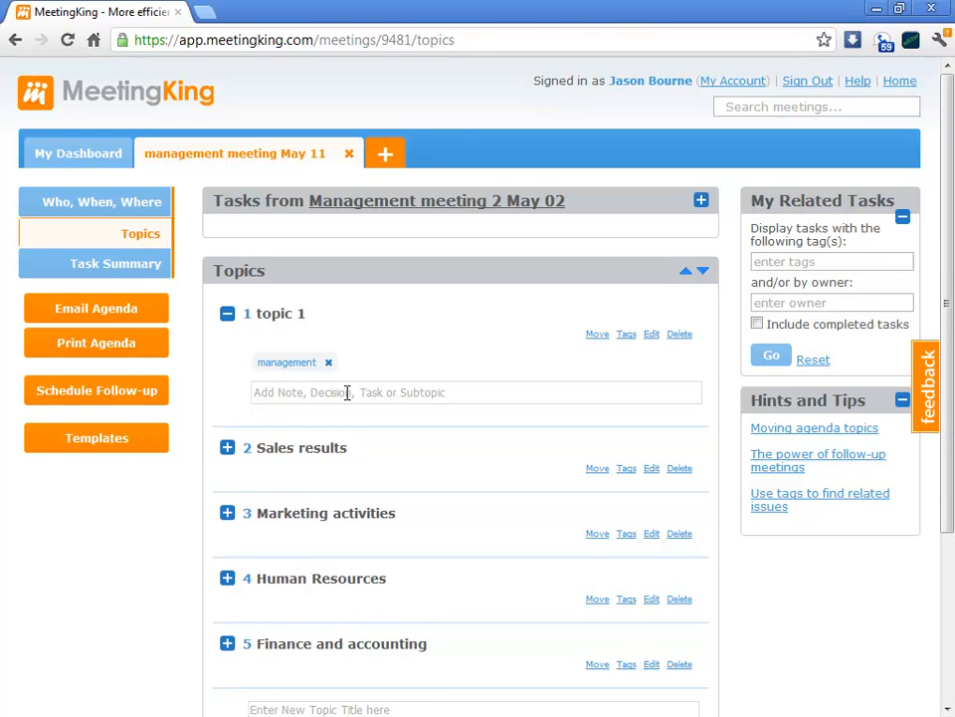
left_click(476, 392)
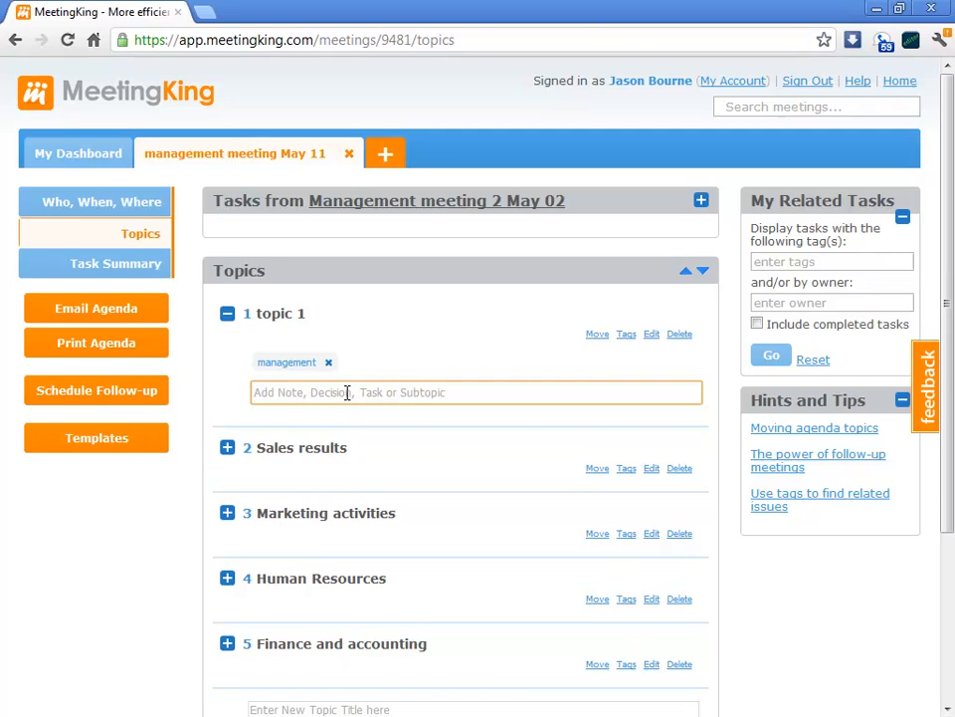
type("argumn")
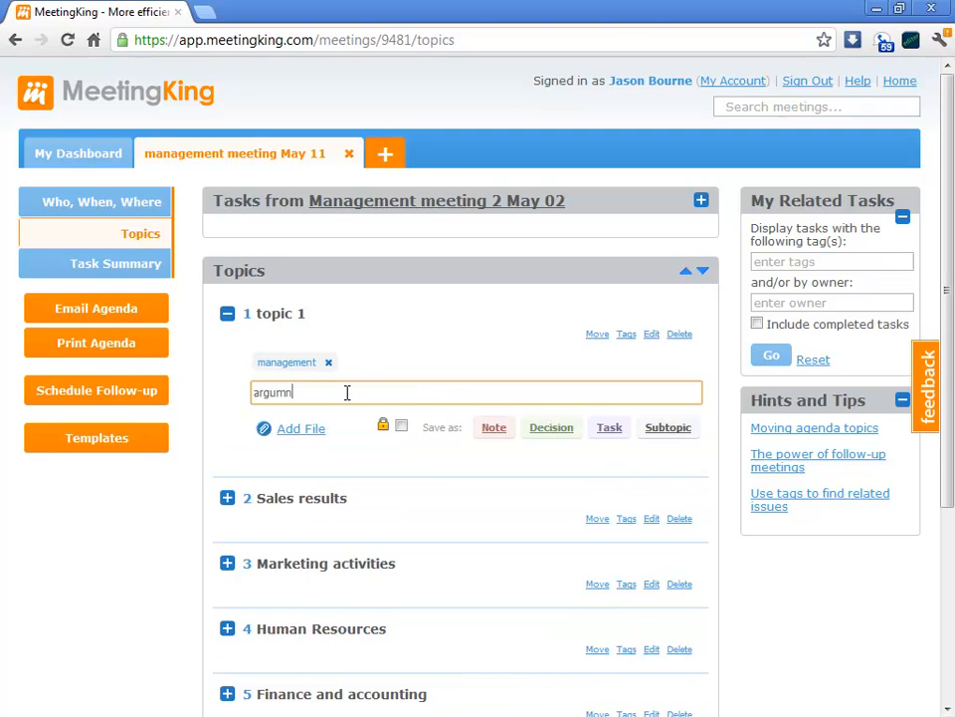
key("Backspace")
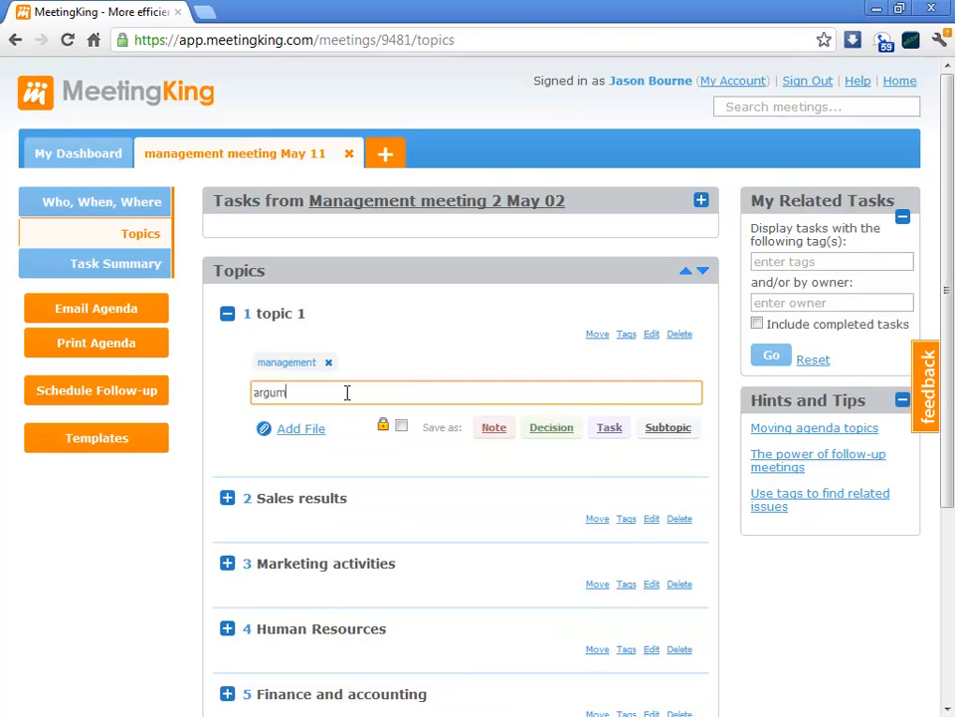
type("ent 1")
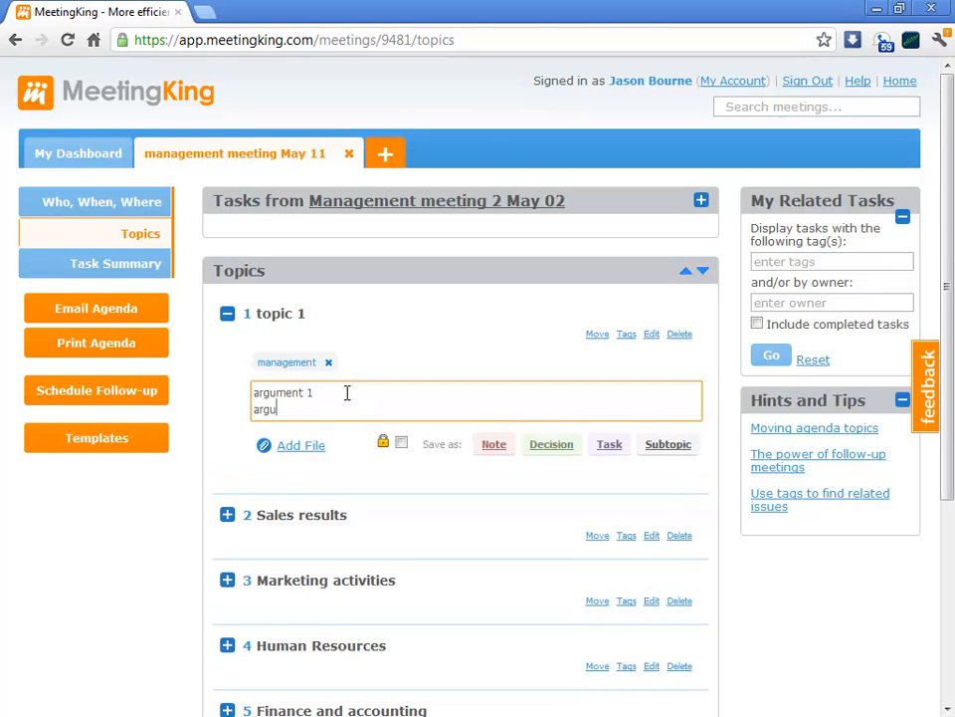
type("ment 2")
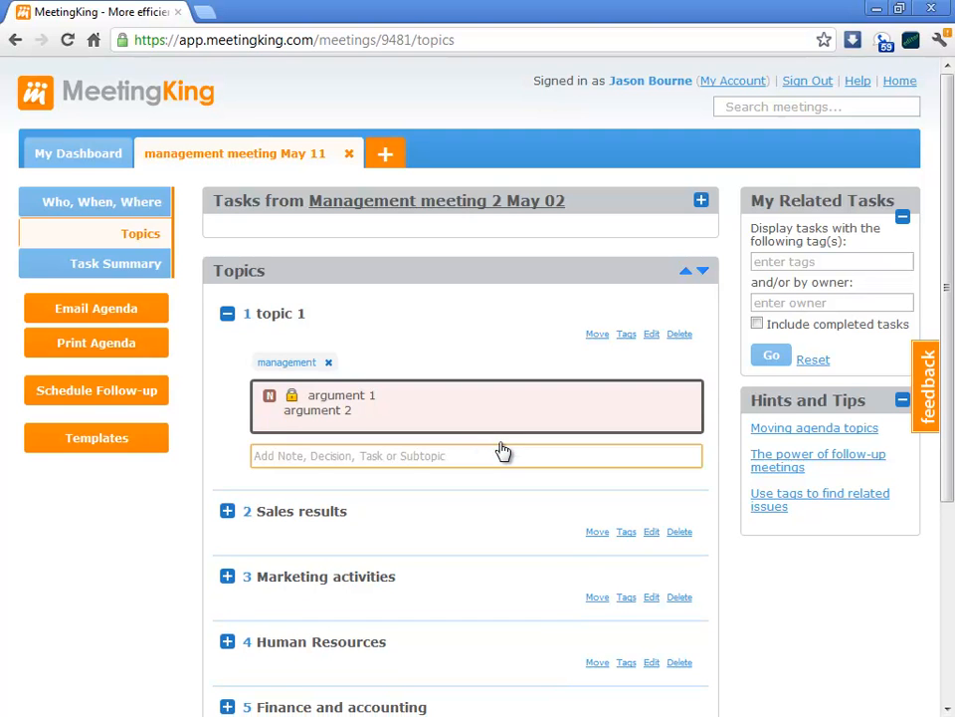
mouse_move(373, 385)
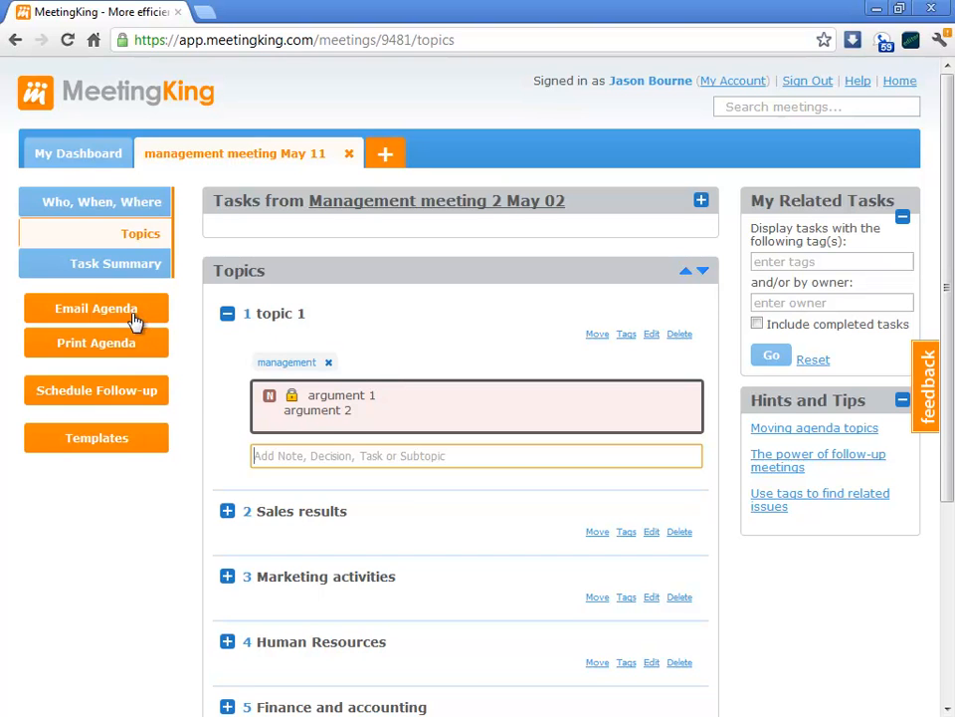
mouse_move(328, 448)
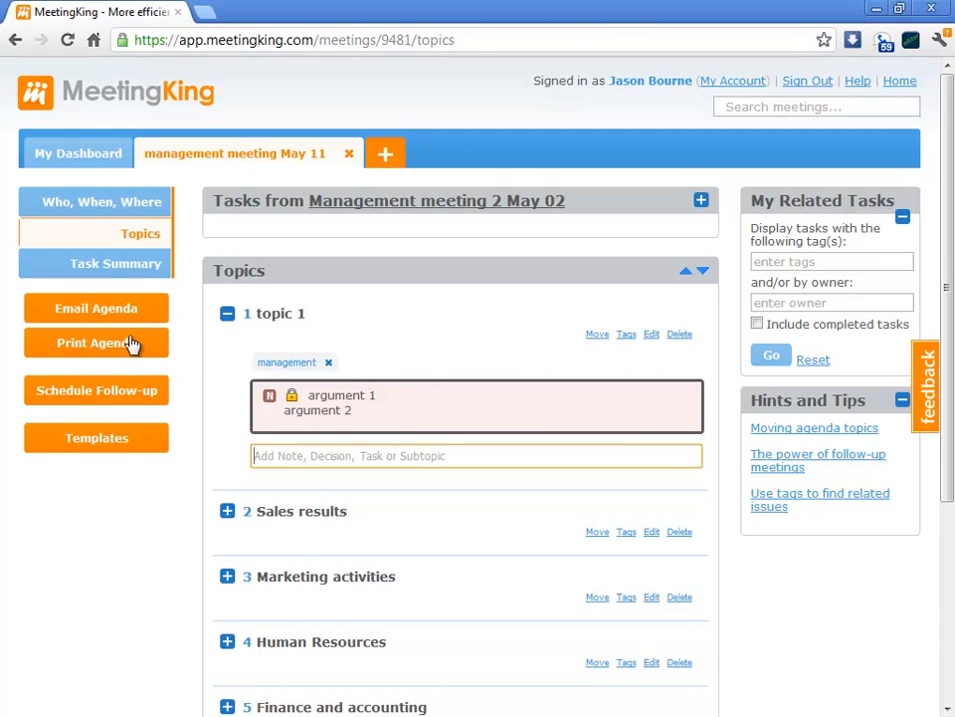
Step: Generate the May 11 meeting agenda as a PDF in a new browser tab
left_click(96, 342)
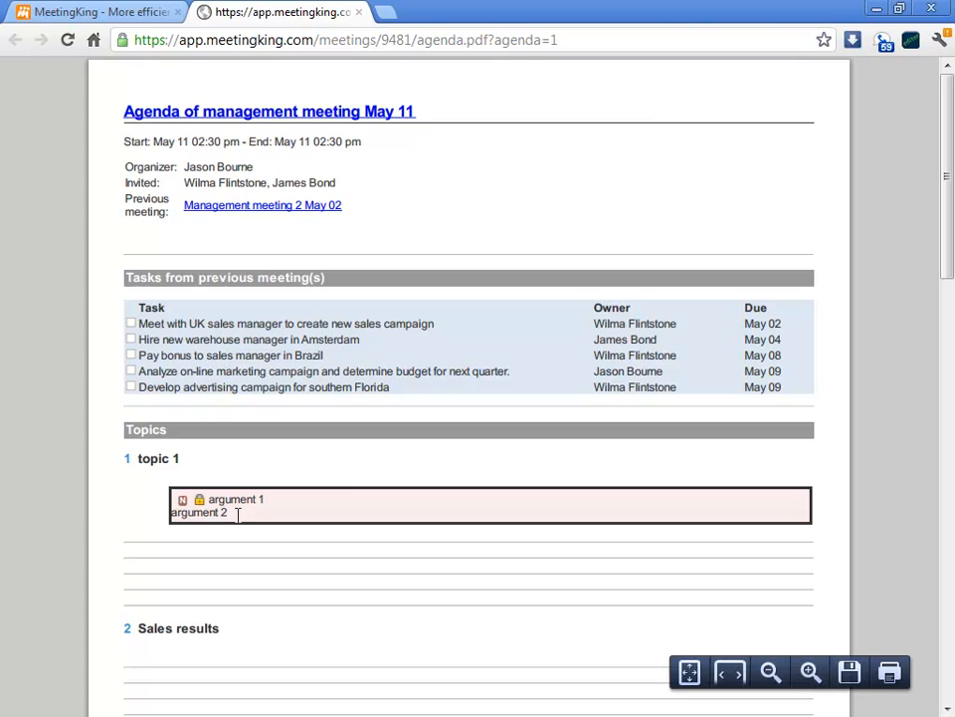
mouse_move(139, 30)
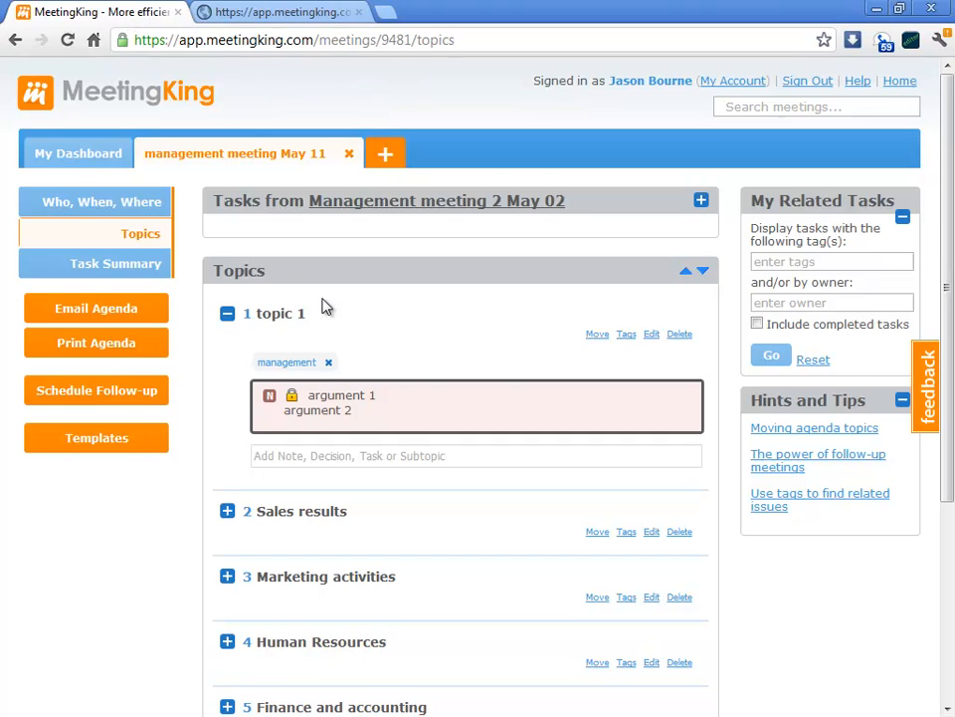
mouse_move(660, 370)
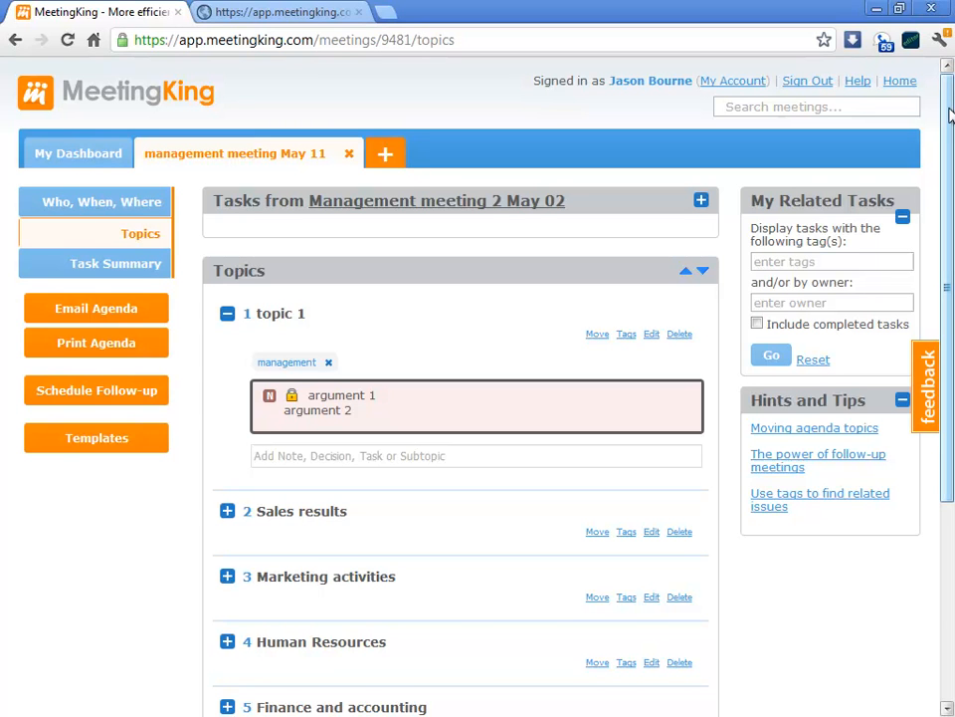
Step: Add 'new topic' as the sixth agenda topic below Finance and accounting
scroll("down", 3)
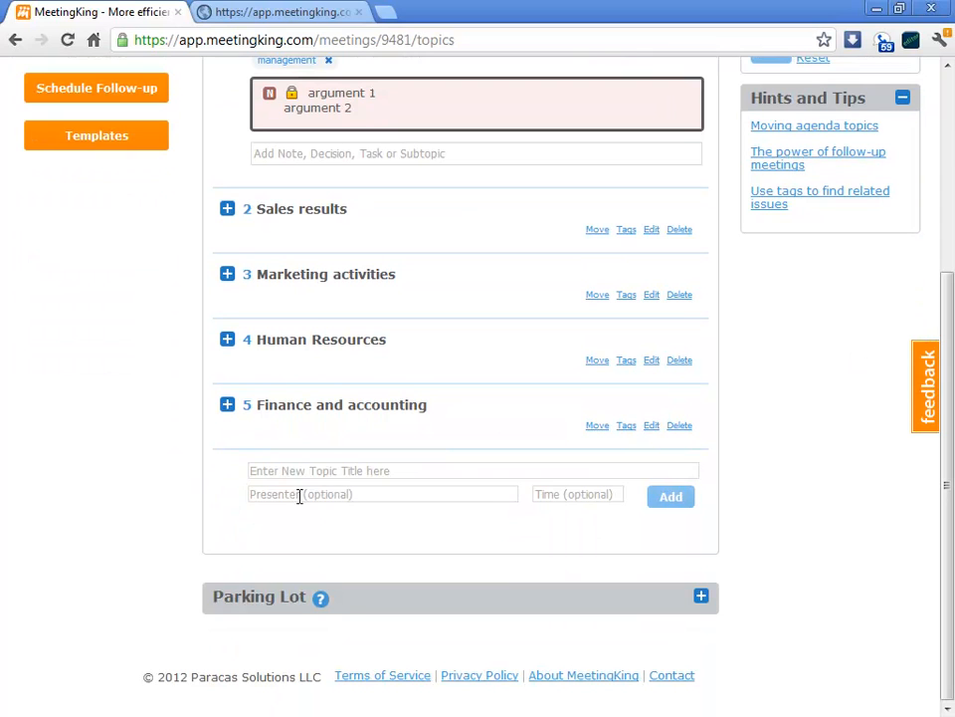
left_click(473, 471)
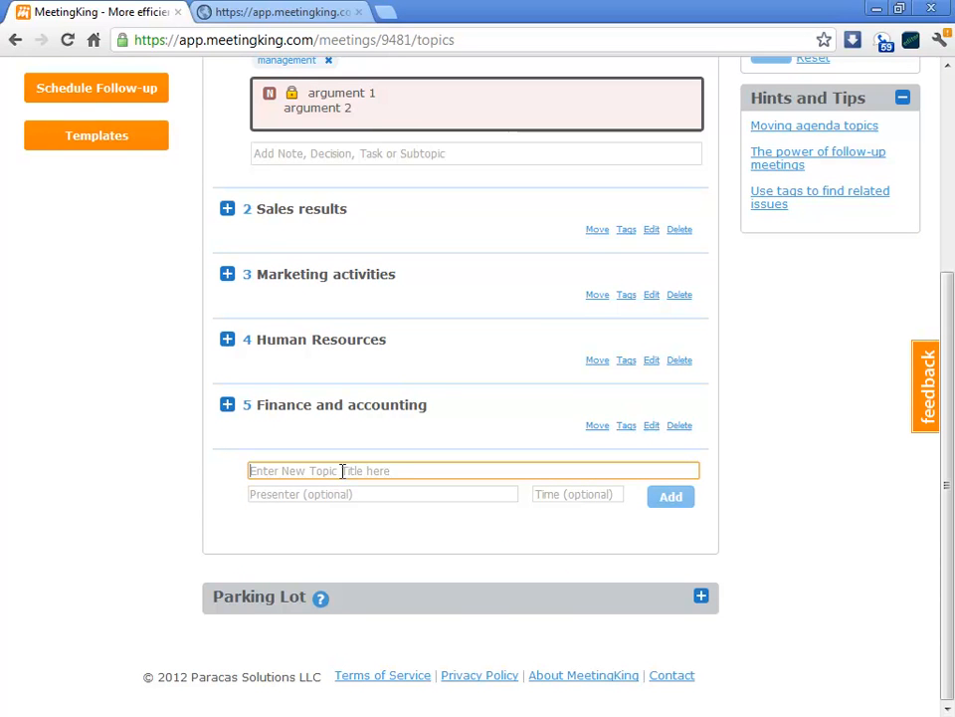
type("new topic")
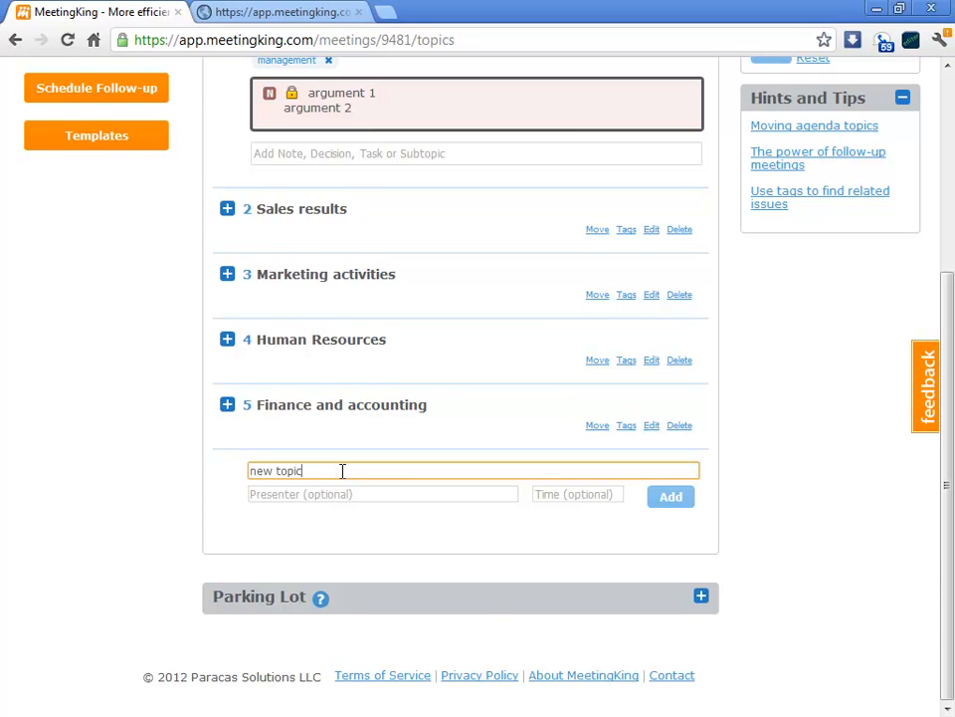
left_click(671, 496)
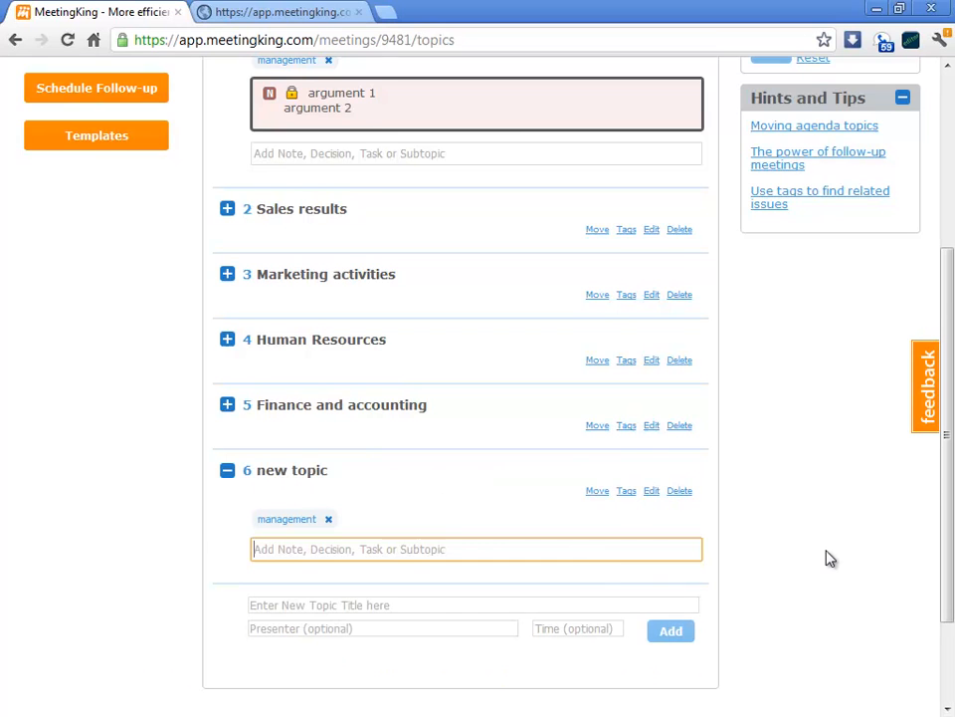
scroll("down", 3)
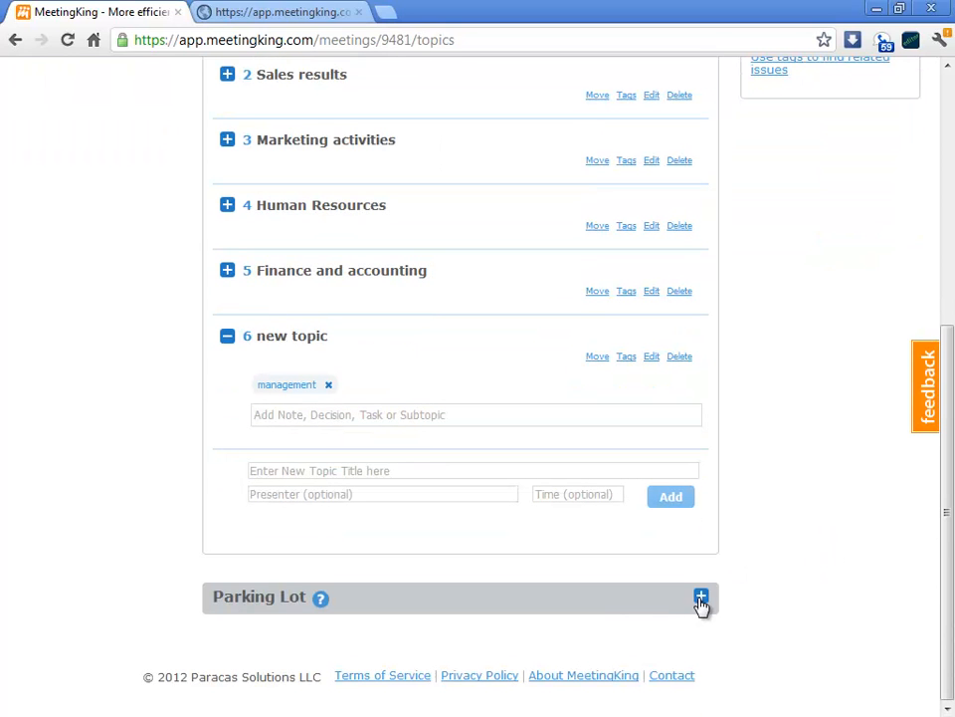
Step: Expand the Parking Lot and drag 'new topic' into it
left_click(702, 596)
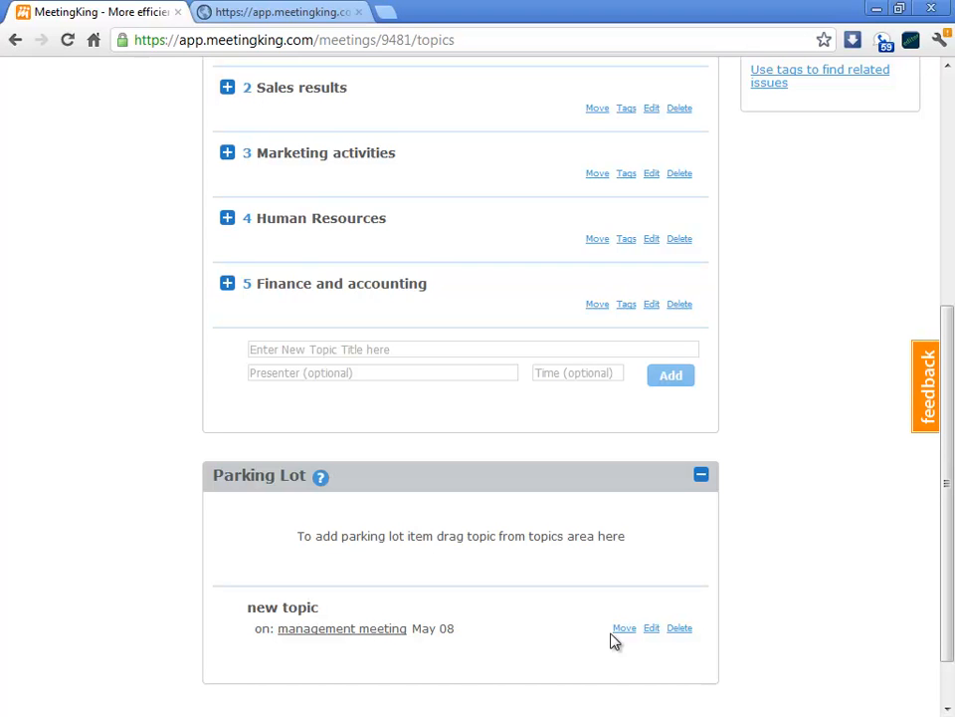
mouse_move(944, 550)
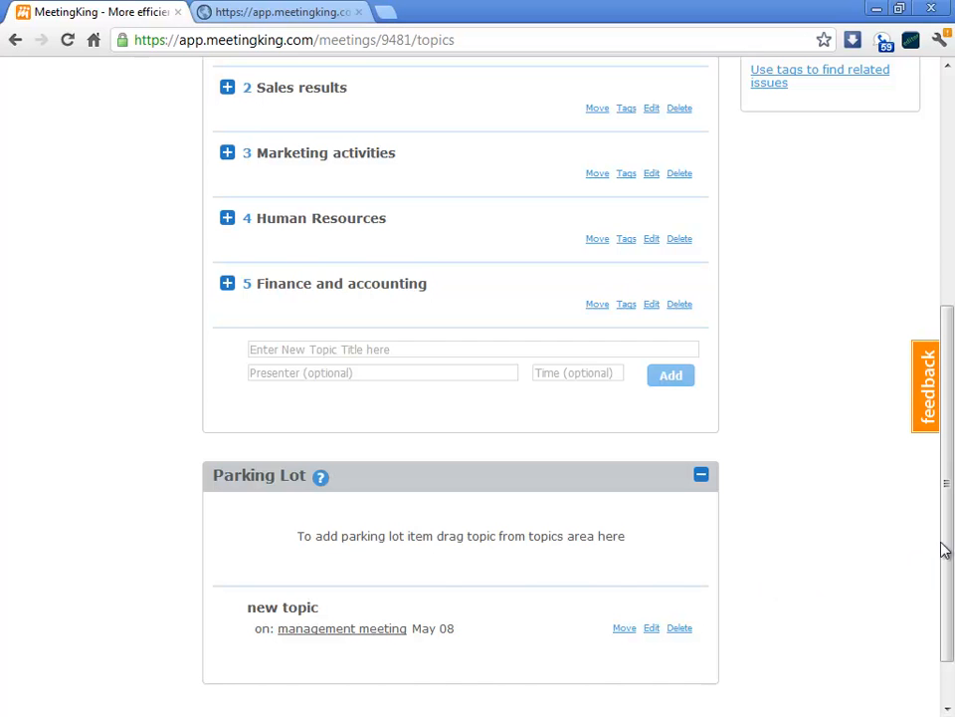
scroll("up", 3)
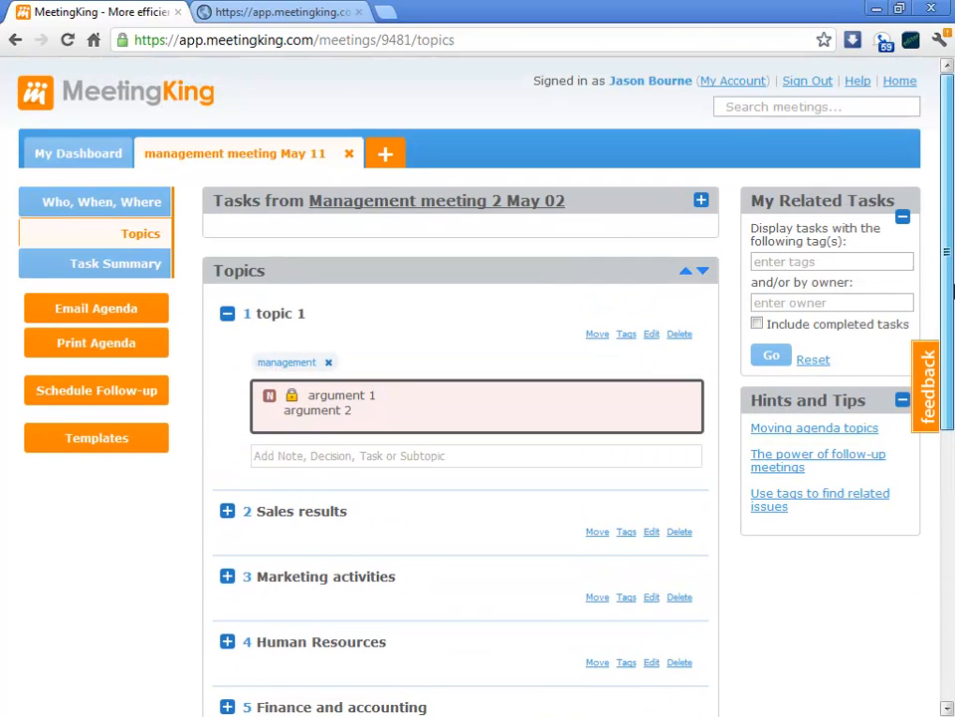
Step: From the dashboard's Parking Lot, add the topic 'talk about company xmas party'
left_click(78, 153)
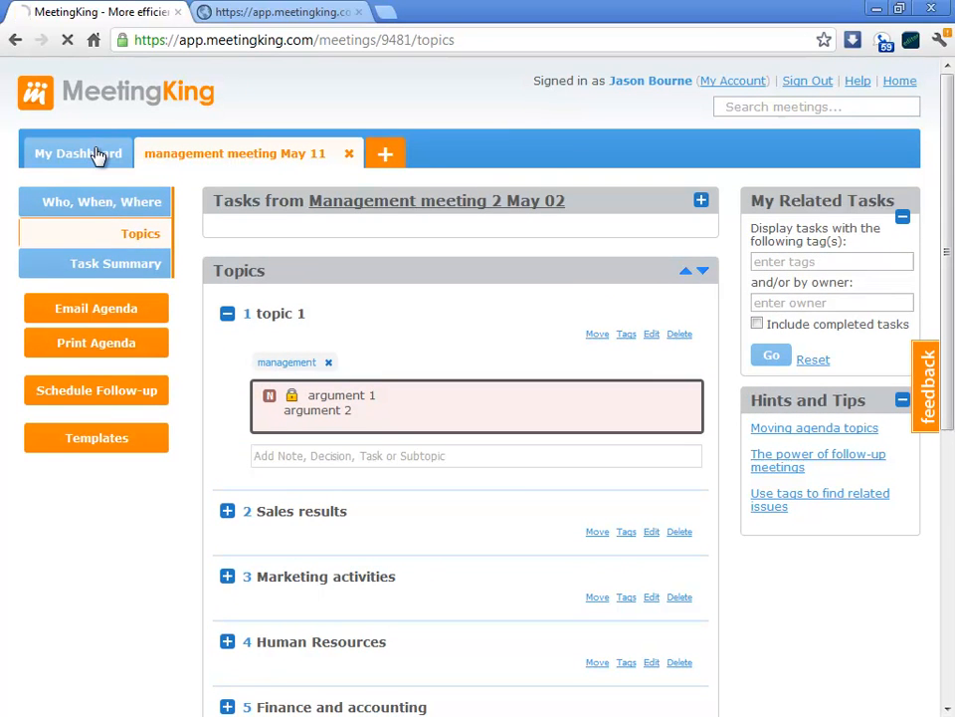
left_click(77, 153)
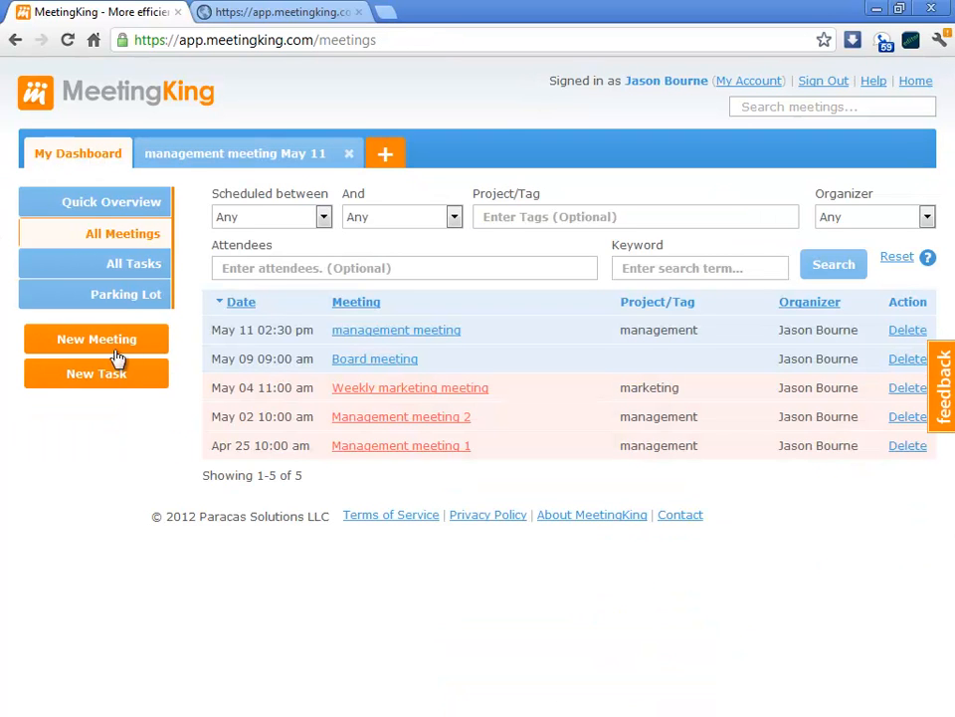
left_click(124, 295)
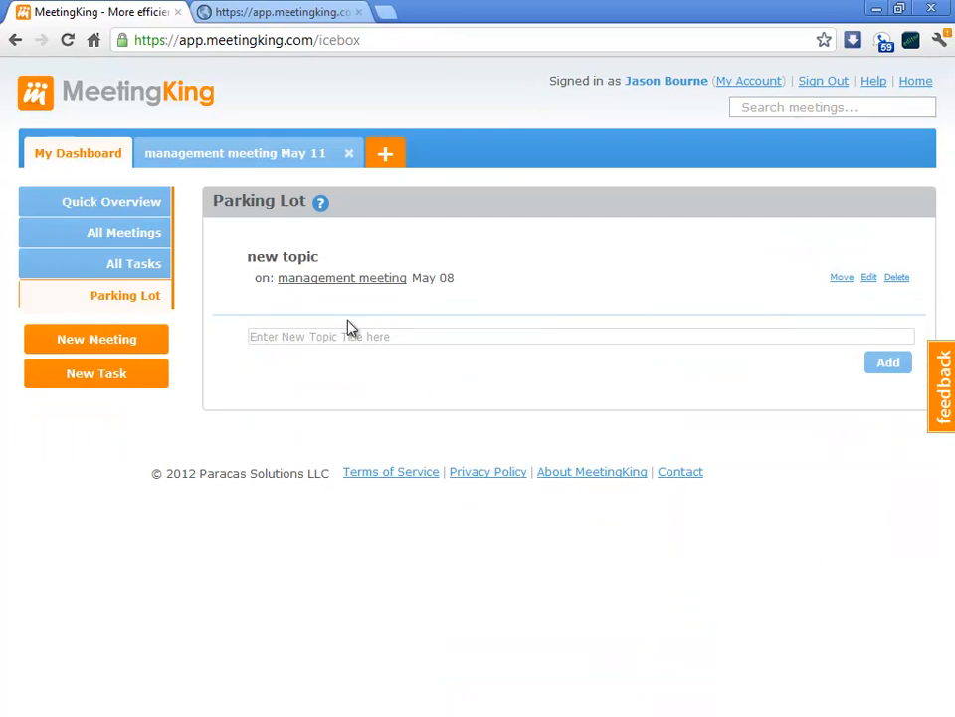
left_click(580, 336)
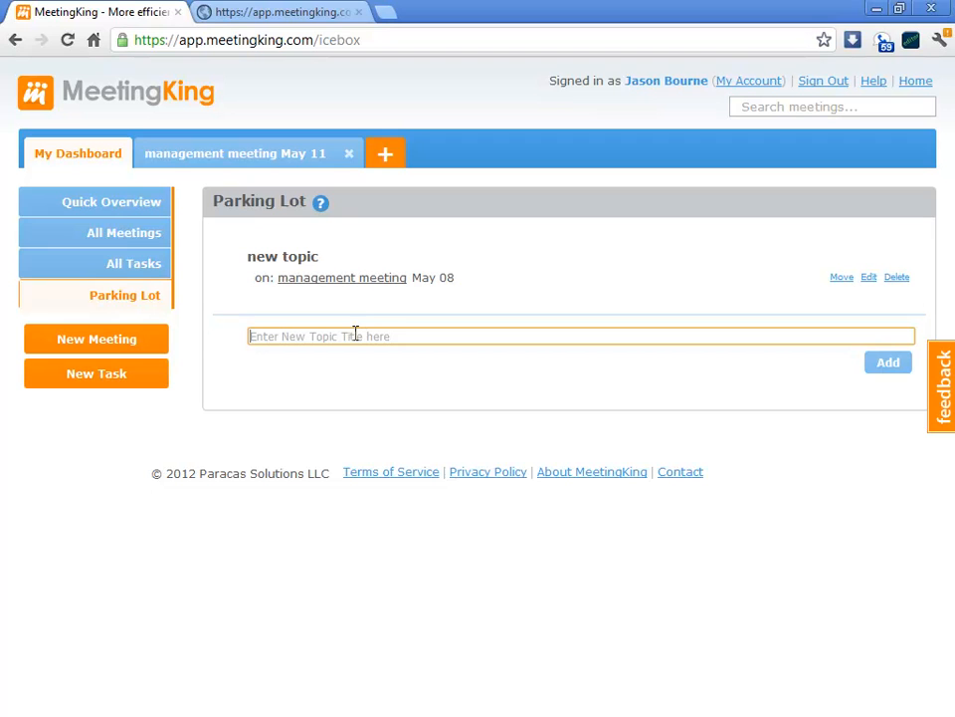
type("t")
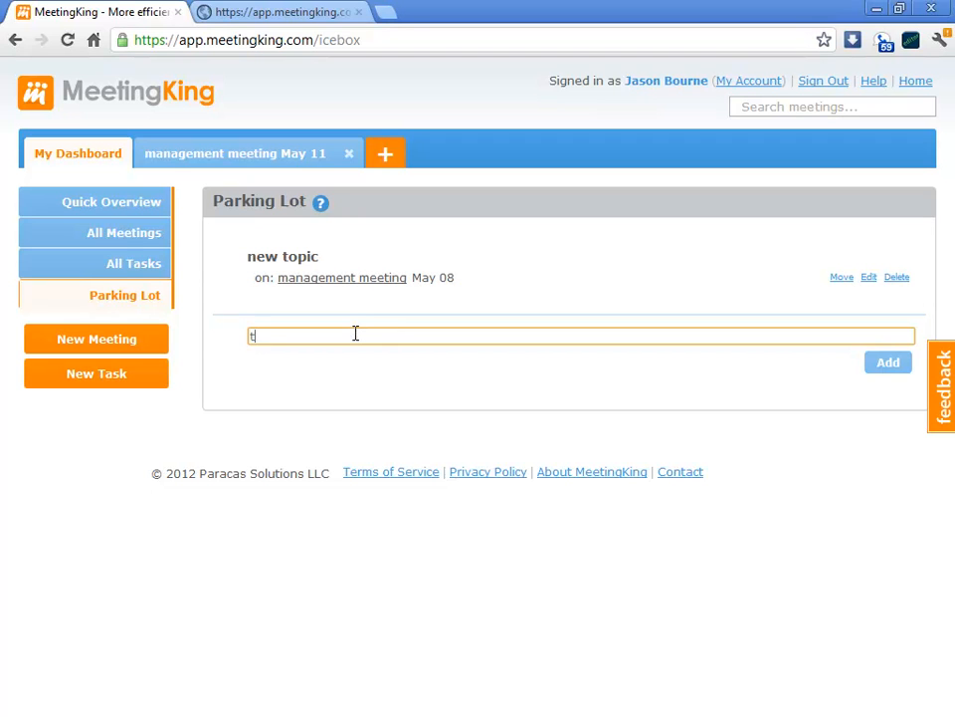
type("alk about company p")
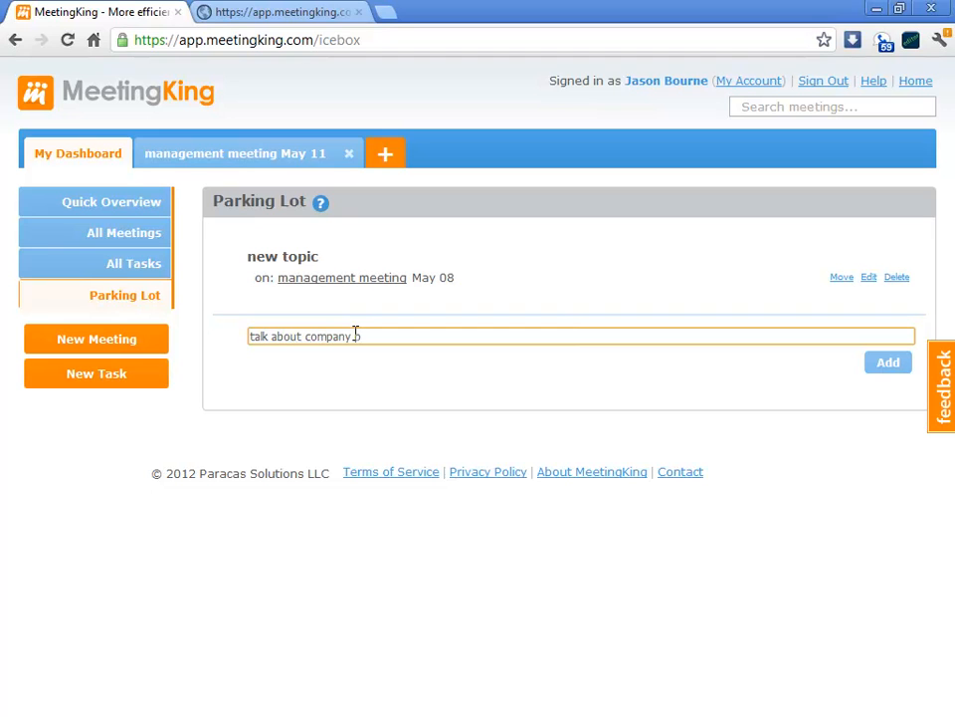
type("rmad")
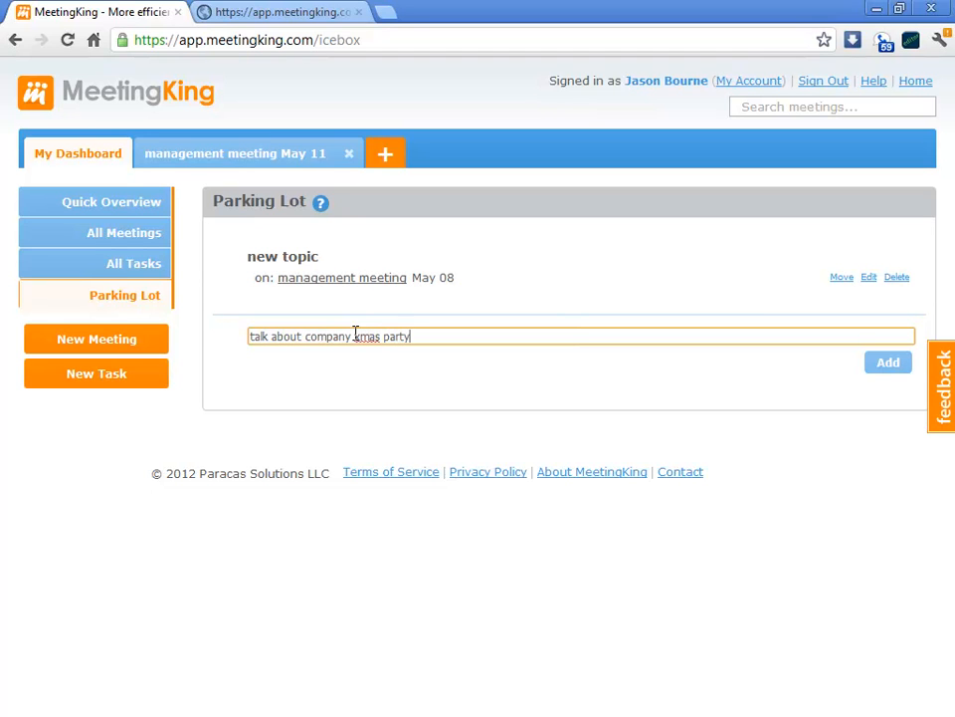
left_click(887, 361)
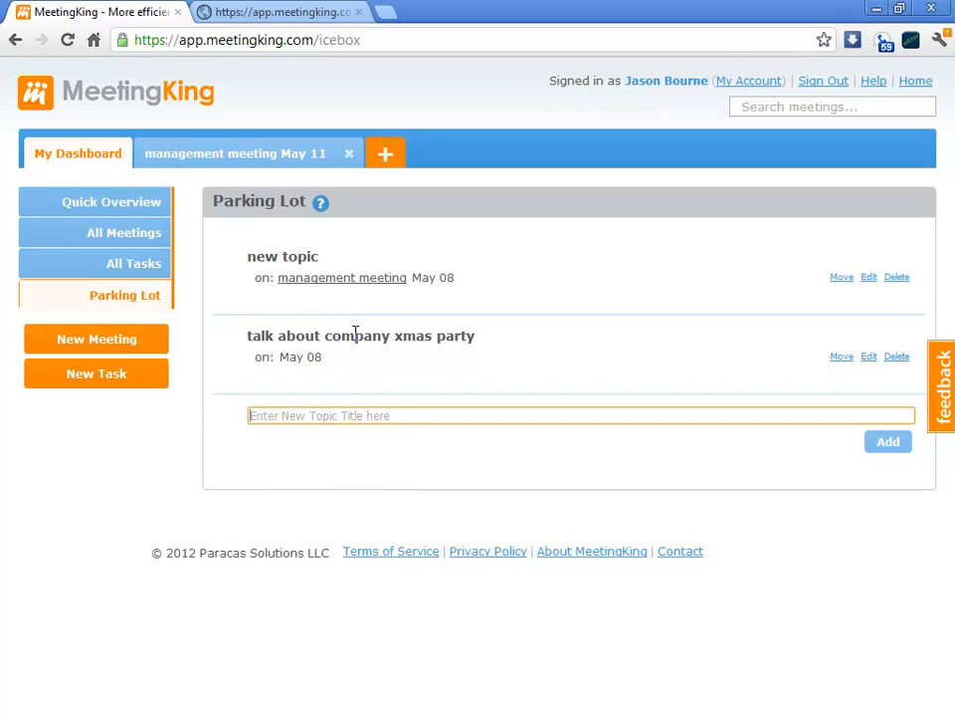
mouse_move(274, 158)
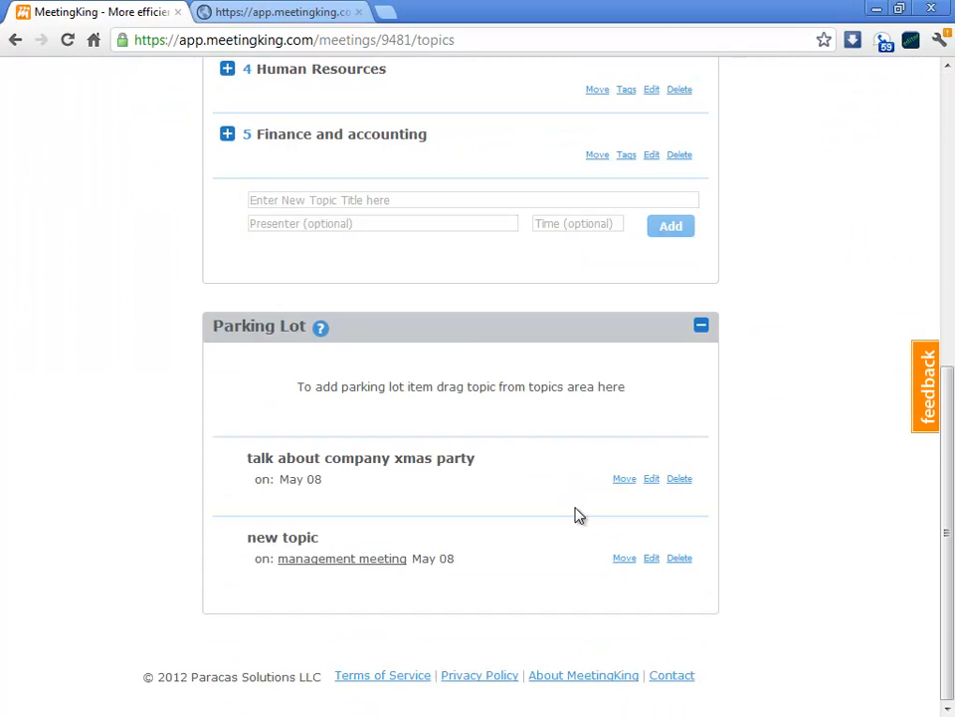
mouse_move(624, 477)
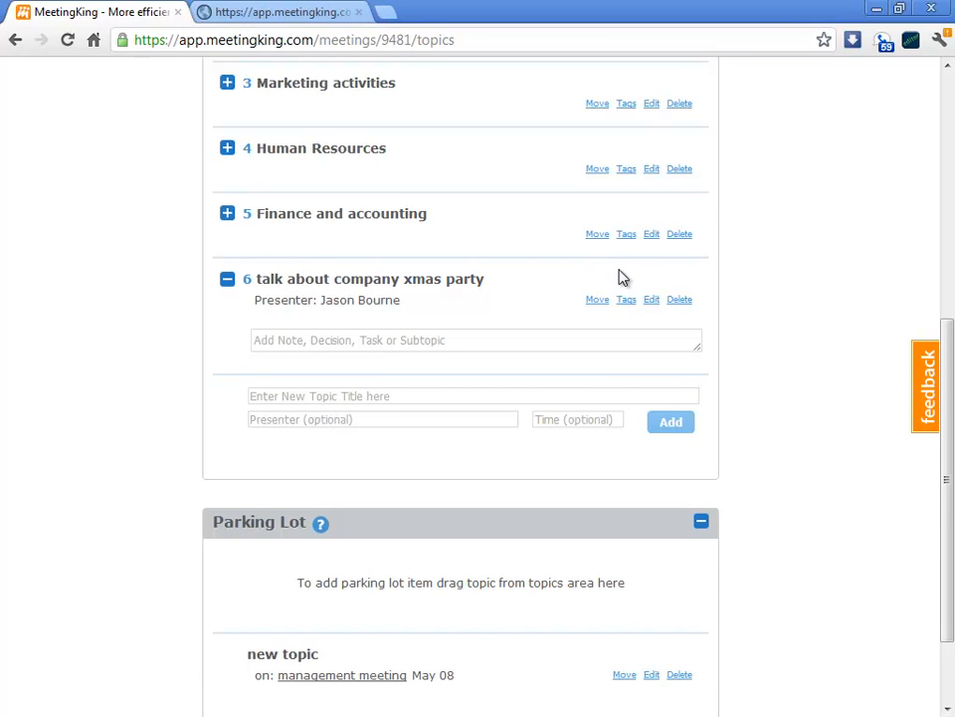
Step: Drag 'talk about company xmas party' from the Parking Lot into the agenda as topic 6
scroll("up", 3)
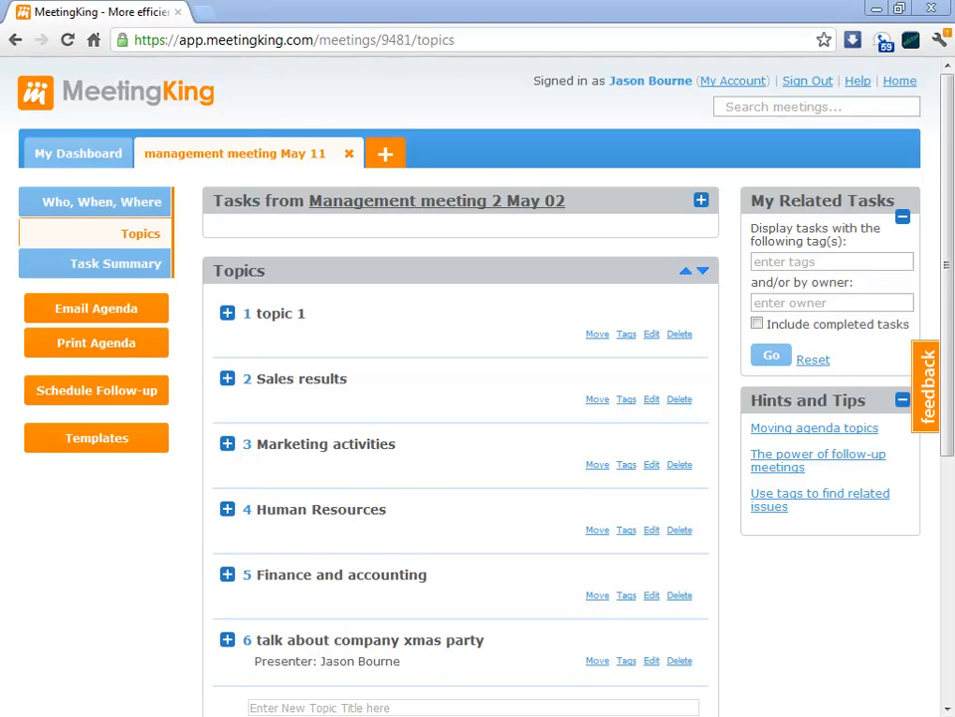
mouse_move(333, 190)
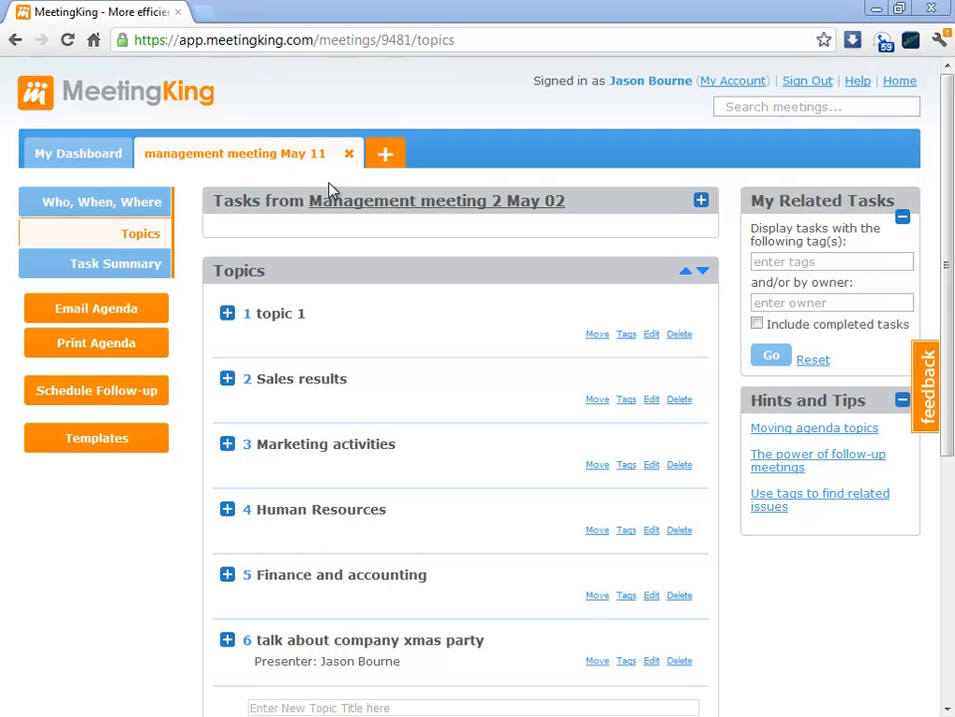
Step: Append 'demo' to the May 11 meeting's tags, making them 'management, demo'
left_click(101, 202)
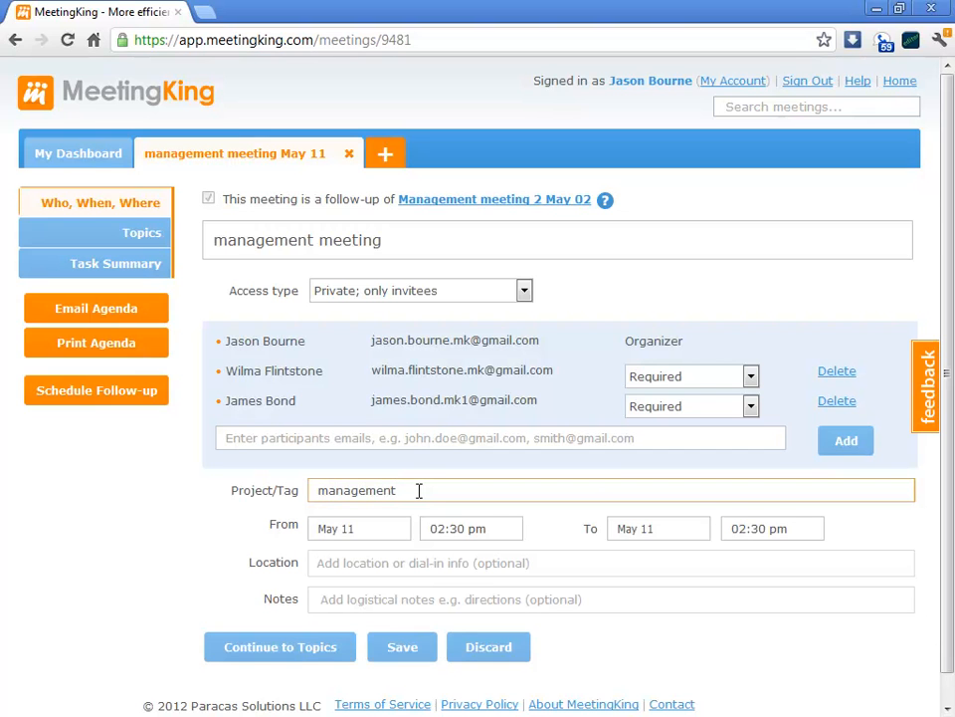
type(",")
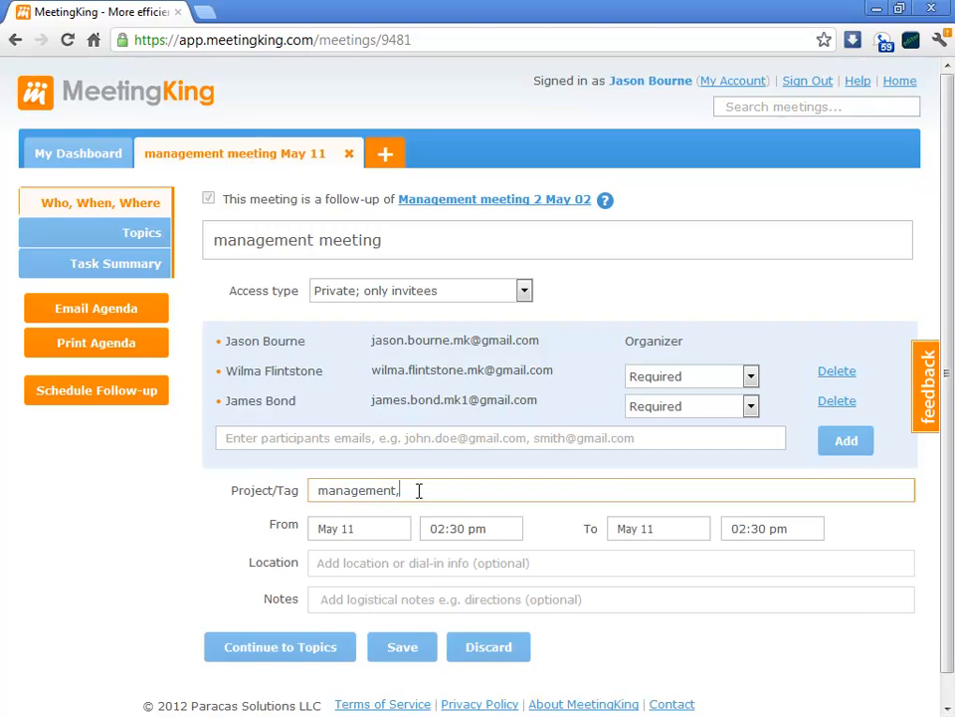
type("demo")
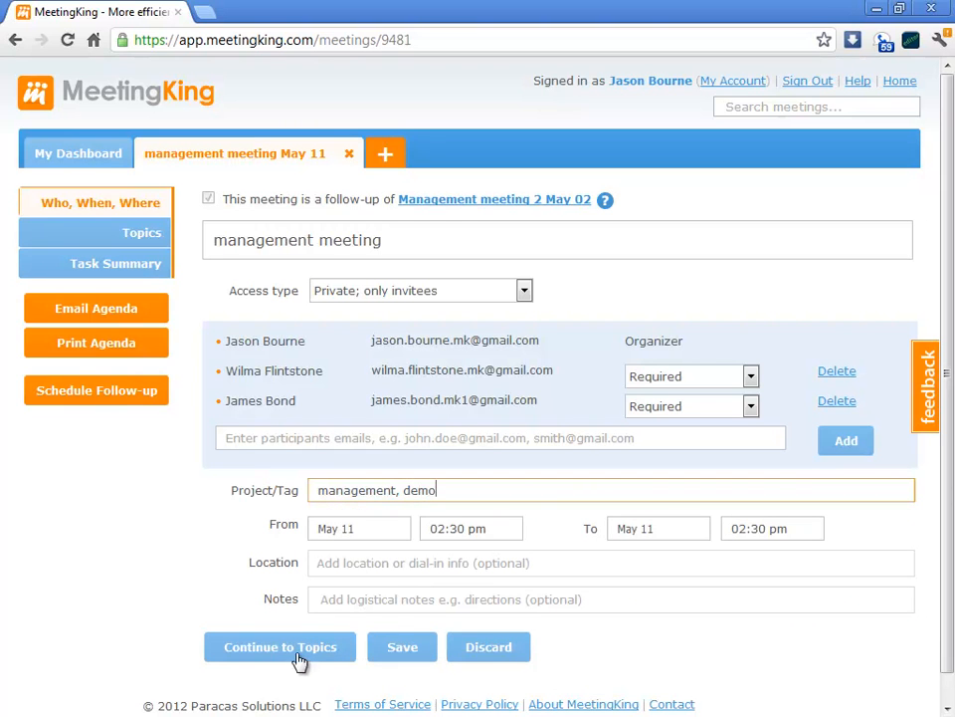
left_click(280, 647)
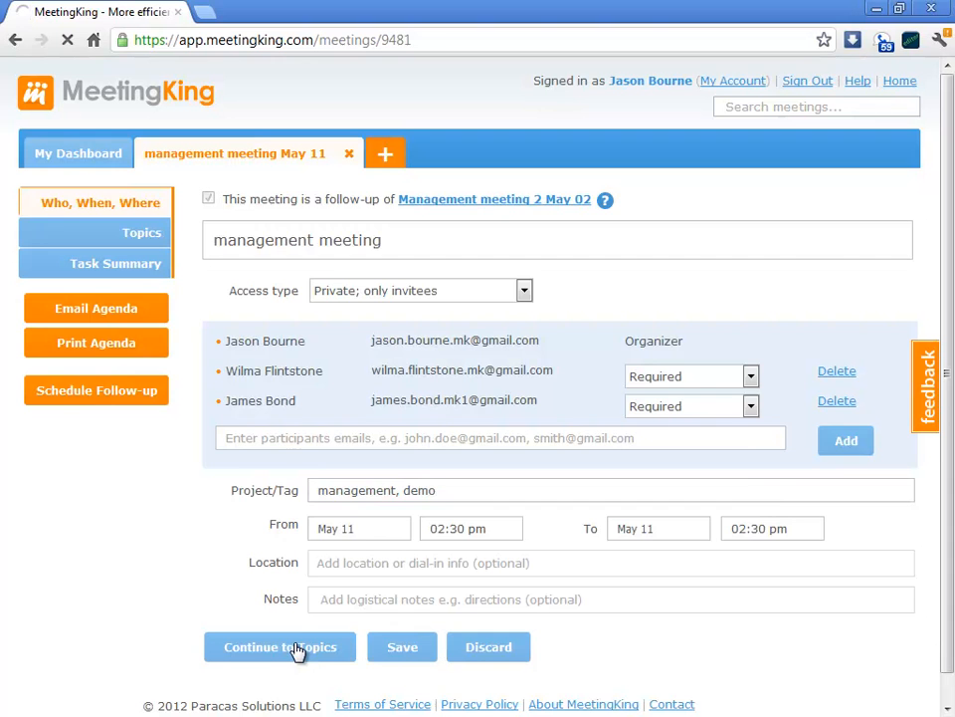
left_click(280, 647)
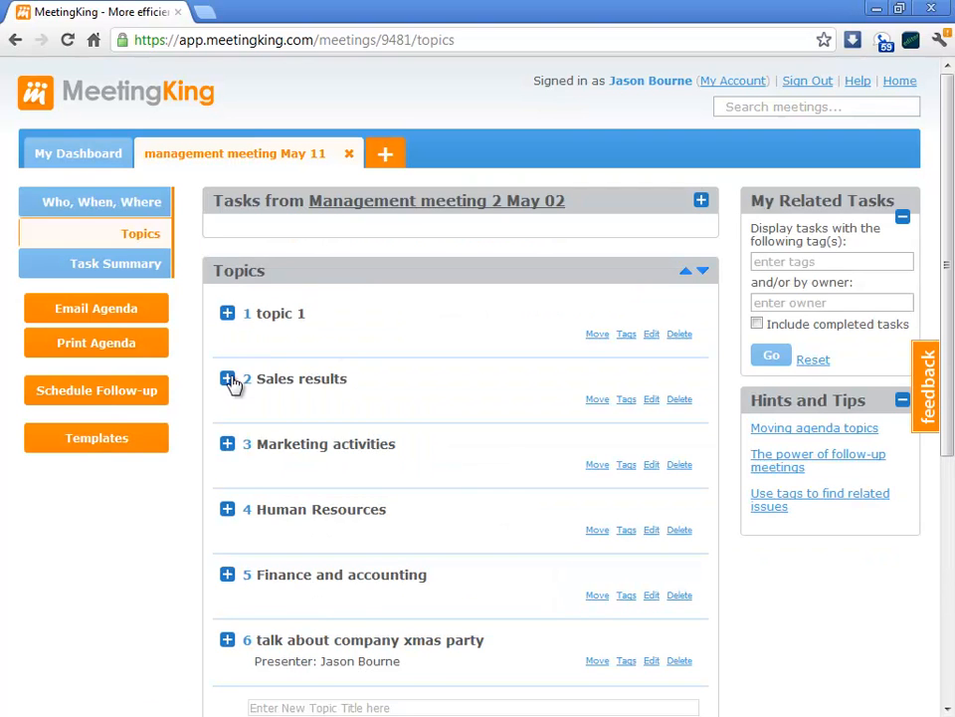
Step: Tag the Sales results topic with a new 'sales' tag
left_click(226, 380)
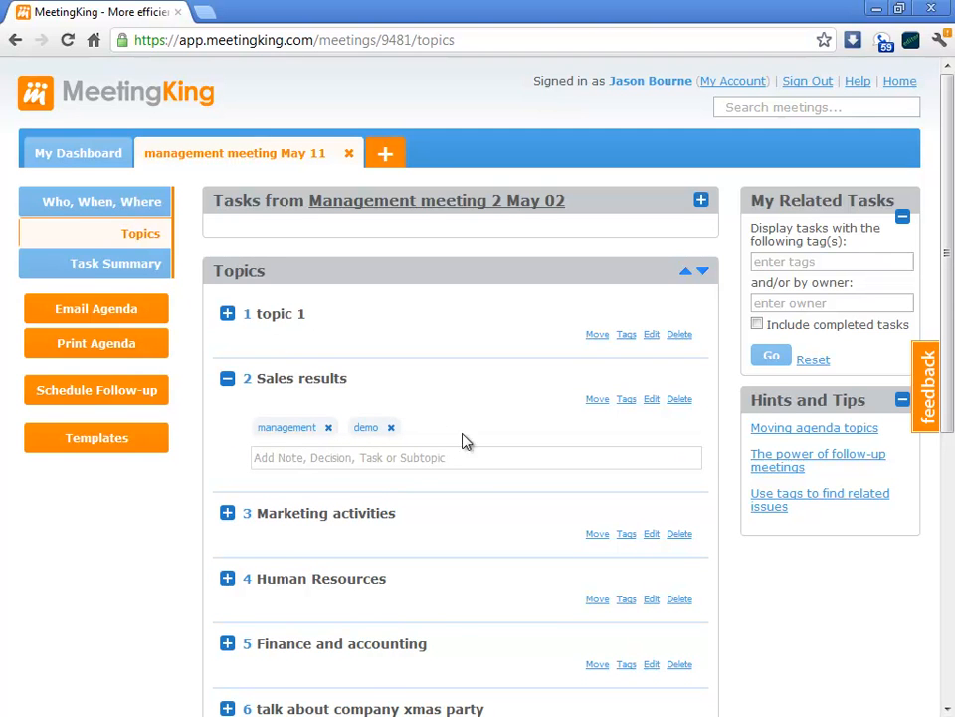
left_click(626, 399)
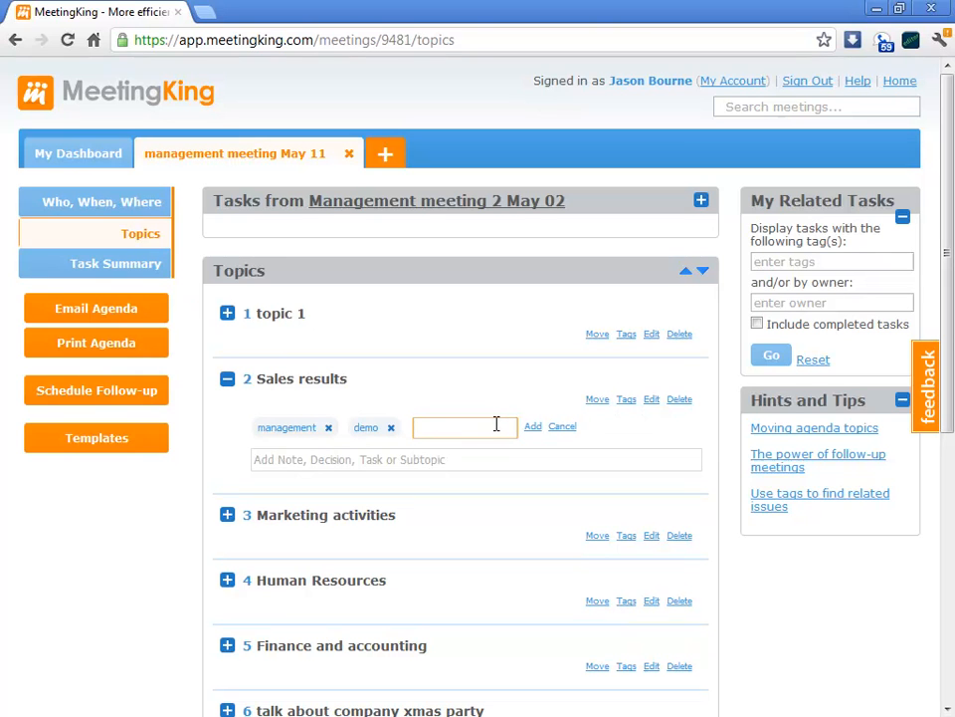
type("sales")
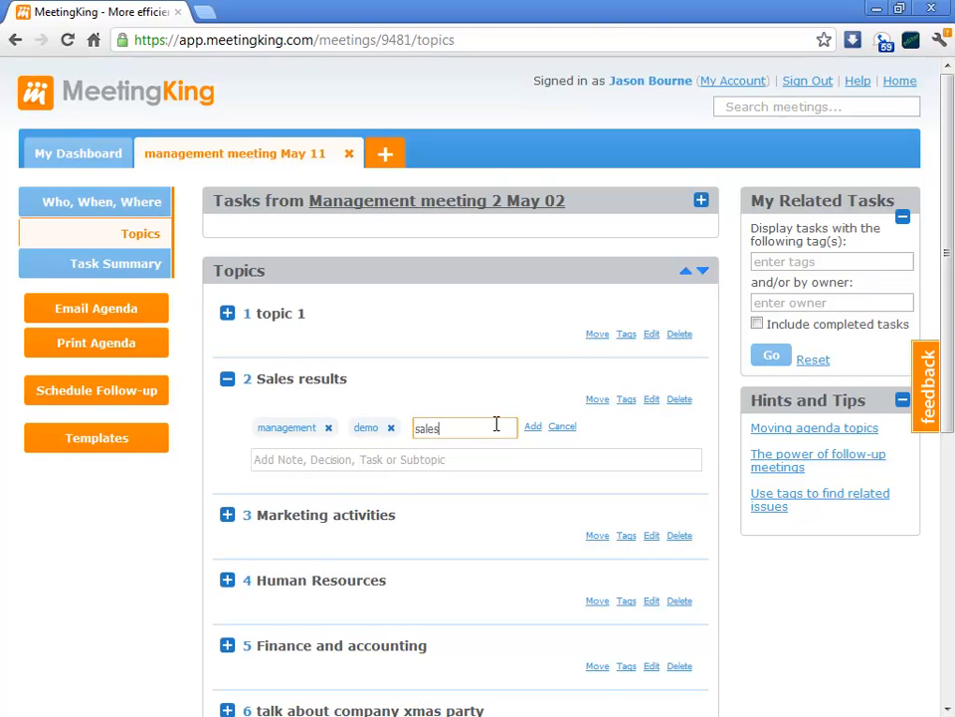
left_click(532, 425)
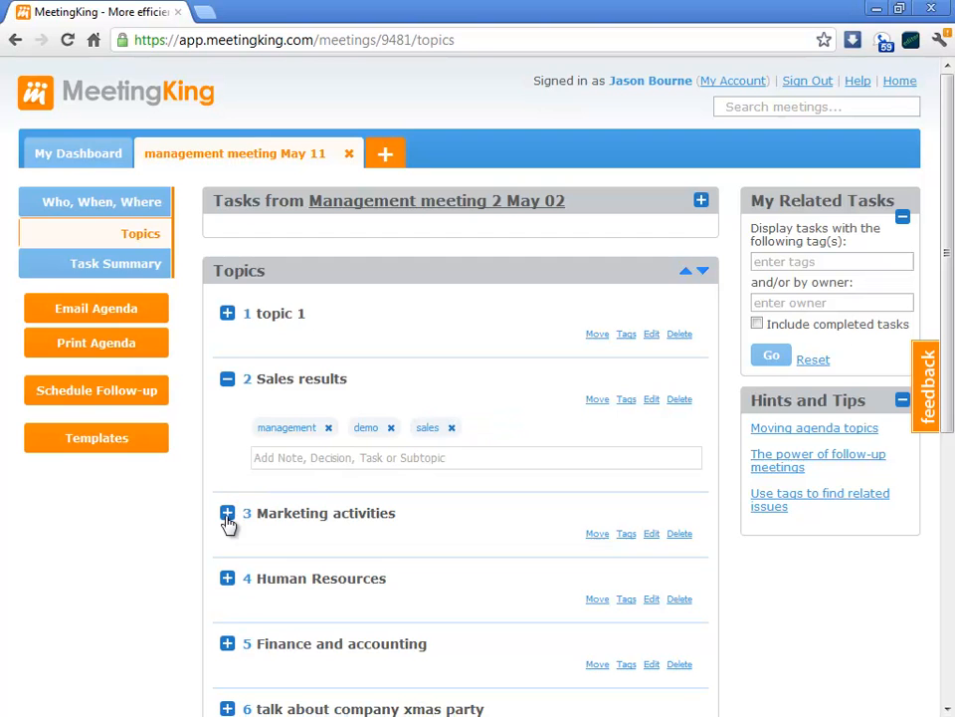
Step: Tag Marketing activities with the existing 'marketing' tag
left_click(227, 513)
type("m")
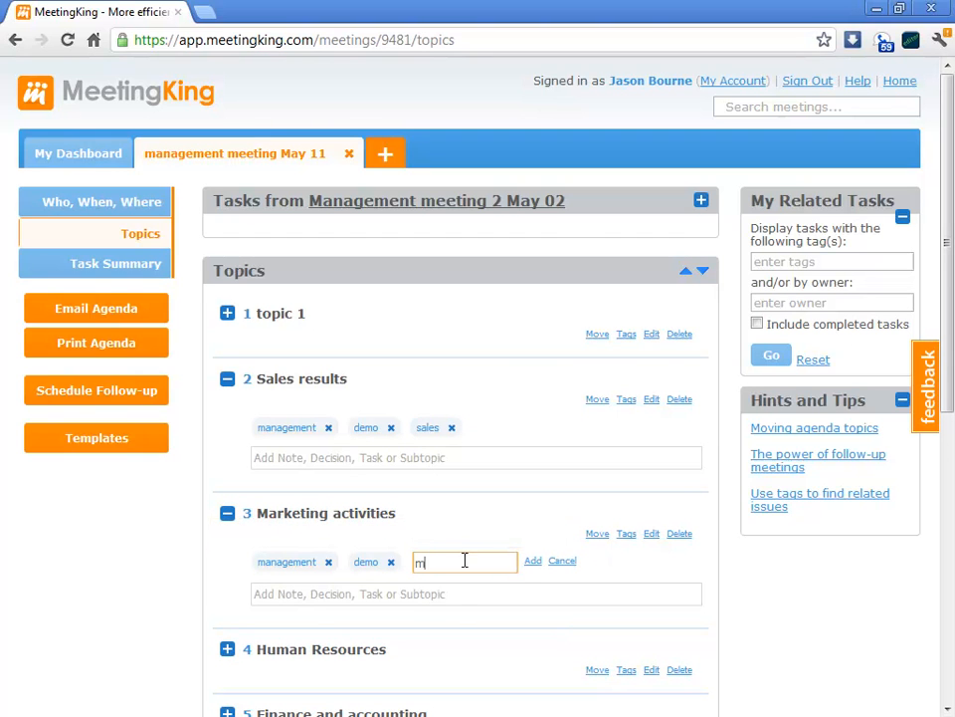
type("ark")
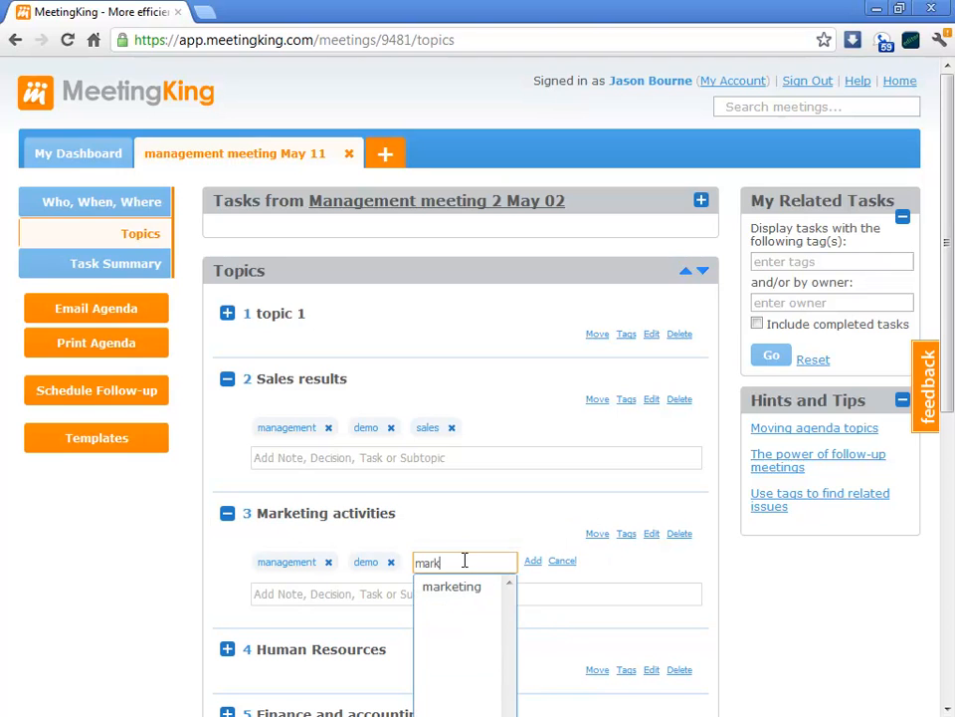
left_click(451, 586)
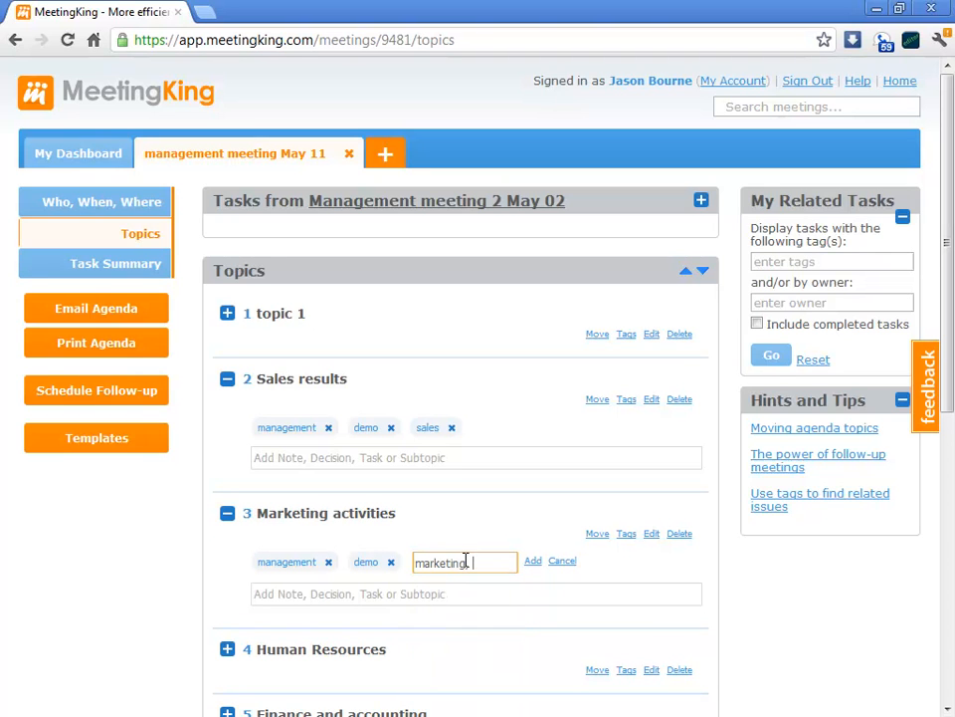
left_click(532, 560)
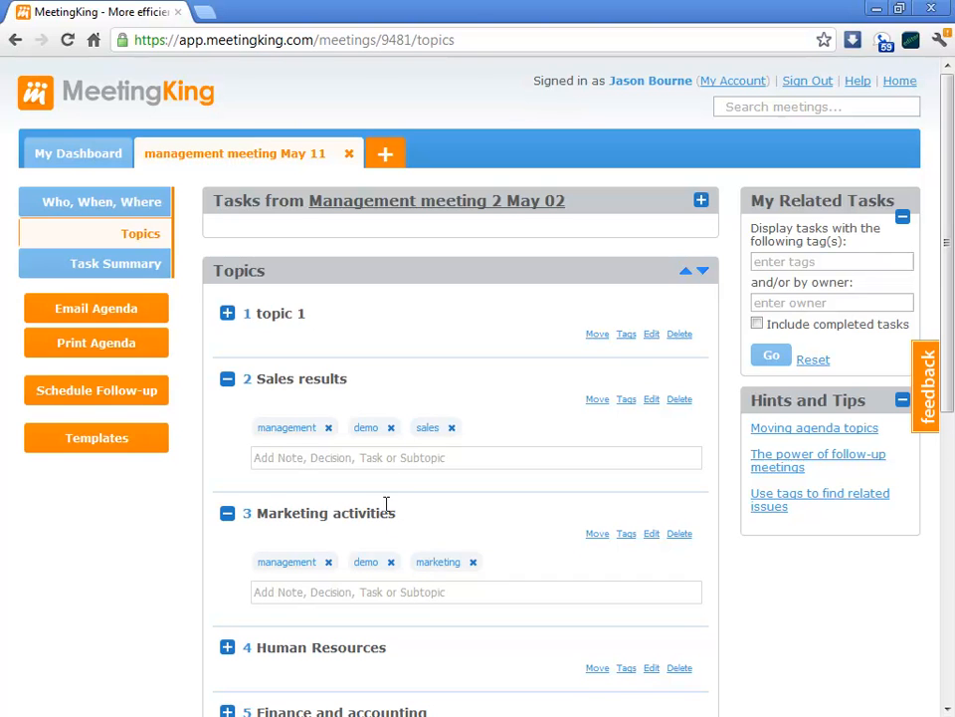
left_click(475, 457)
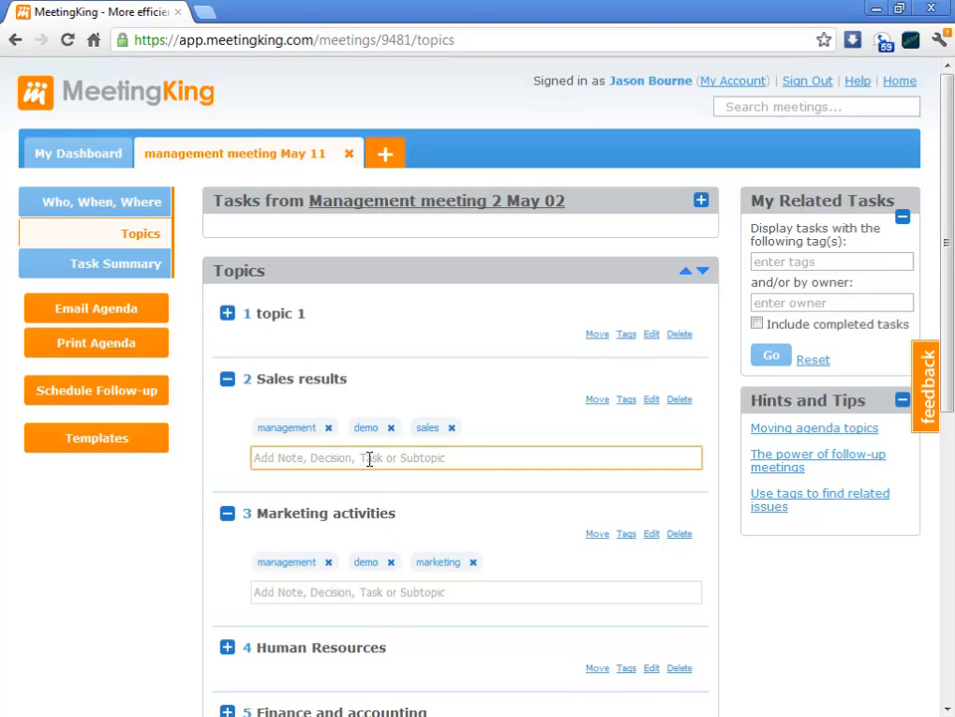
Step: Add task 'task in sales' under Sales results, owned by Jason Bourne, due May 14
type("task")
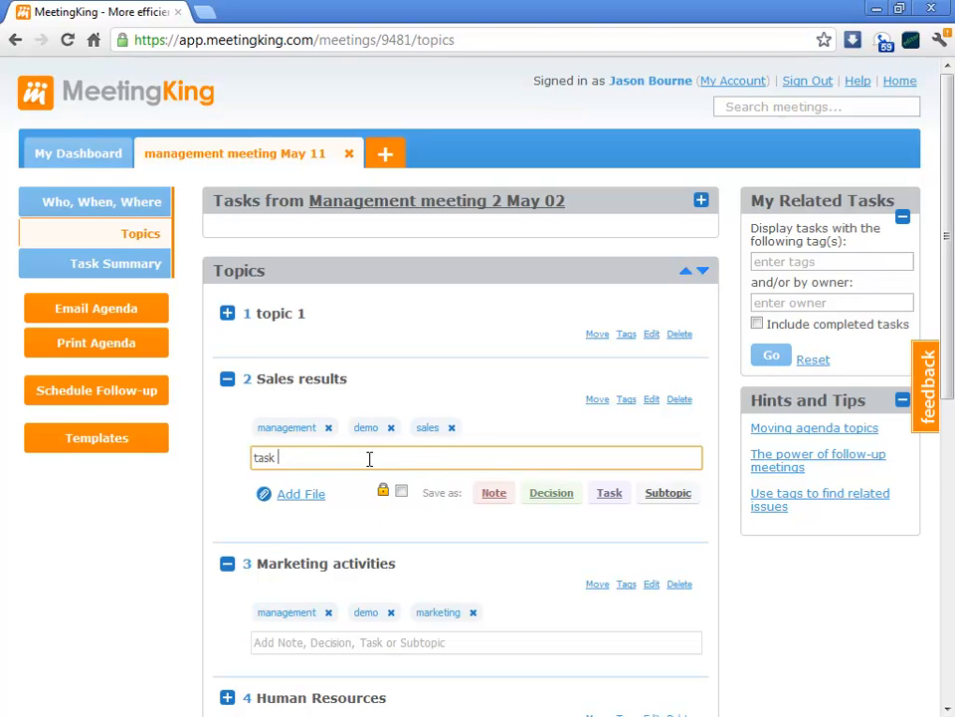
type("in sale")
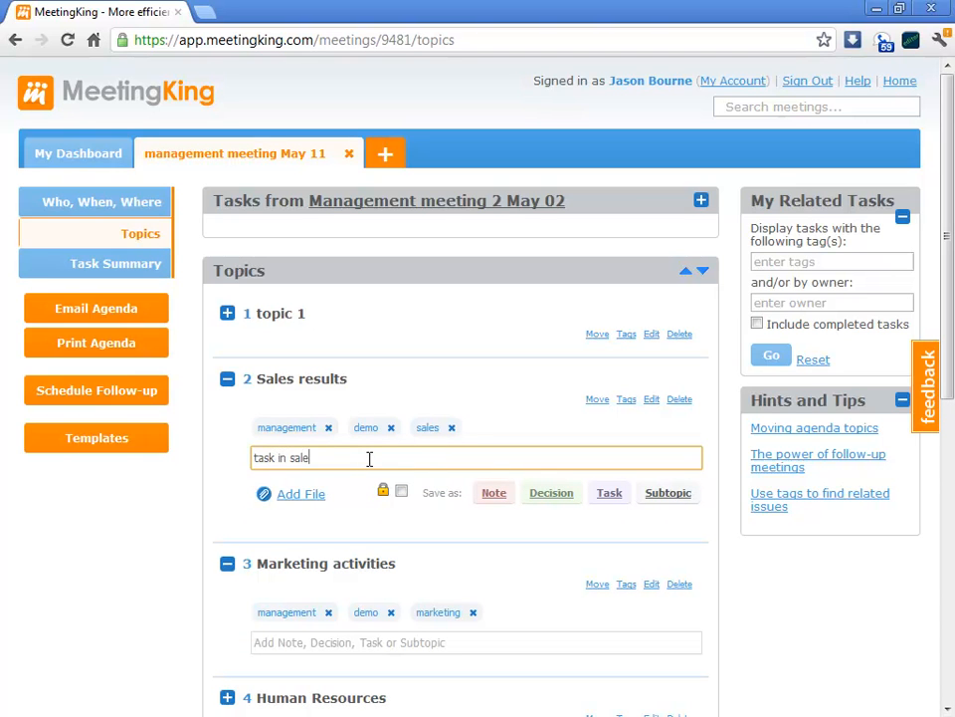
left_click(609, 493)
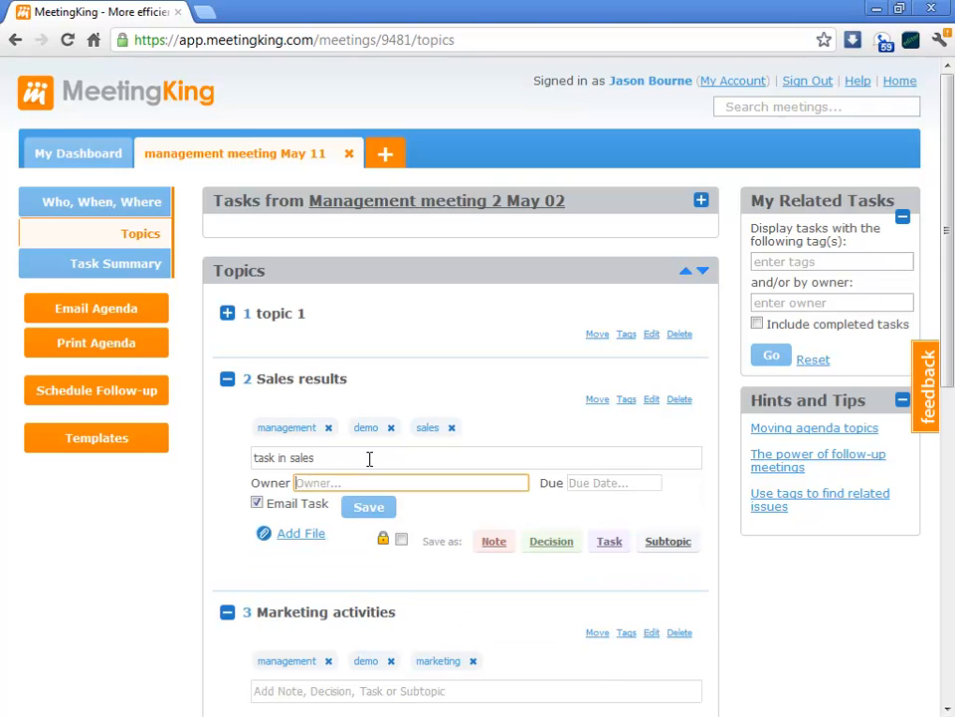
type("jas")
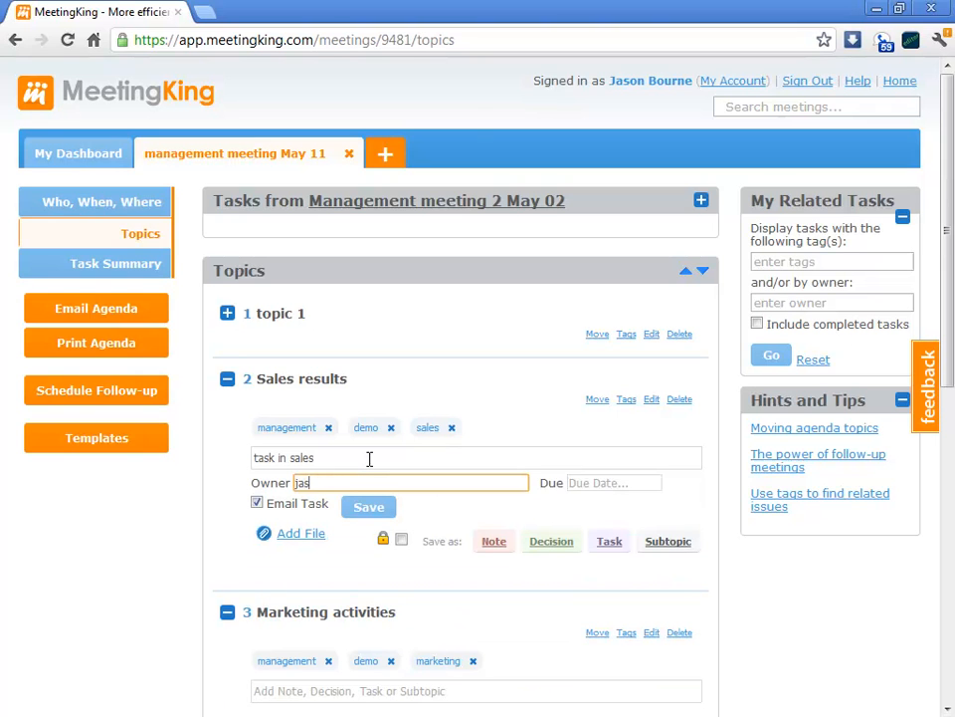
left_click(613, 483)
type("May 14")
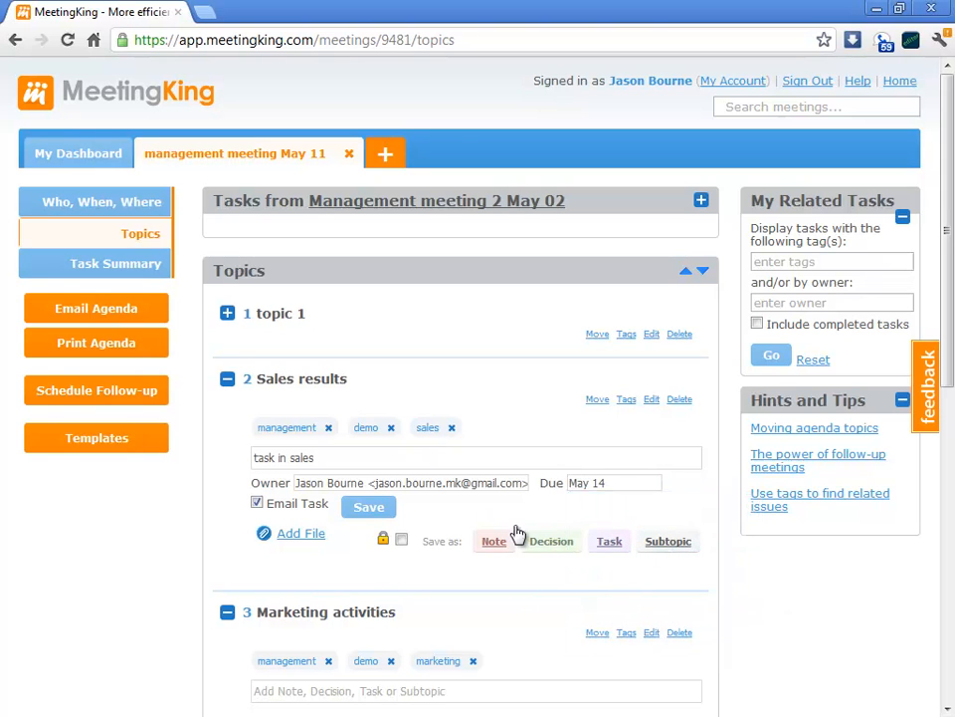
left_click(368, 506)
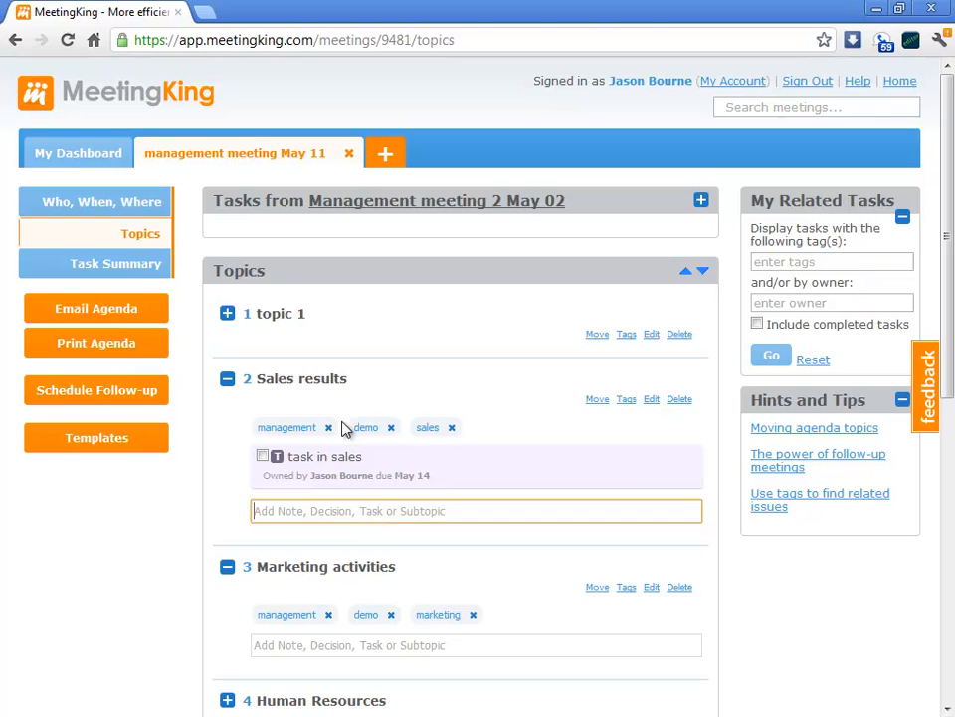
left_click(325, 456)
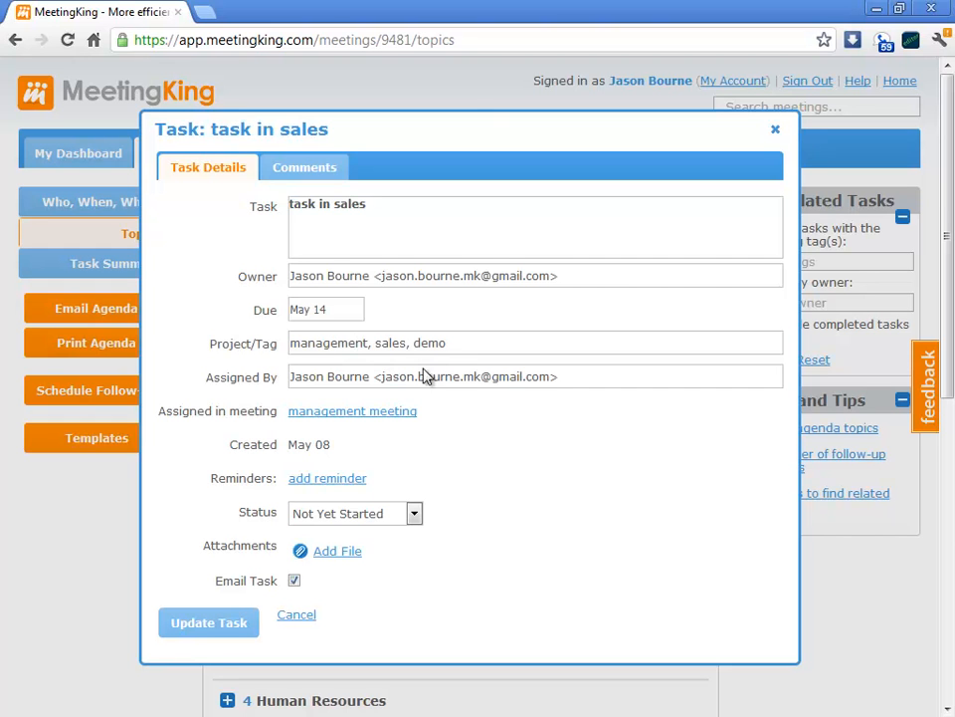
mouse_move(777, 135)
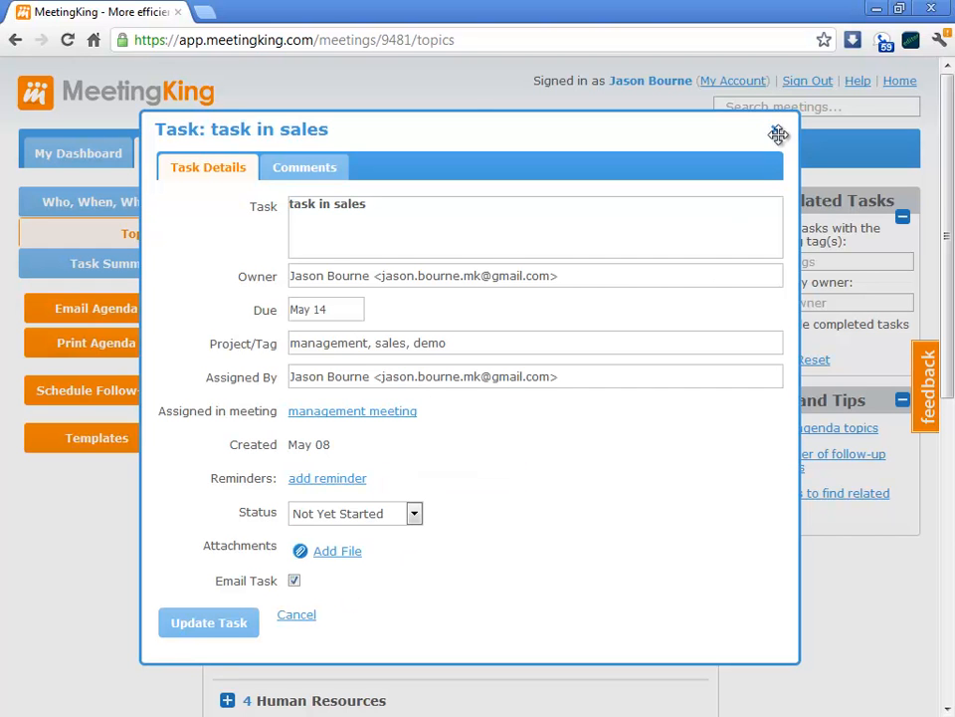
left_click(778, 135)
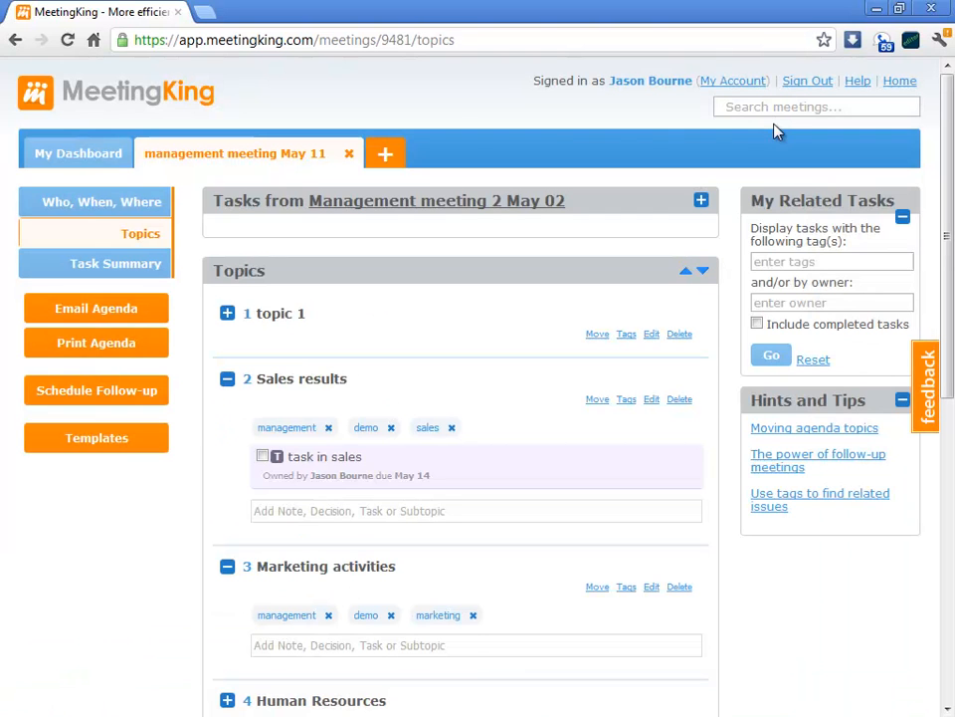
mouse_move(78, 153)
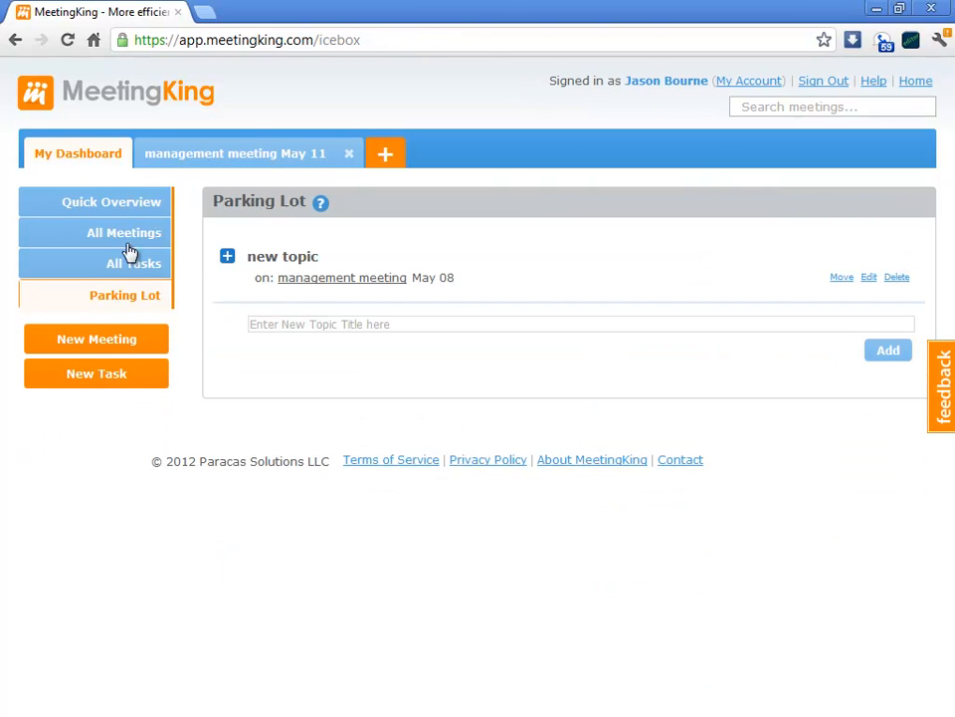
Step: Show the dashboard's All Tasks list with all eight tasks
left_click(124, 263)
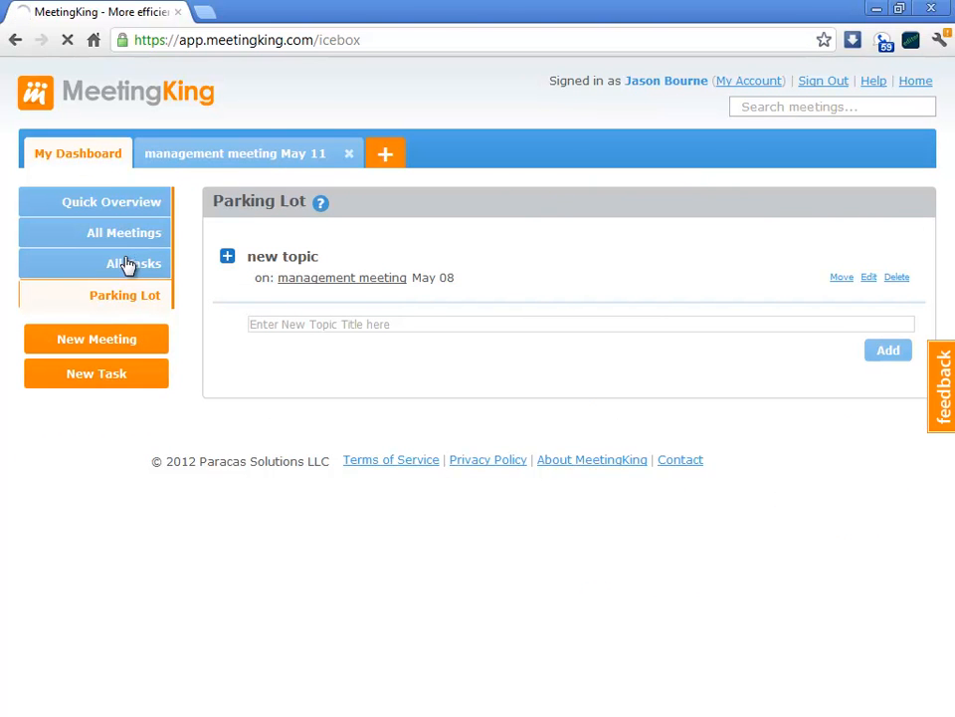
left_click(132, 264)
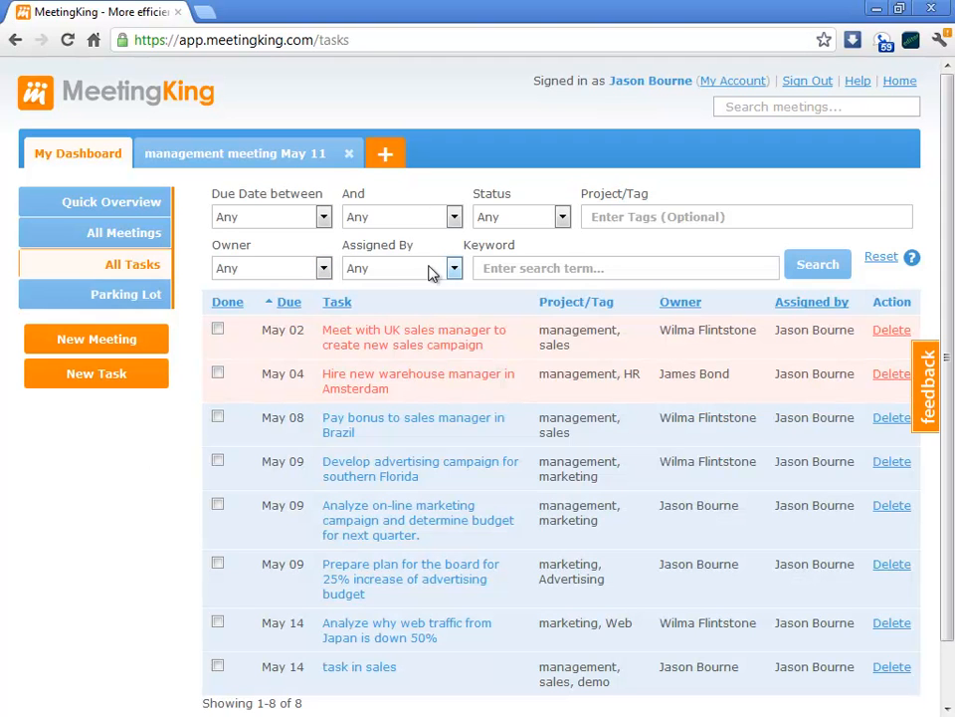
Step: Filter All Tasks by the 'sales' tag, leaving three tasks
left_click(747, 216)
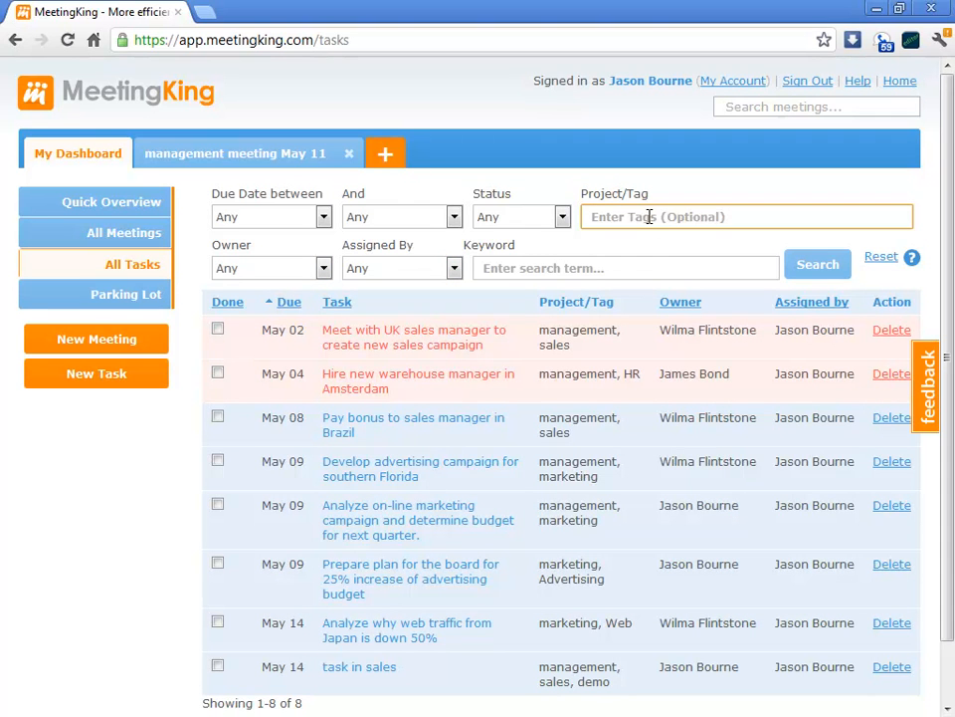
type("sales")
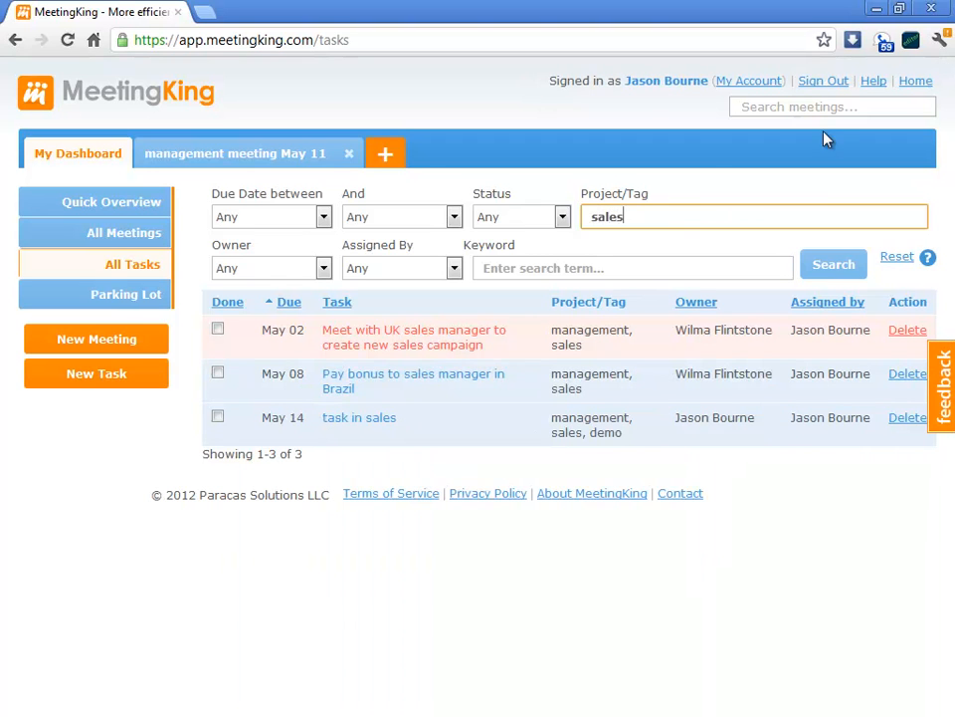
mouse_move(445, 344)
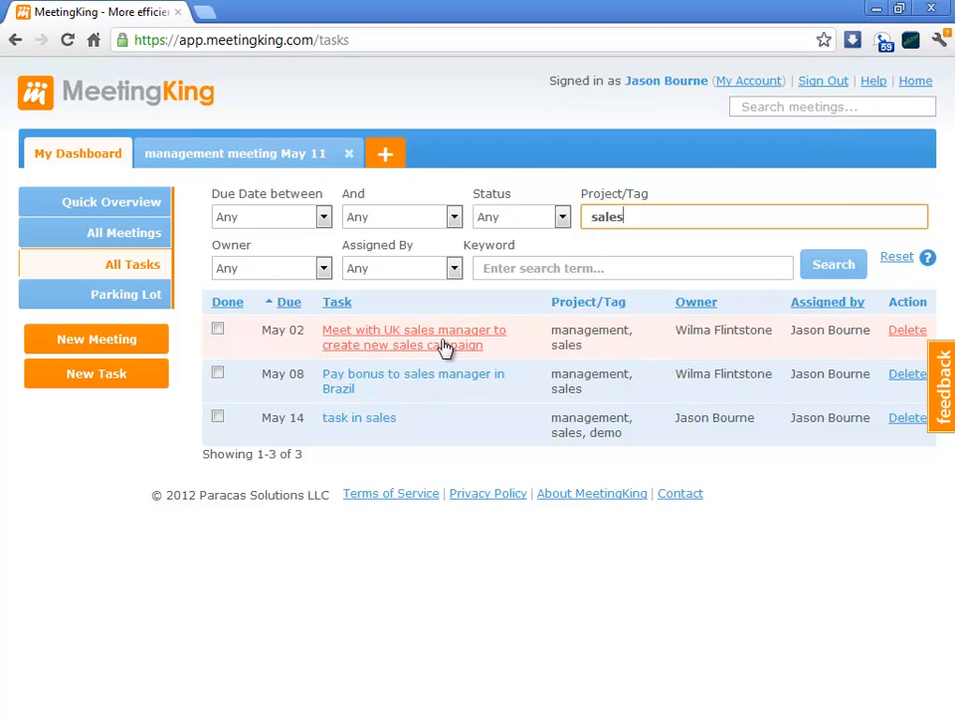
mouse_move(358, 414)
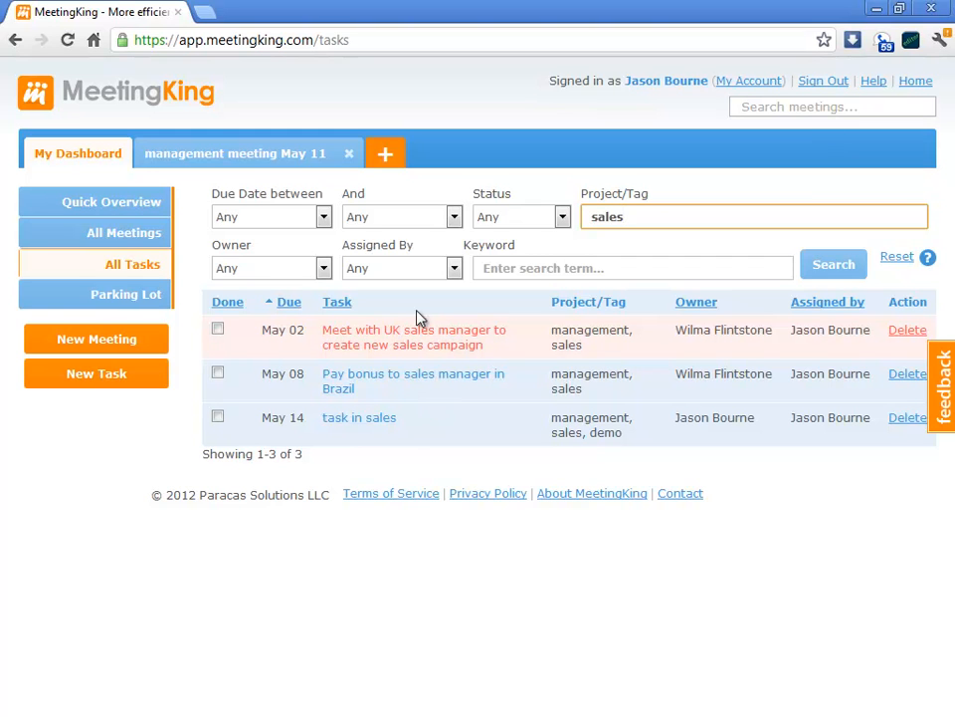
mouse_move(428, 343)
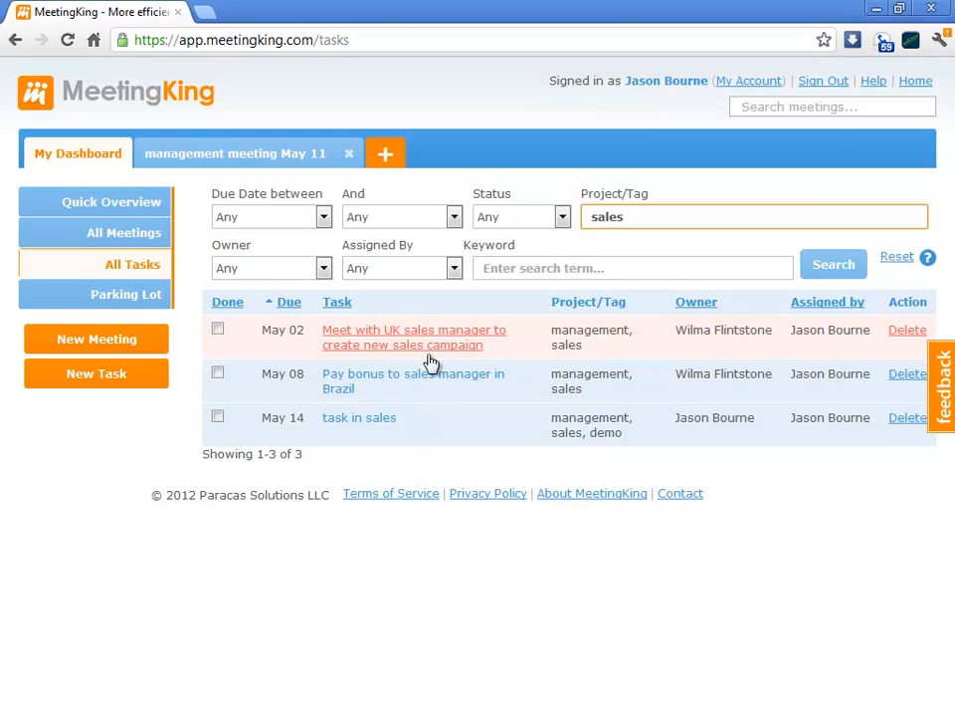
mouse_move(438, 381)
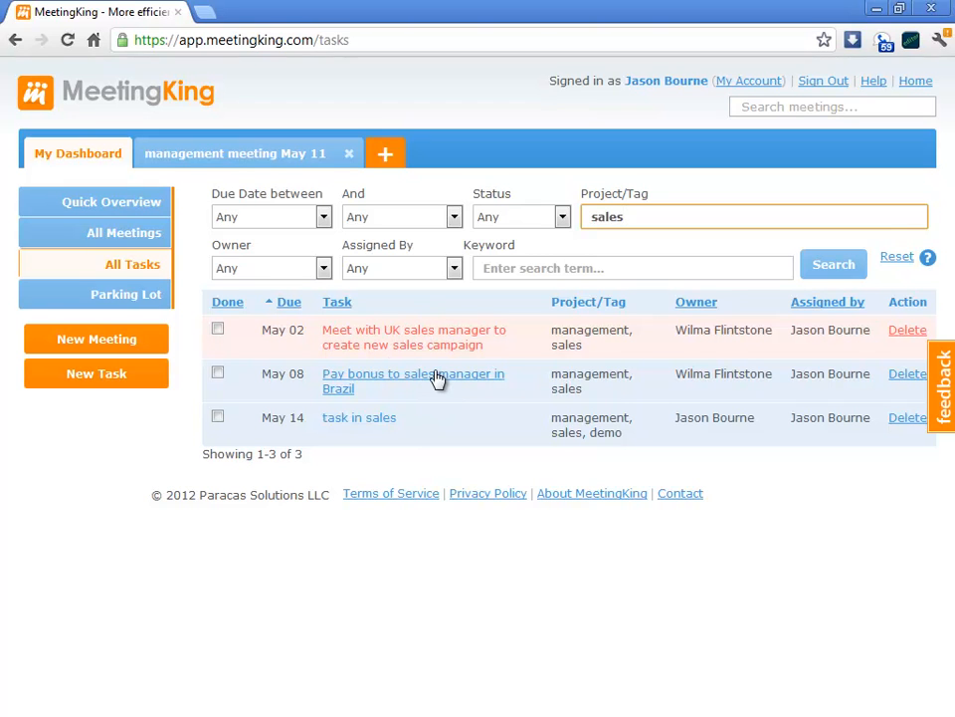
mouse_move(685, 331)
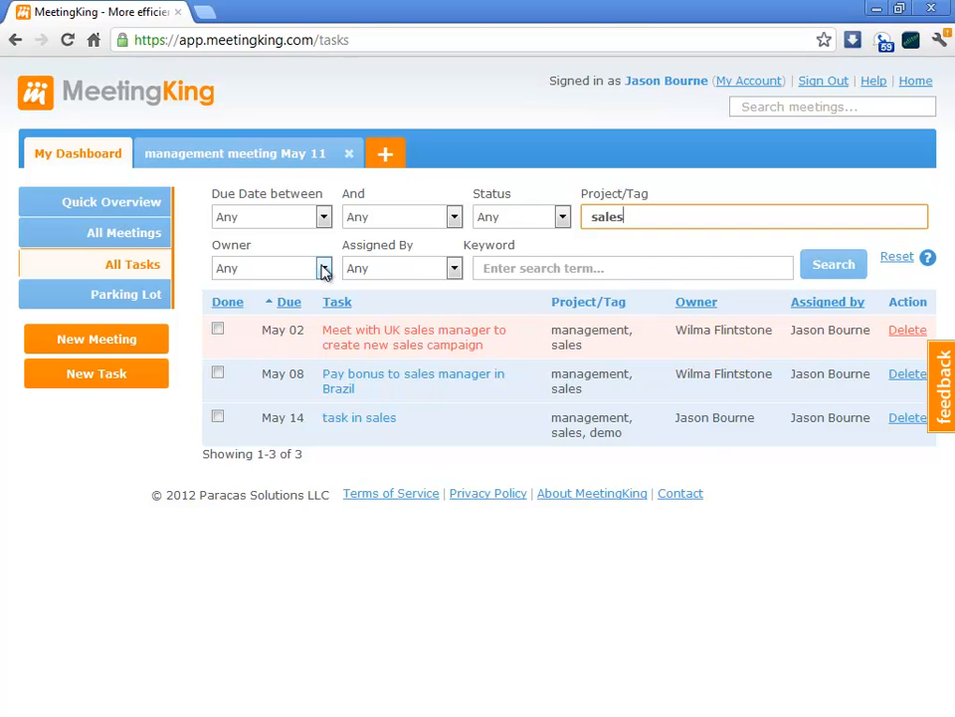
mouse_move(562, 217)
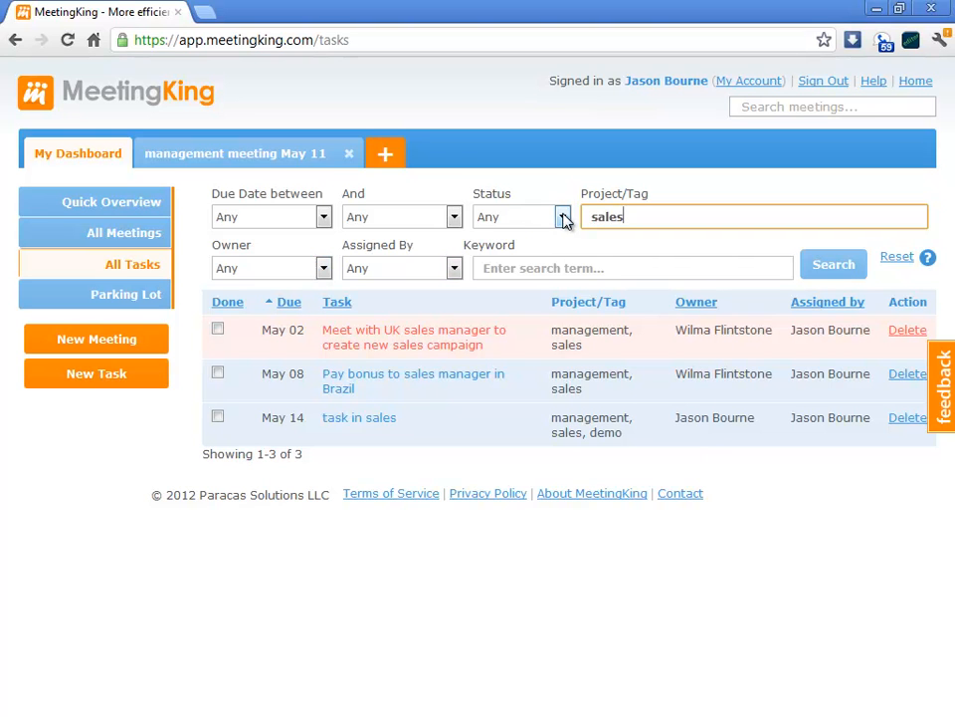
left_click(562, 216)
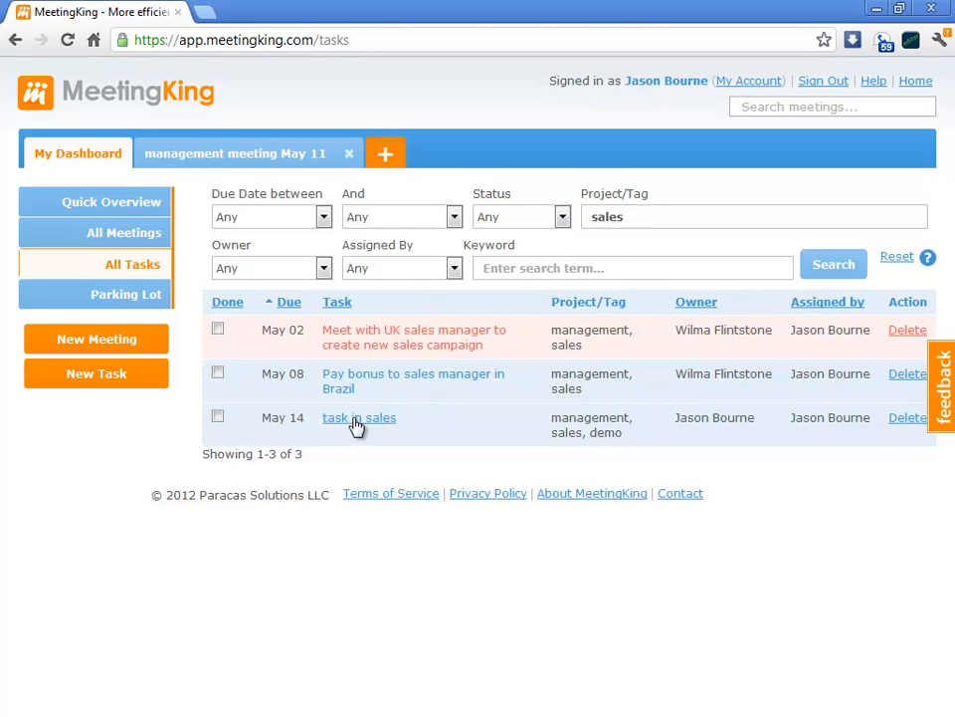
mouse_move(224, 375)
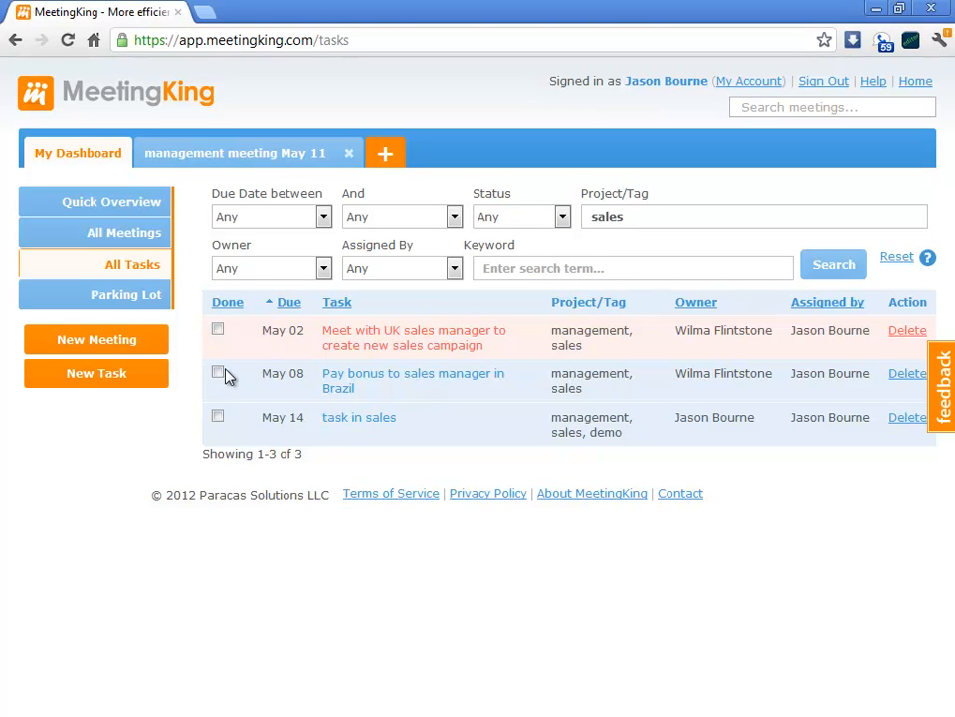
Step: Mark 'Pay bonus to sales manager in Brazil' as done
left_click(217, 372)
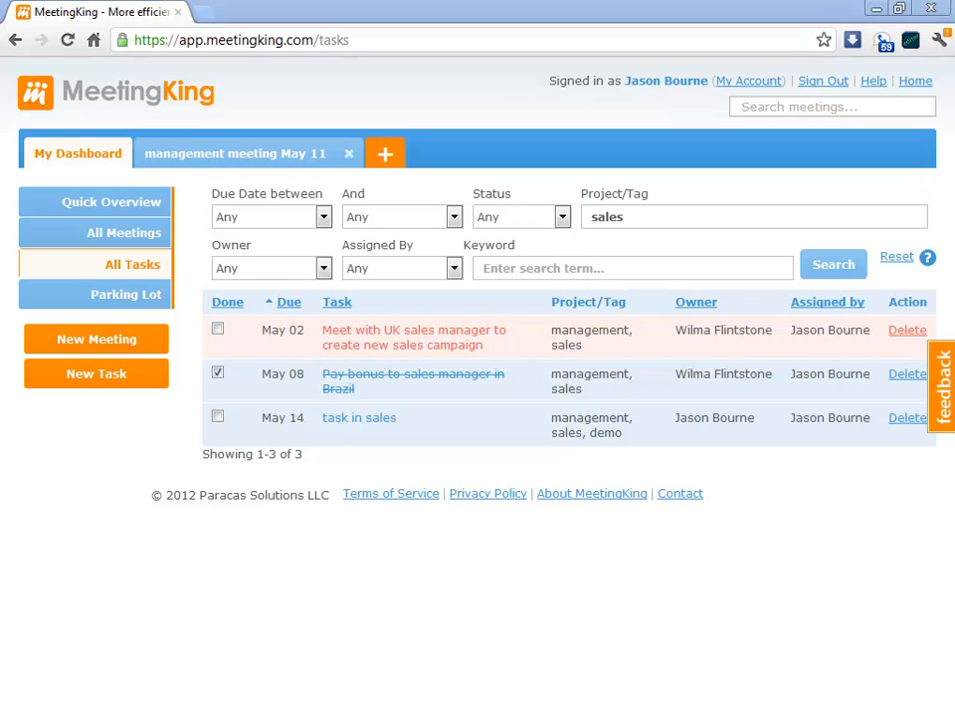
mouse_move(256, 139)
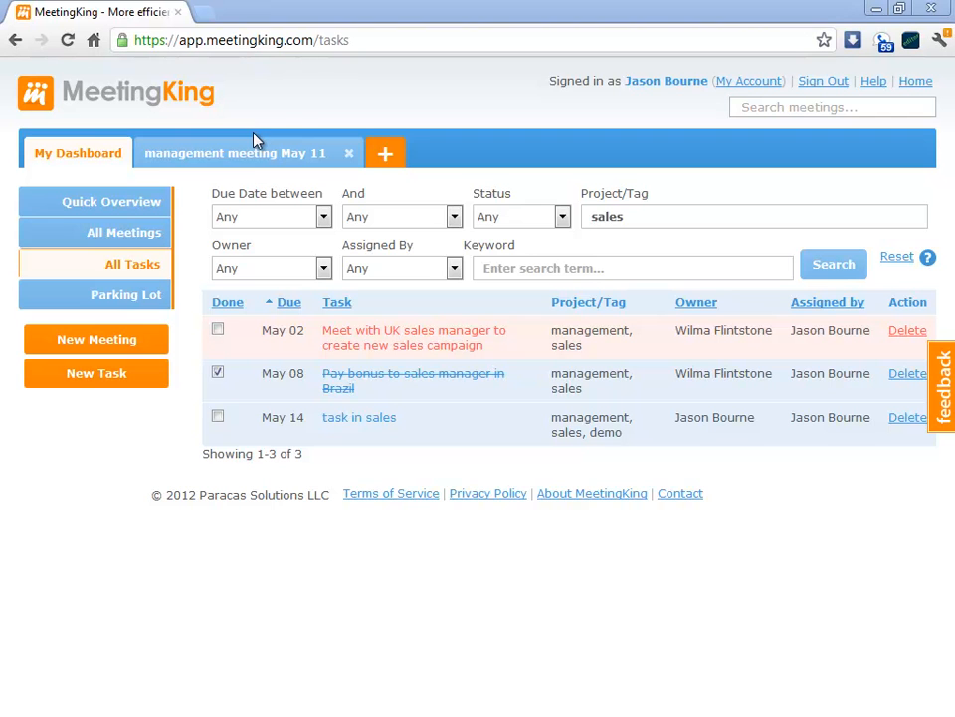
left_click(234, 153)
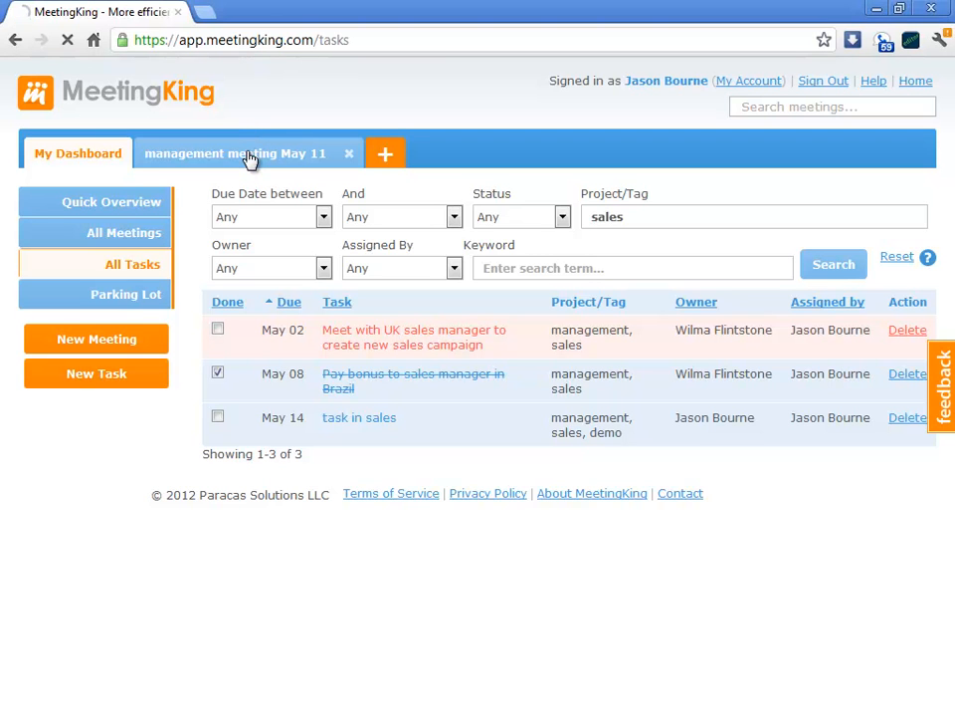
Step: Back in the May 11 meeting, enter 'marketing' as the related-tasks tag filter
left_click(233, 154)
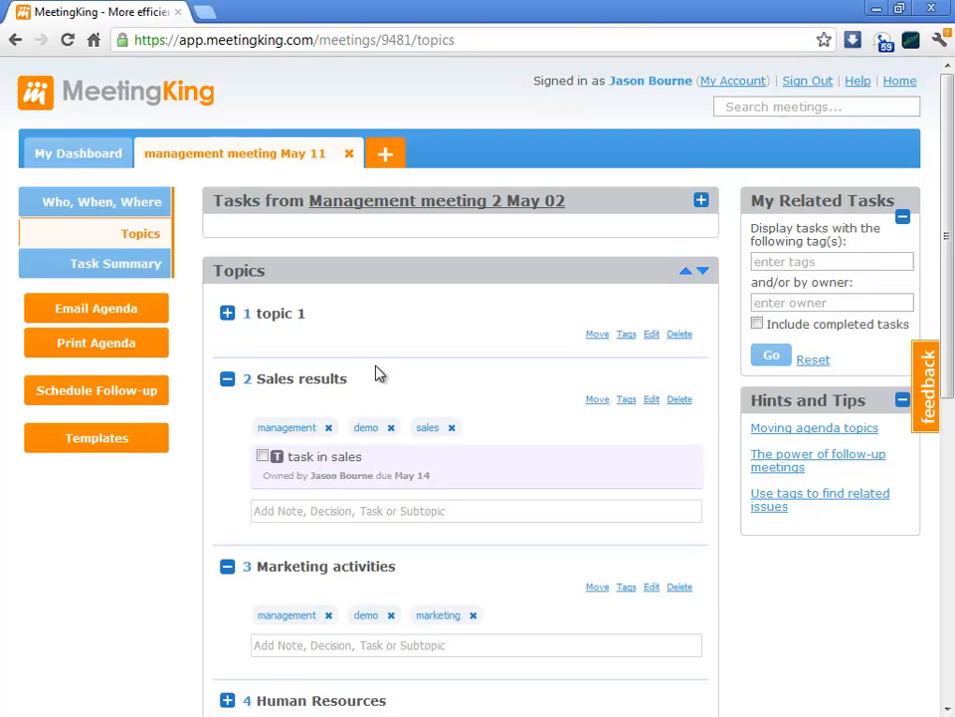
left_click(227, 378)
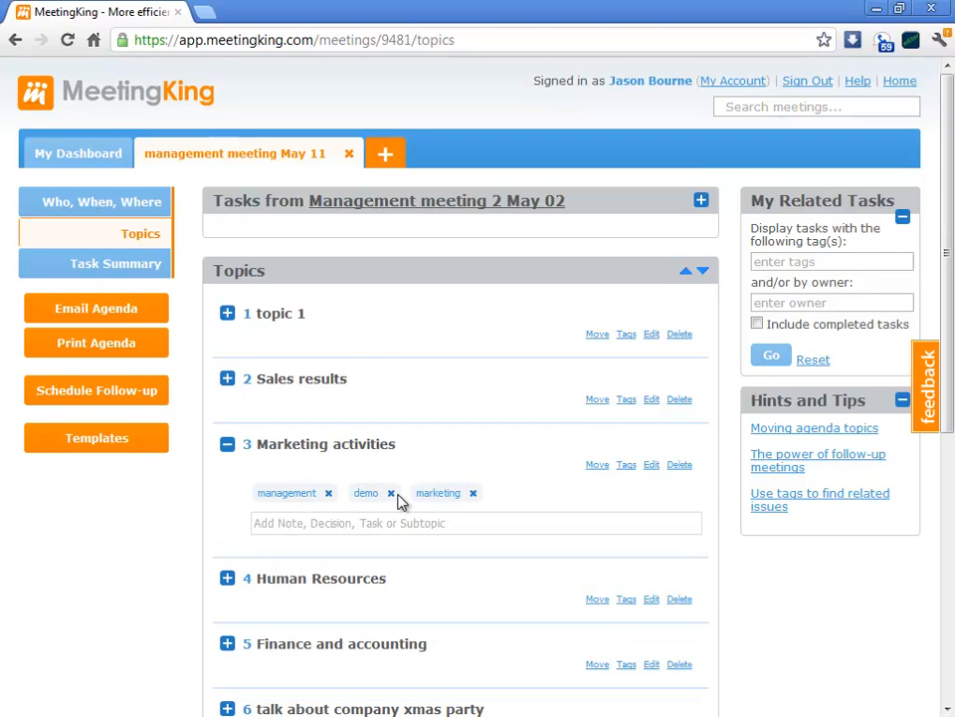
left_click(831, 261)
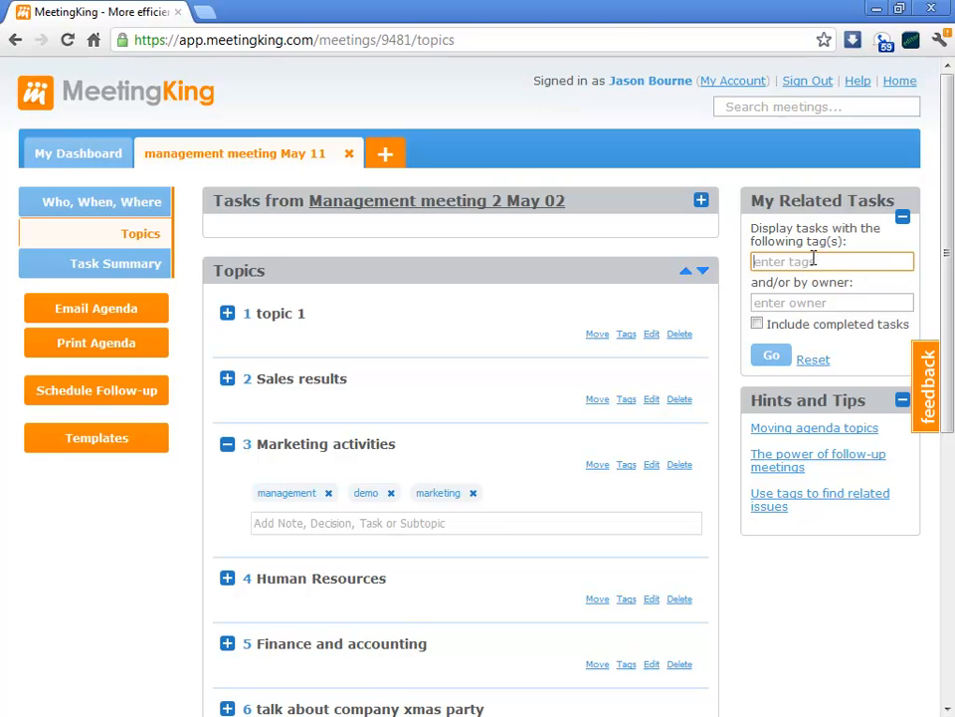
type("market")
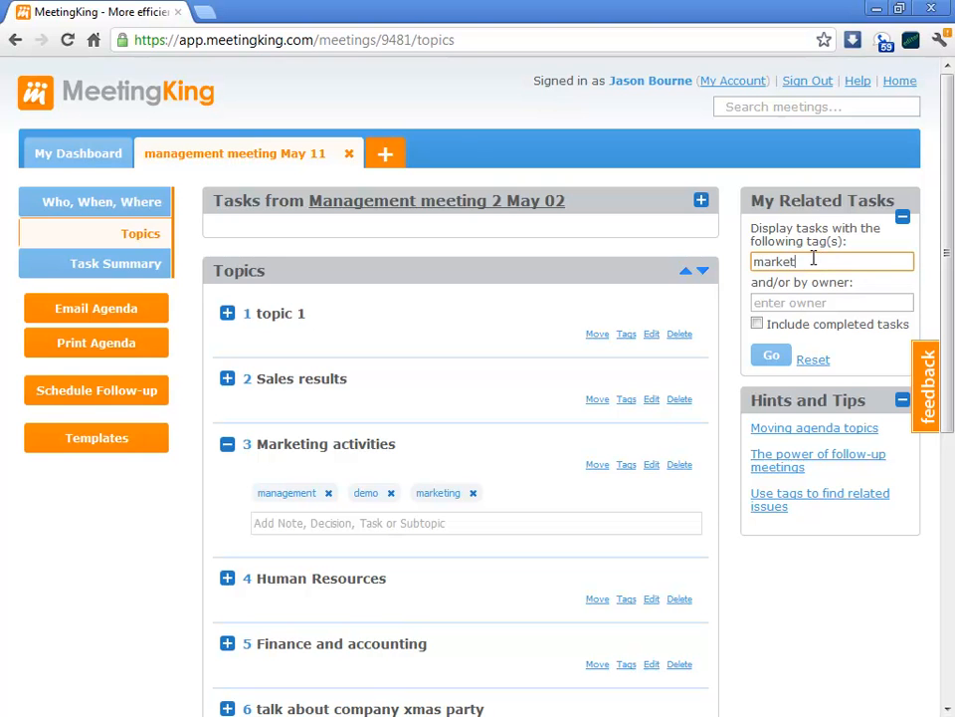
type("ing")
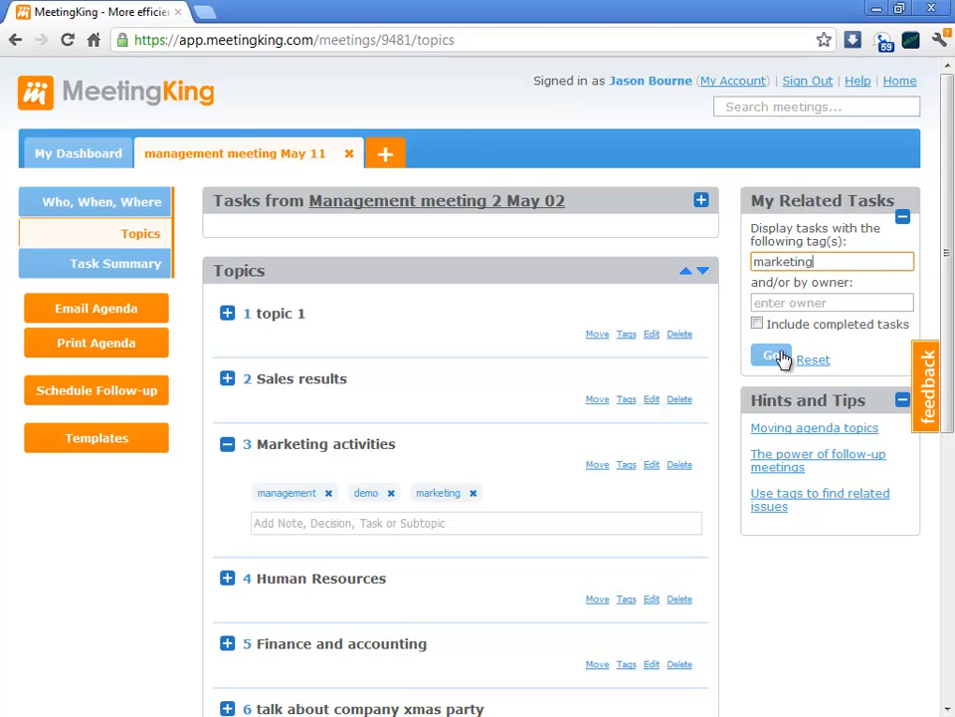
Step: Show marketing-tagged related tasks and expand the May 02 meeting's tasks
left_click(772, 355)
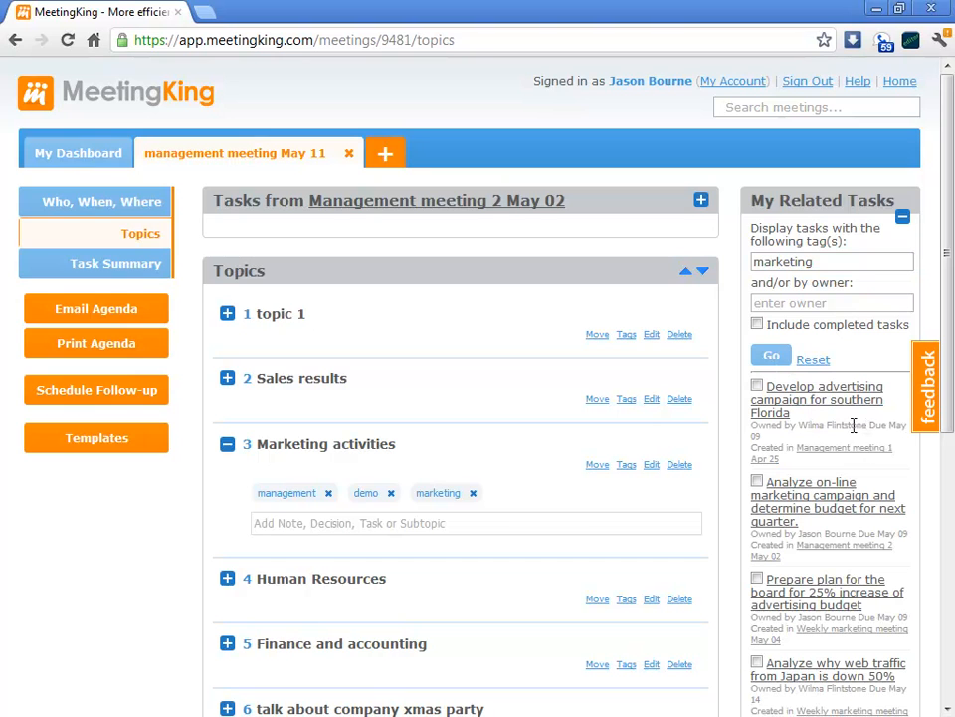
mouse_move(846, 412)
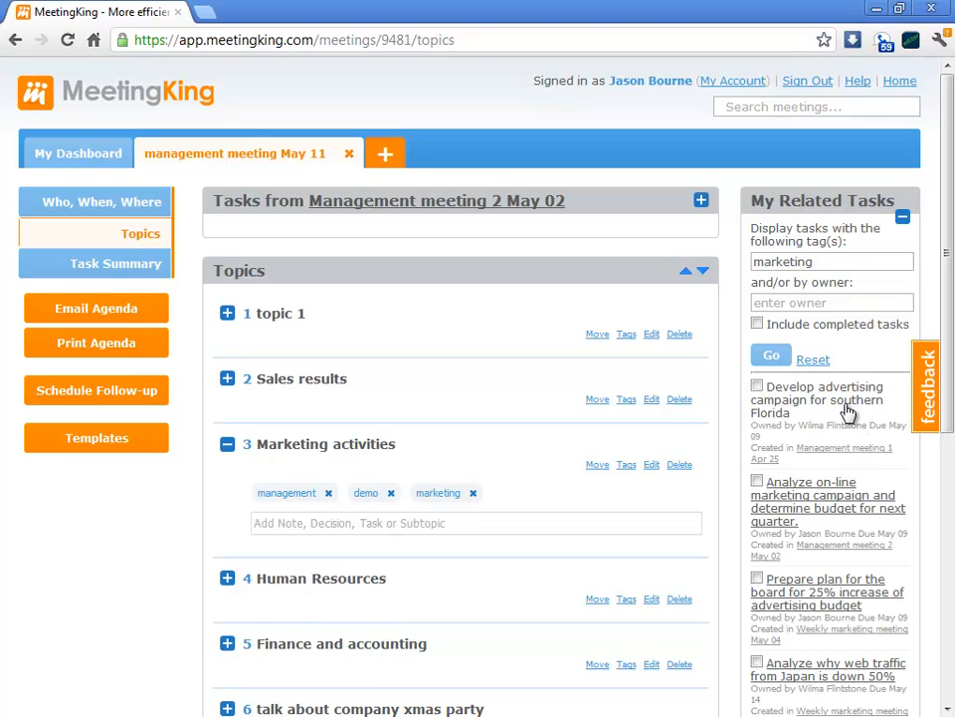
mouse_move(847, 417)
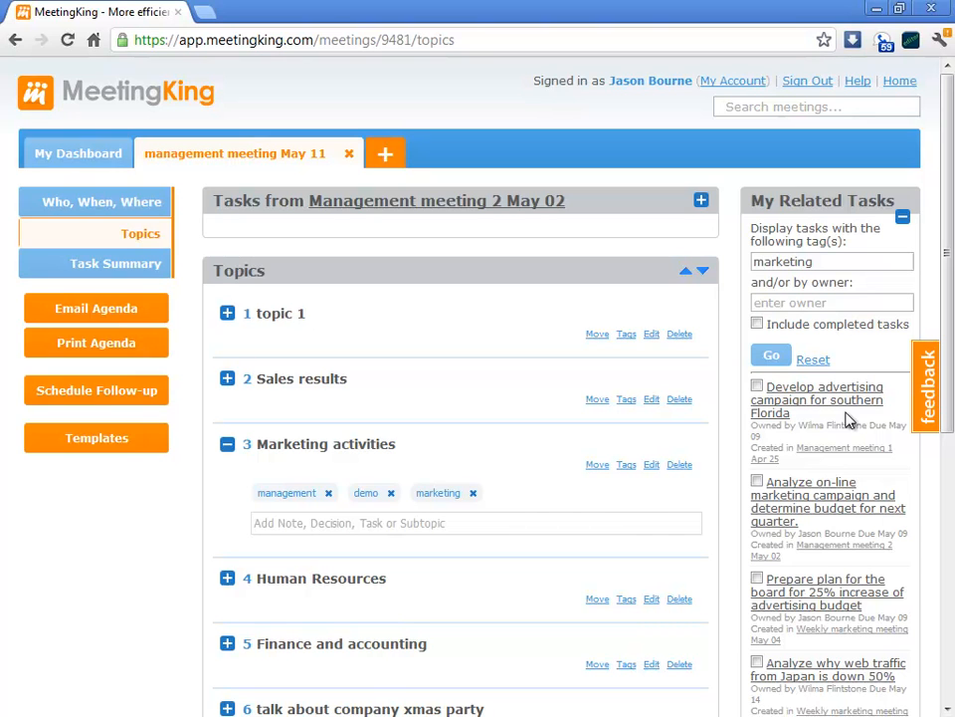
mouse_move(893, 510)
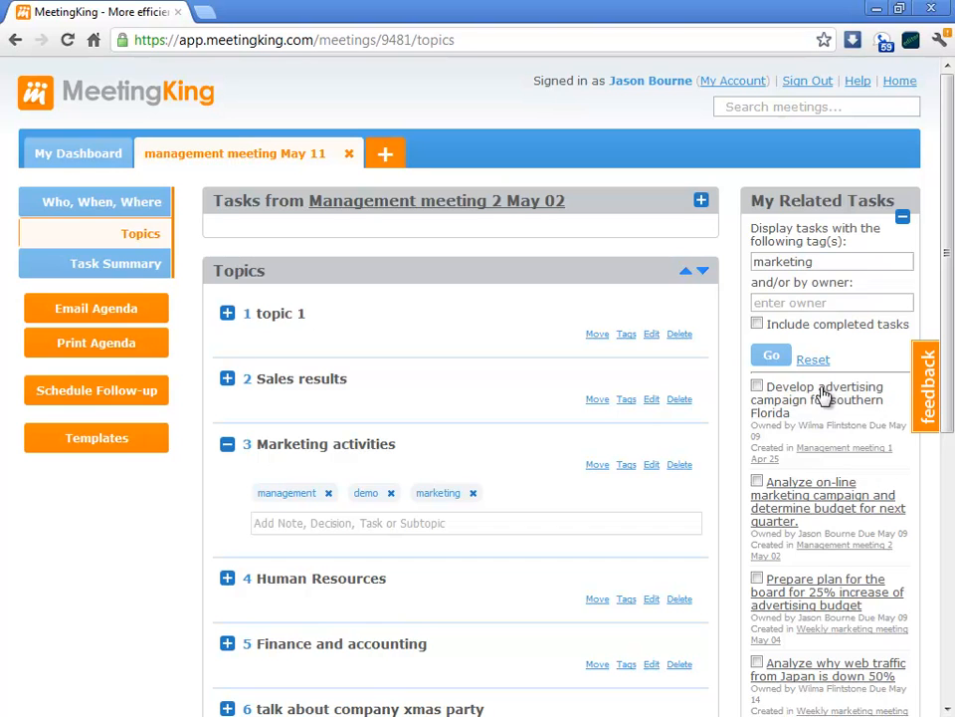
mouse_move(817, 681)
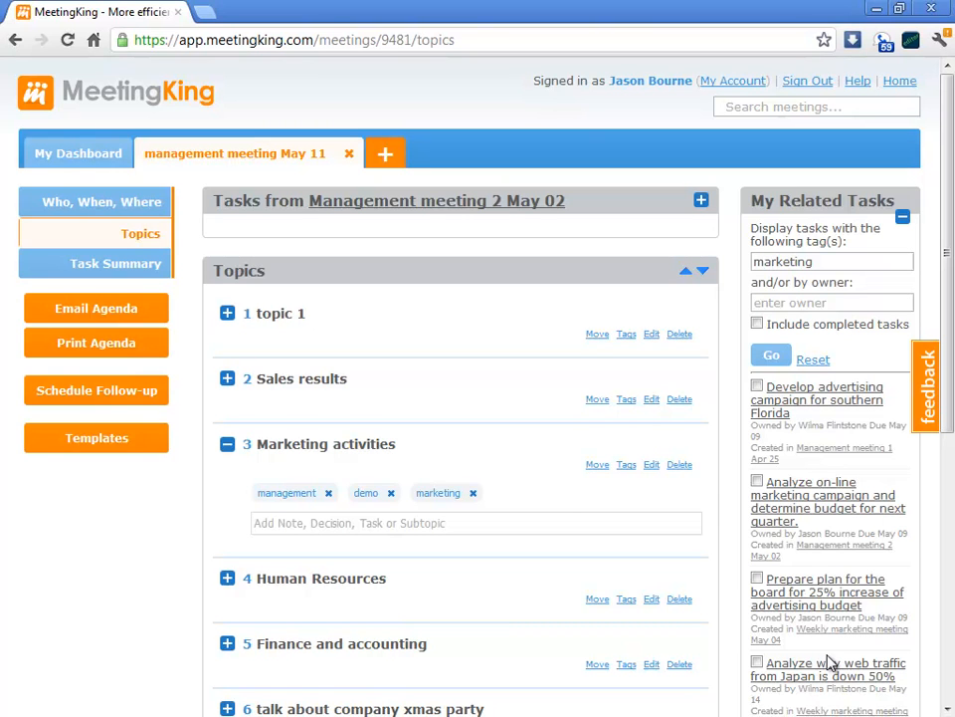
mouse_move(871, 582)
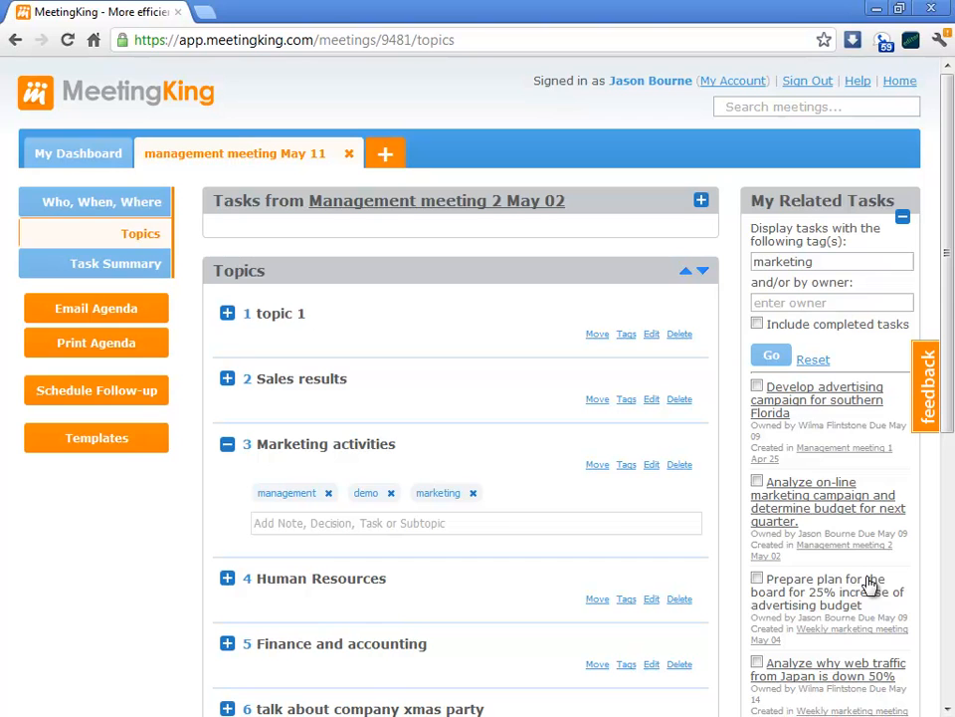
mouse_move(804, 426)
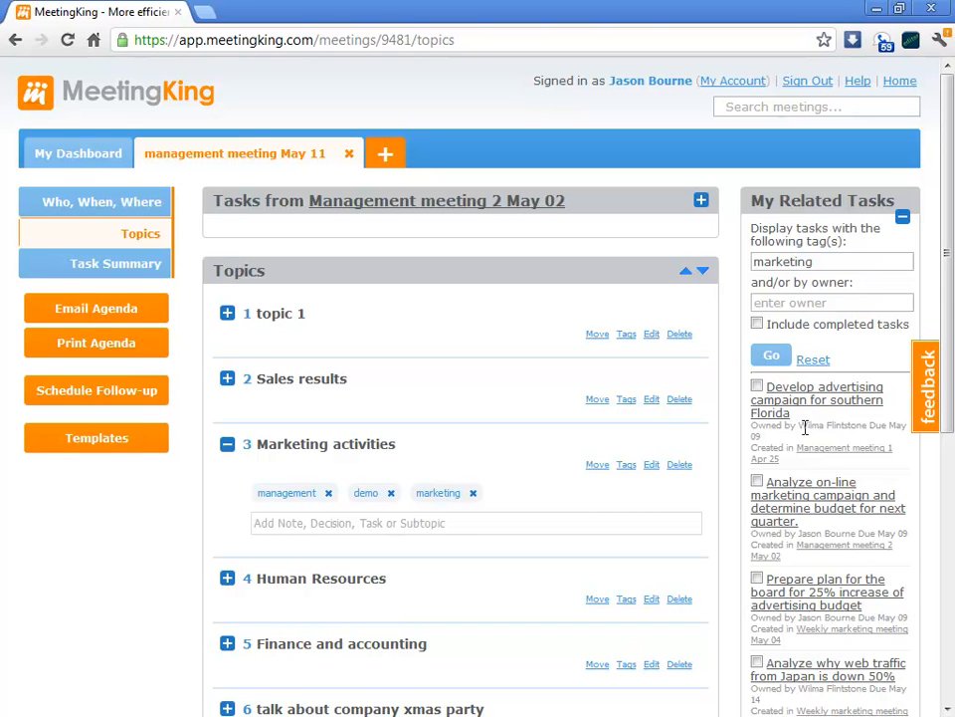
mouse_move(841, 427)
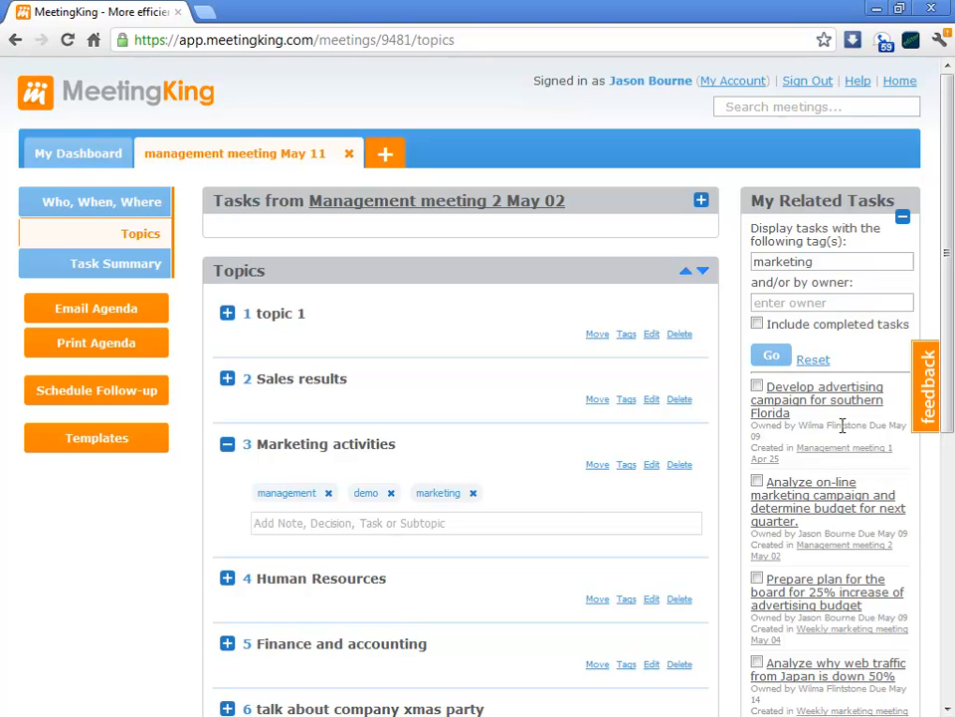
mouse_move(898, 479)
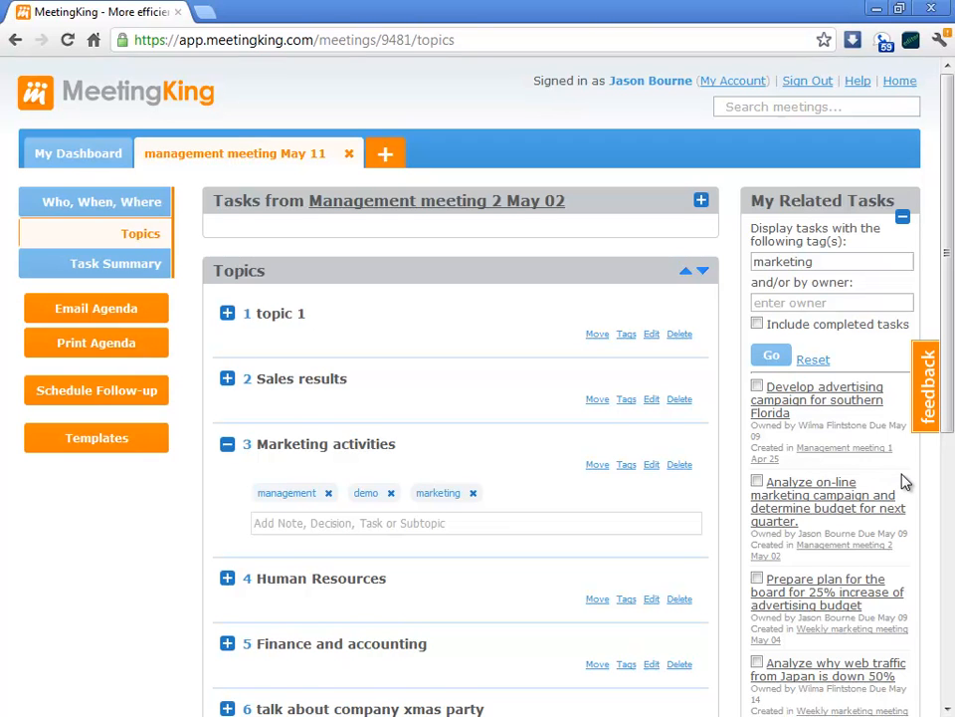
mouse_move(886, 468)
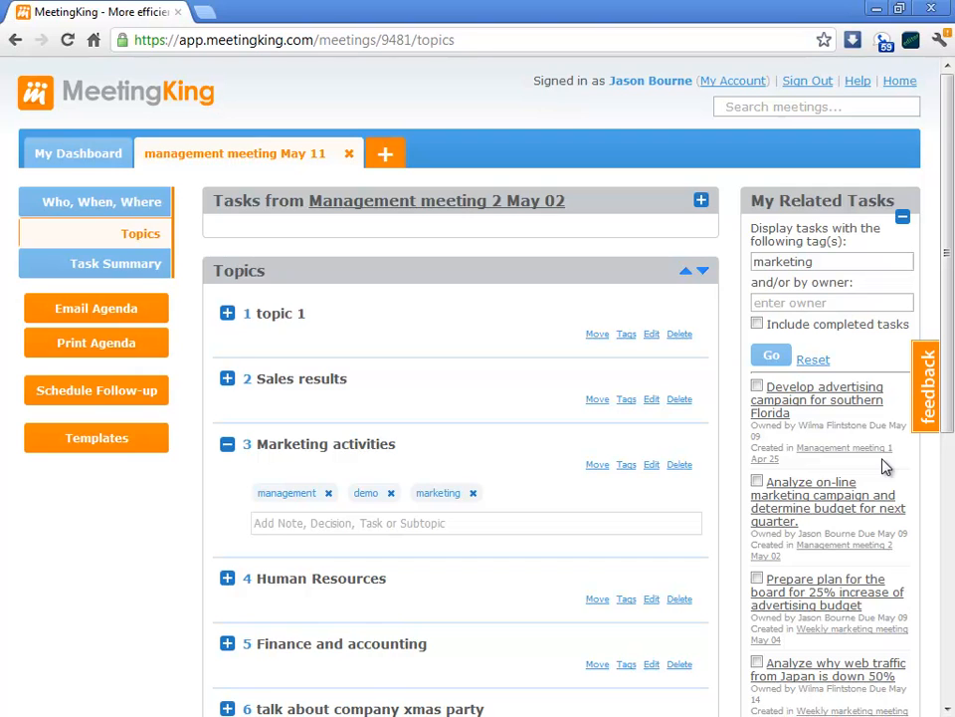
left_click(702, 200)
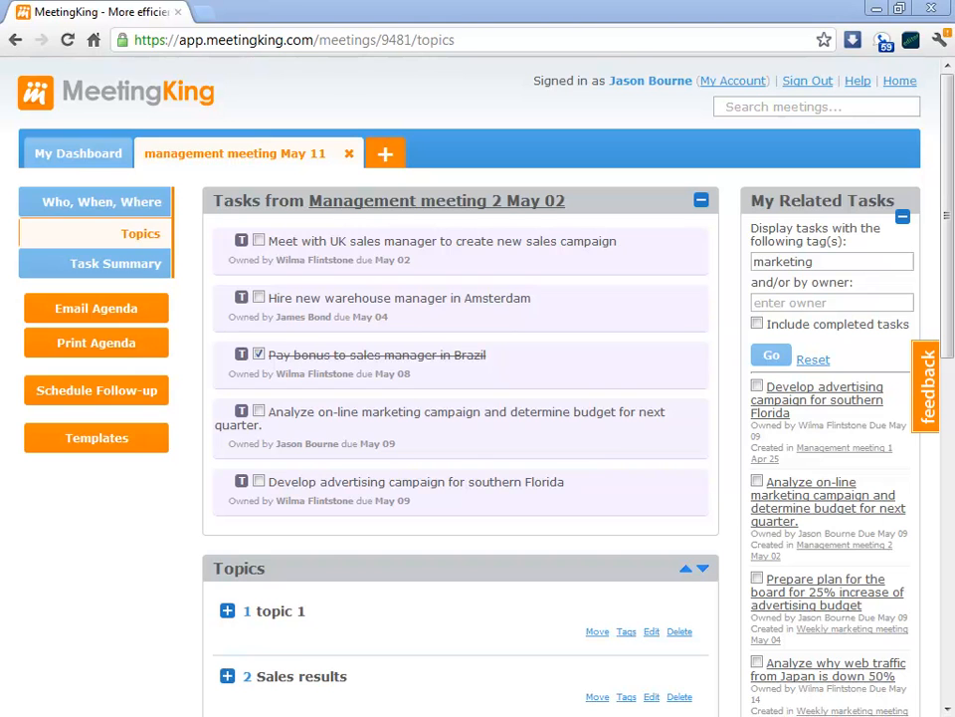
mouse_move(13, 158)
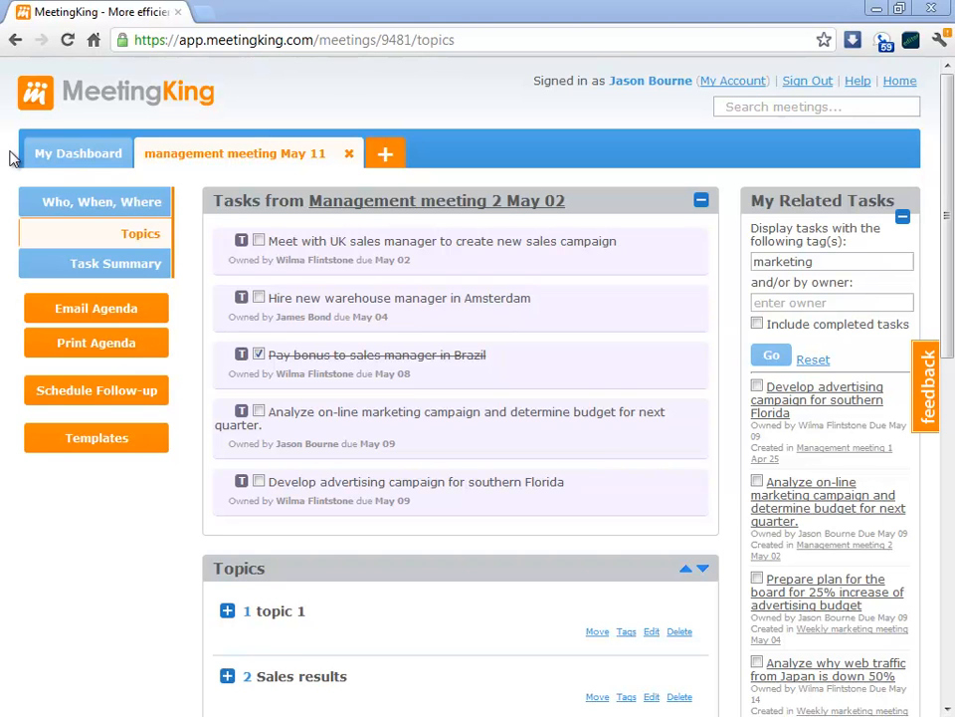
mouse_move(95, 207)
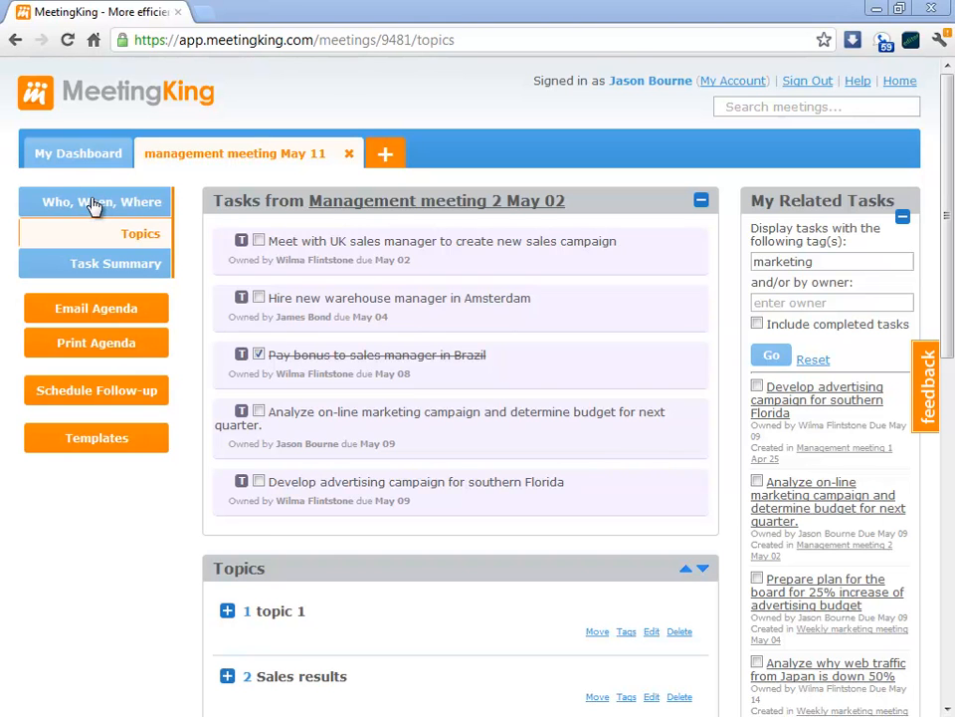
mouse_move(617, 266)
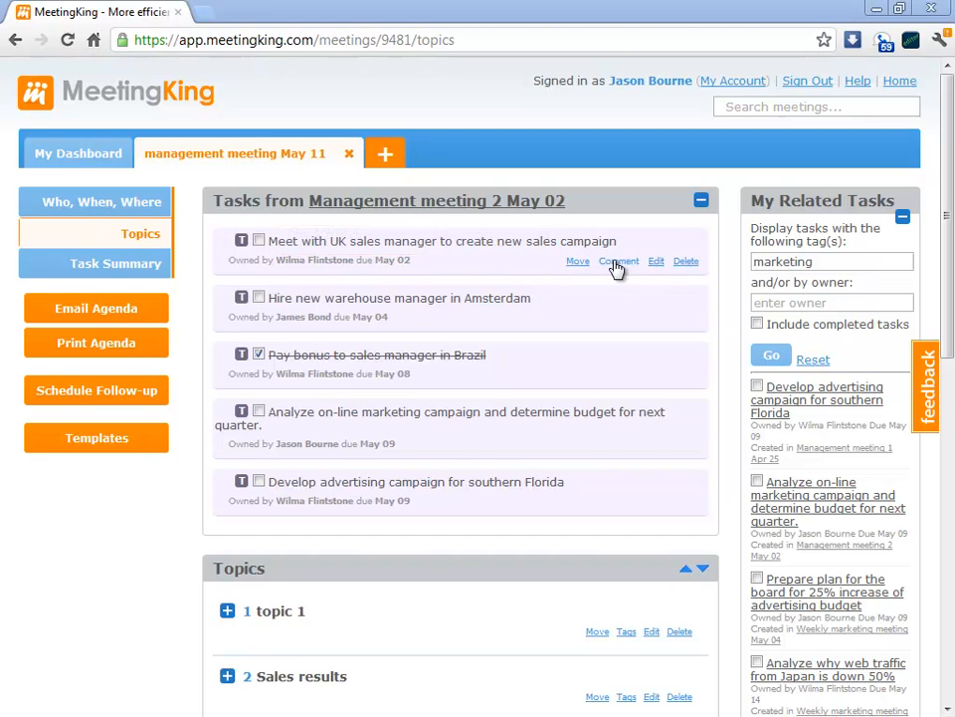
Step: Comment 'here is the plan' on the UK sales manager task with UK_Market_analysis.xlsx attached
left_click(619, 261)
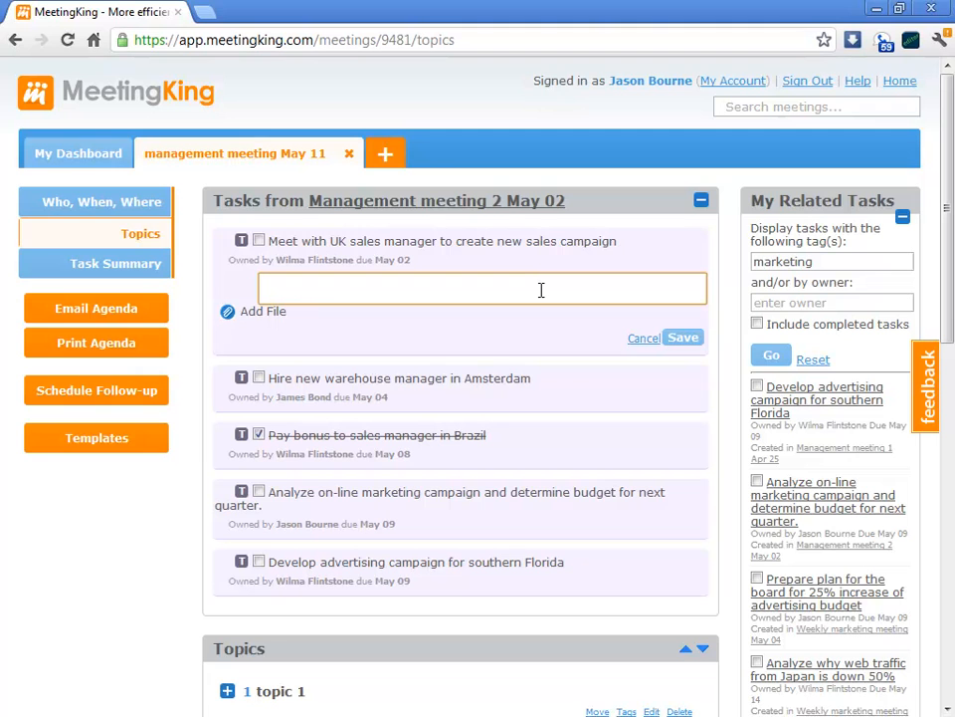
type("herte")
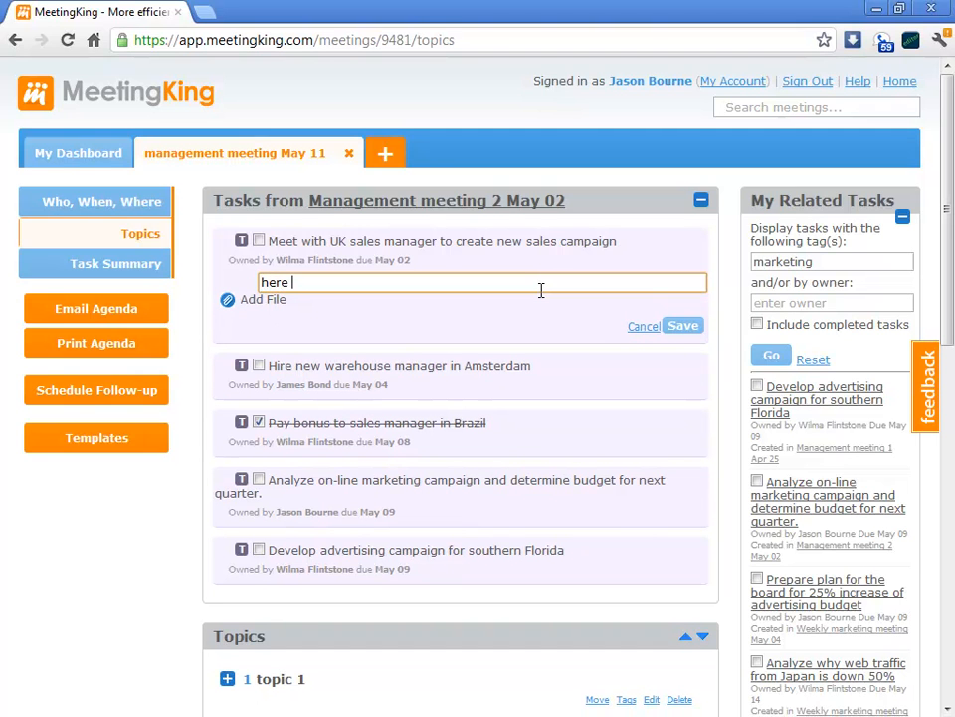
type("is the")
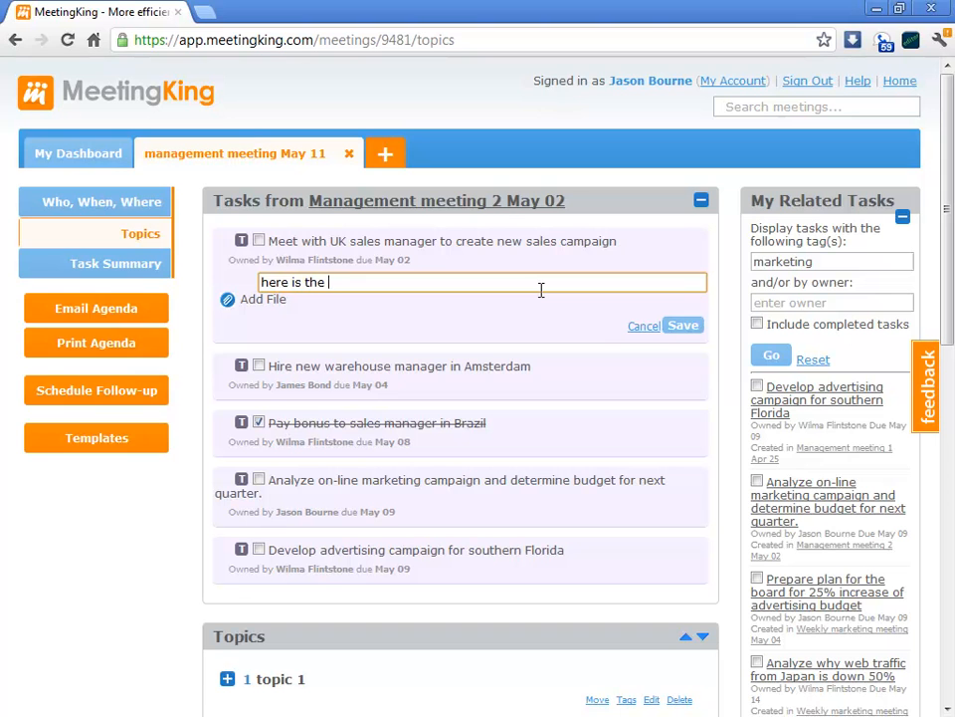
type("plan")
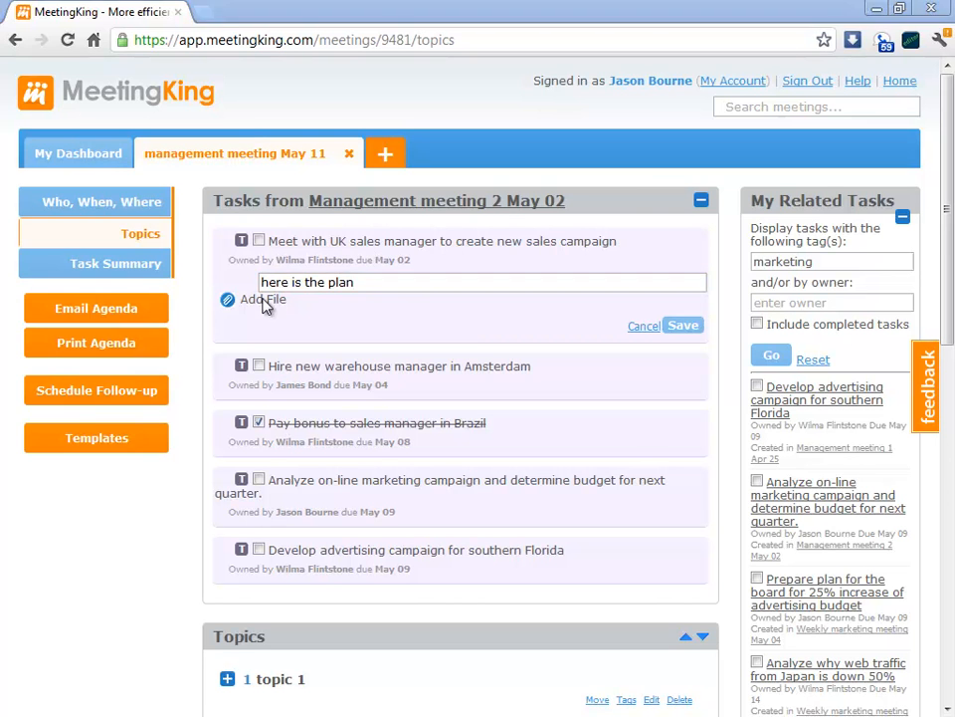
left_click(261, 300)
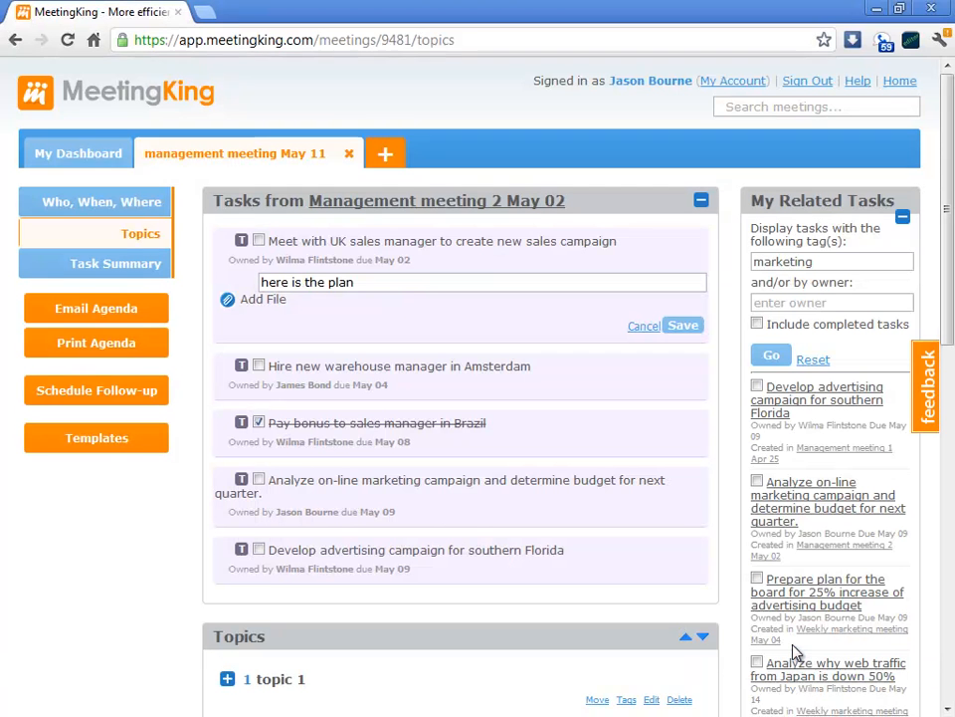
left_click(683, 325)
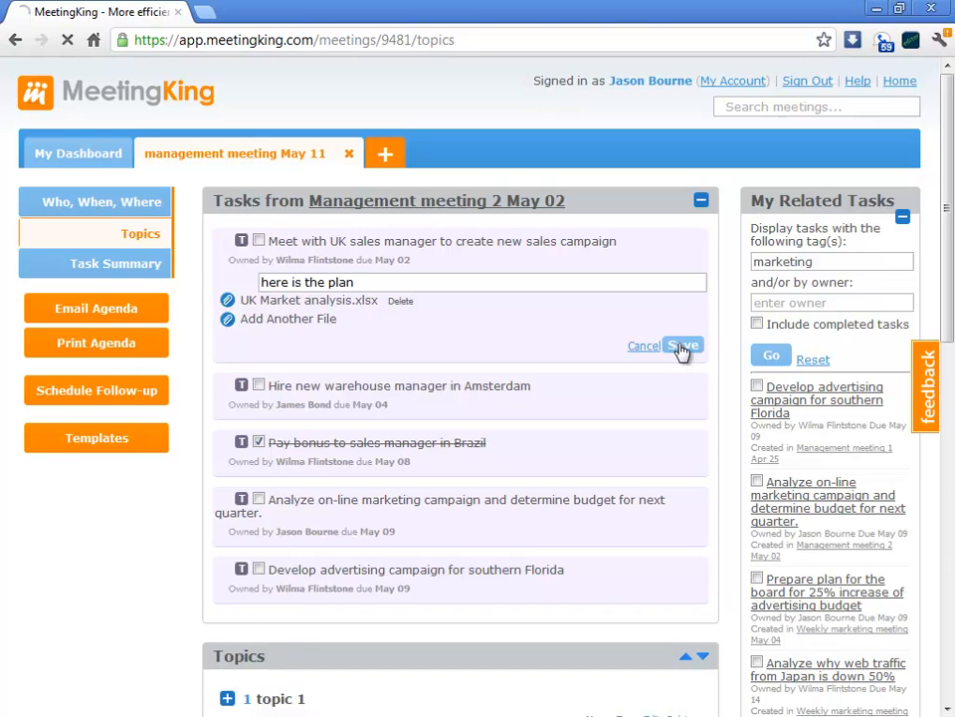
left_click(684, 346)
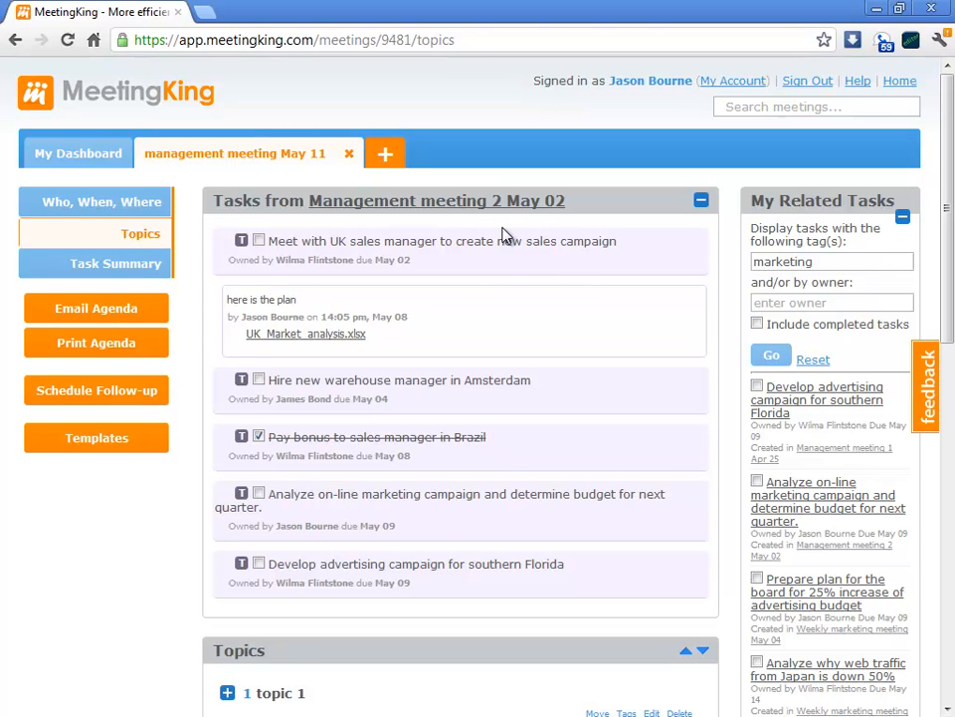
mouse_move(423, 287)
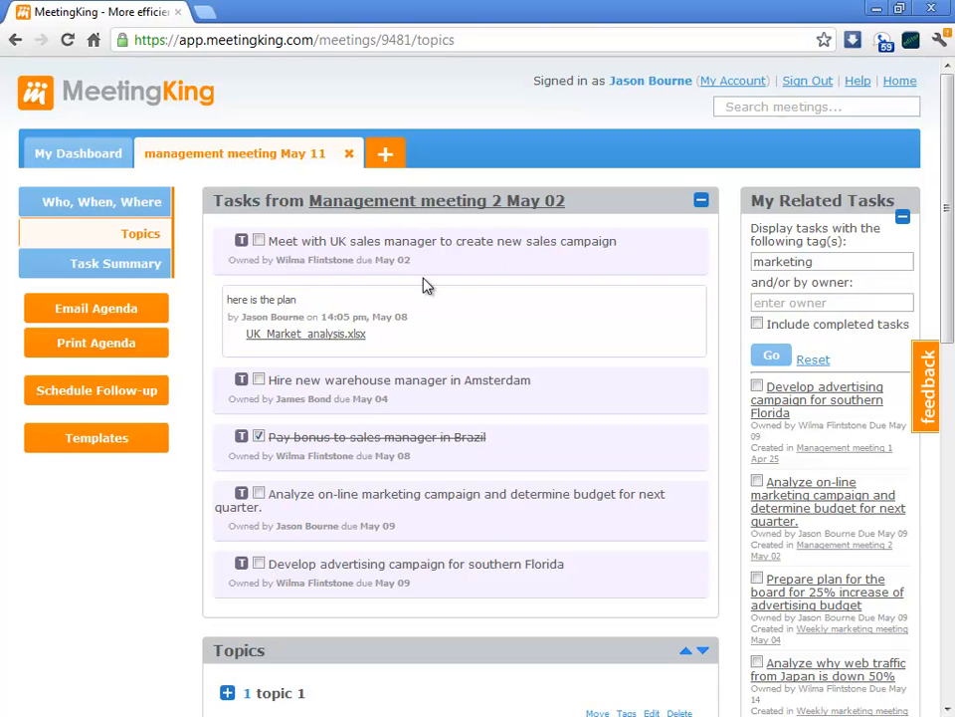
mouse_move(454, 351)
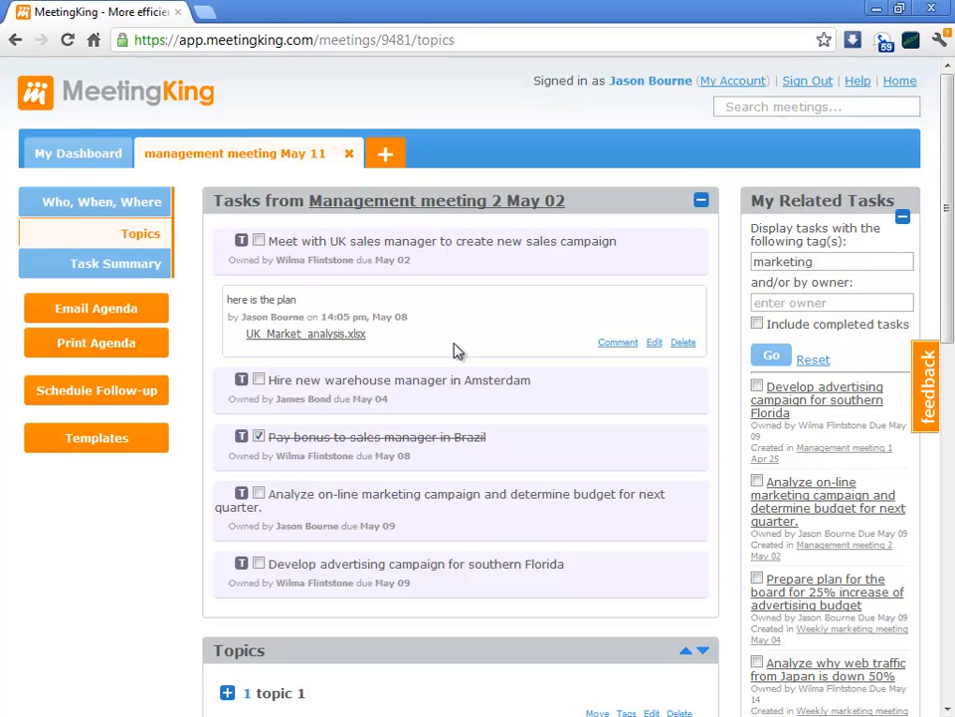